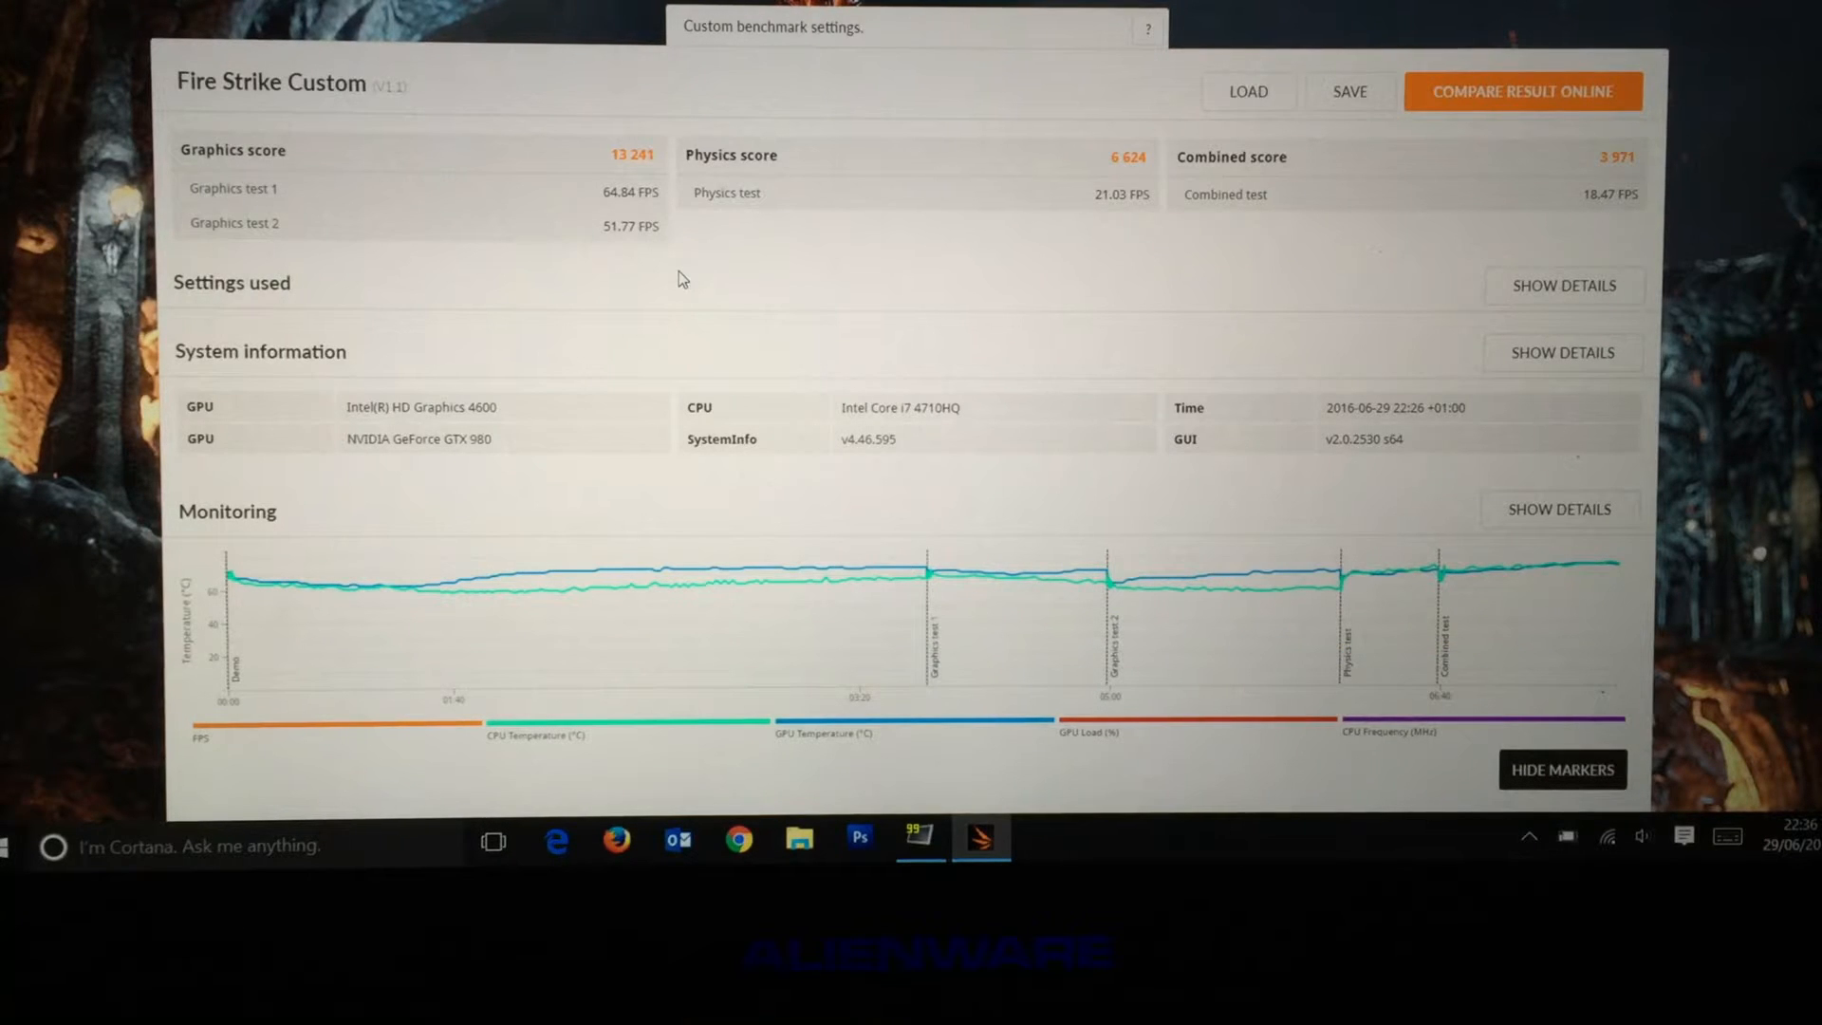
mouse_move(578, 590)
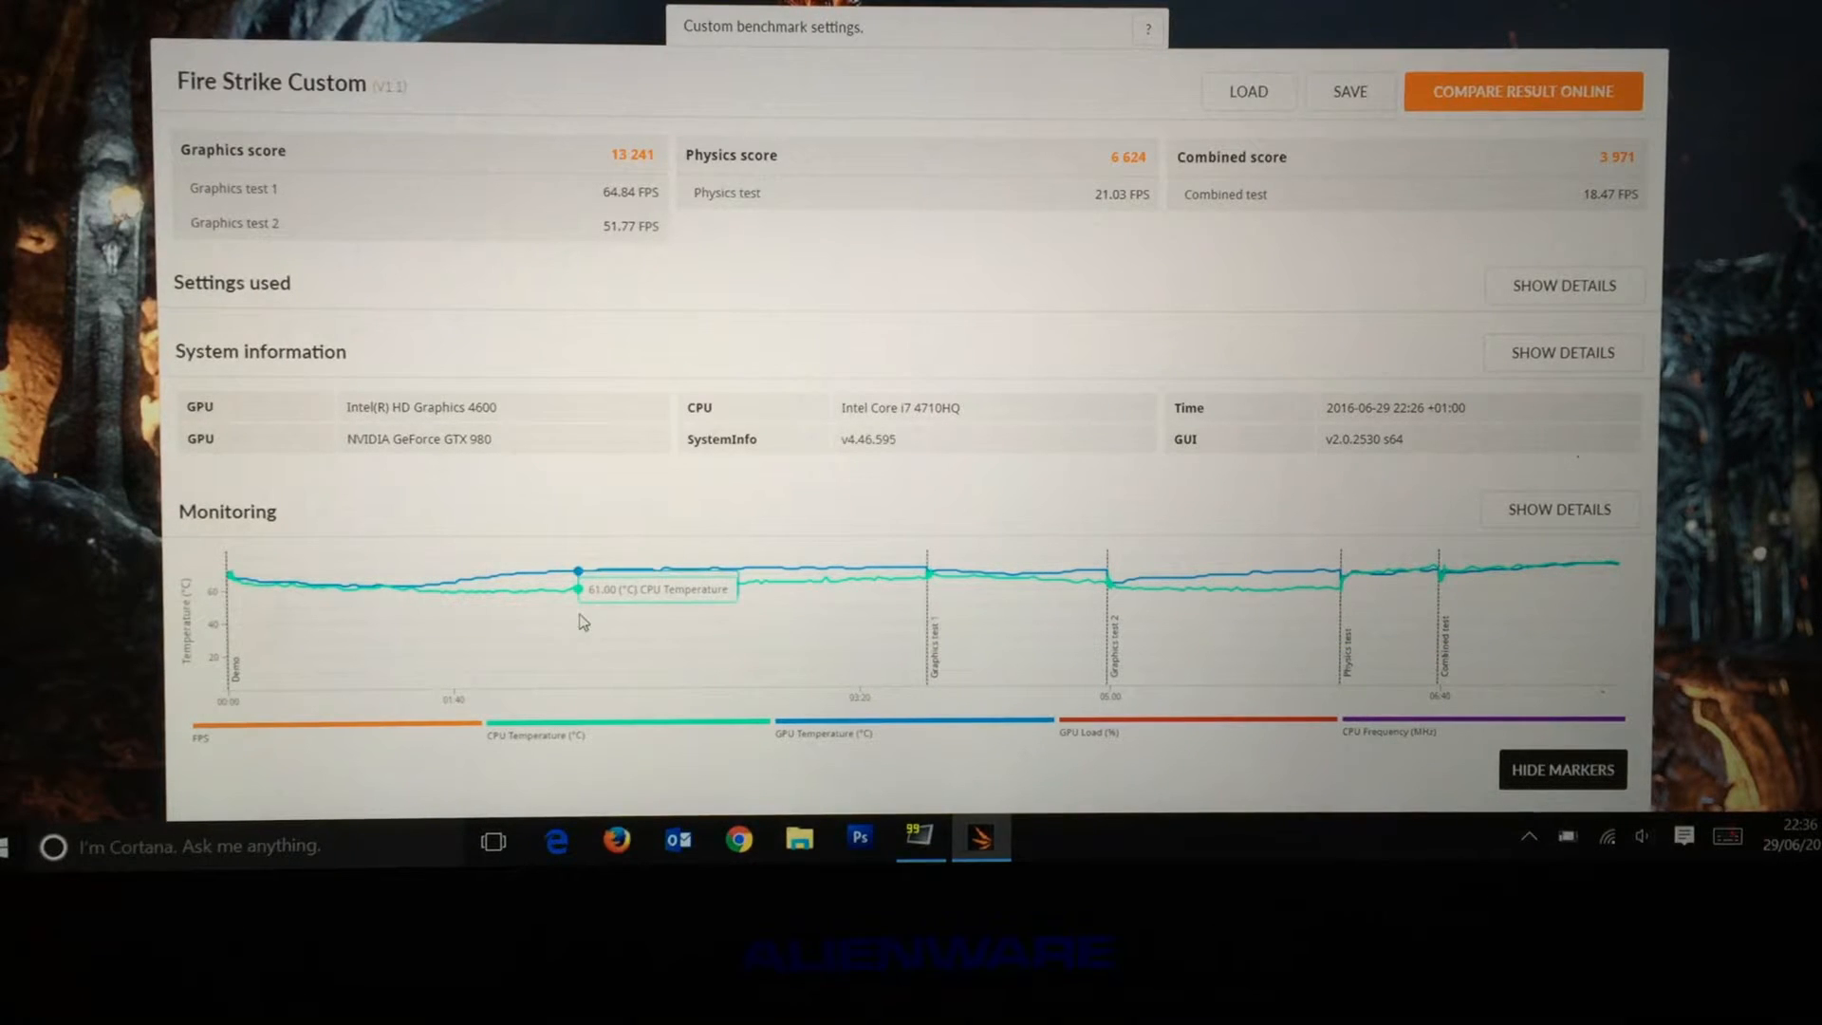
mouse_move(233, 581)
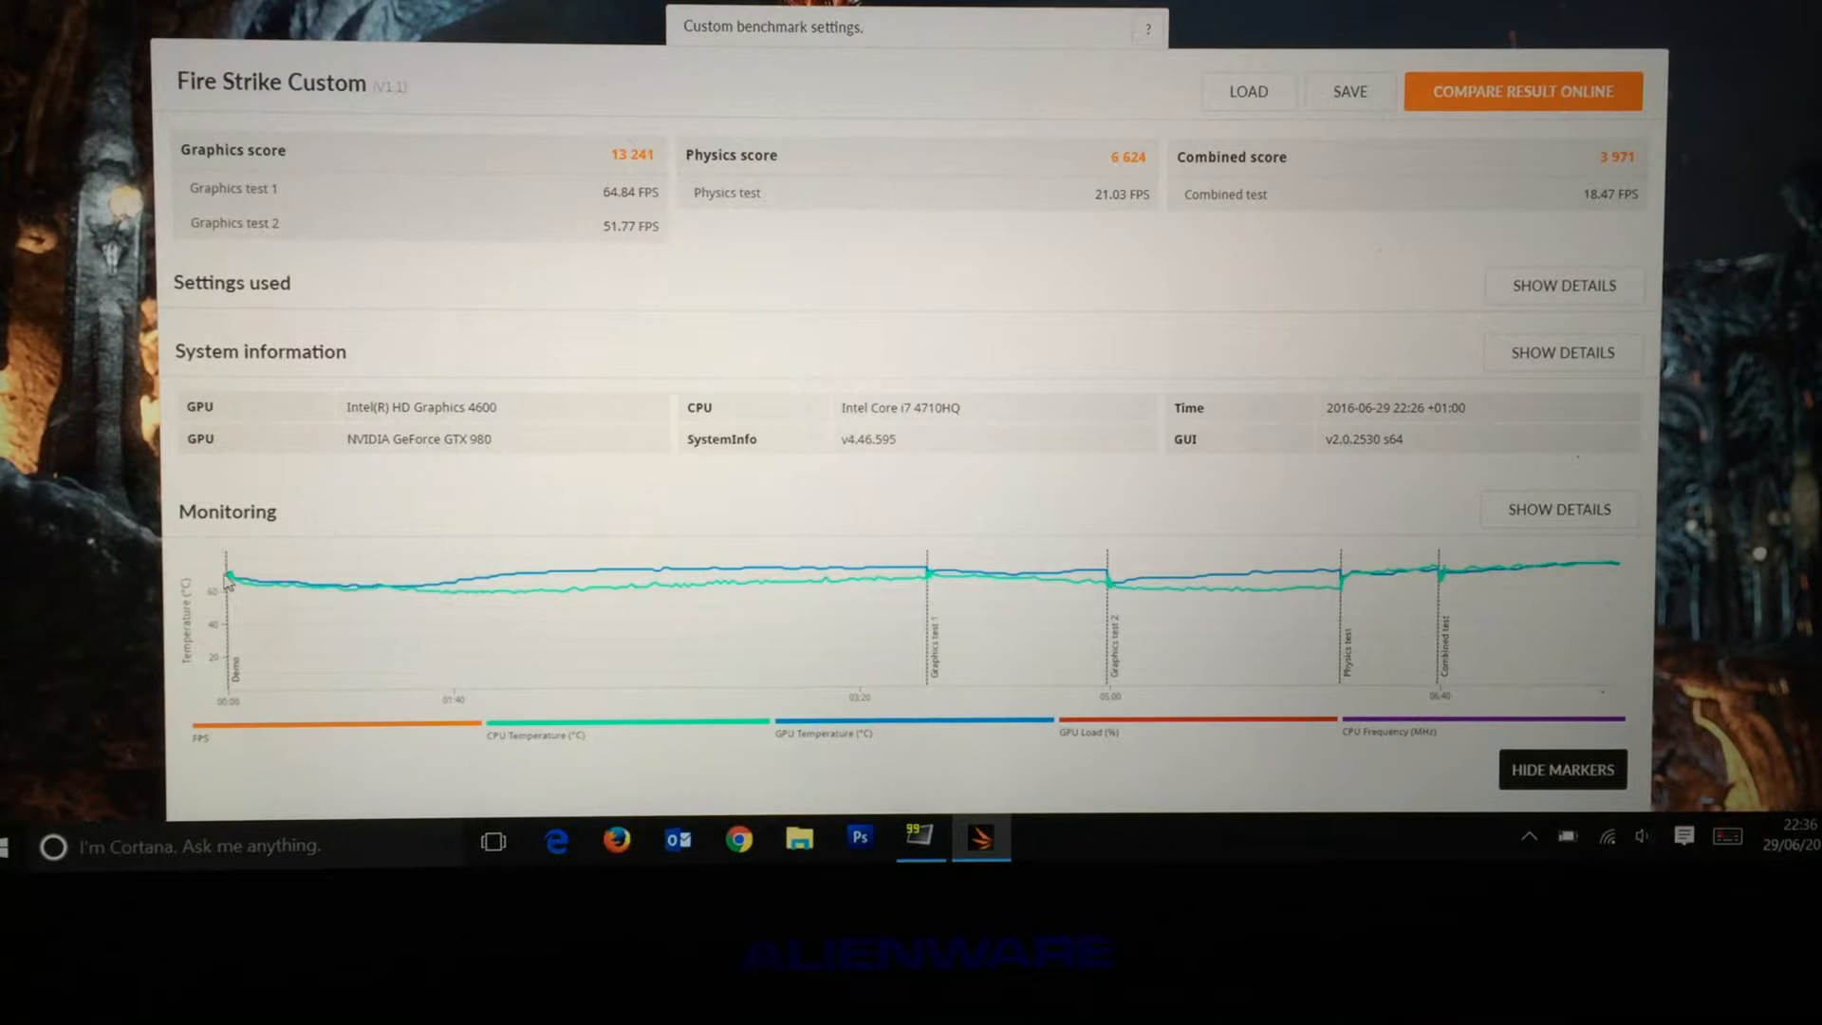
mouse_move(403, 622)
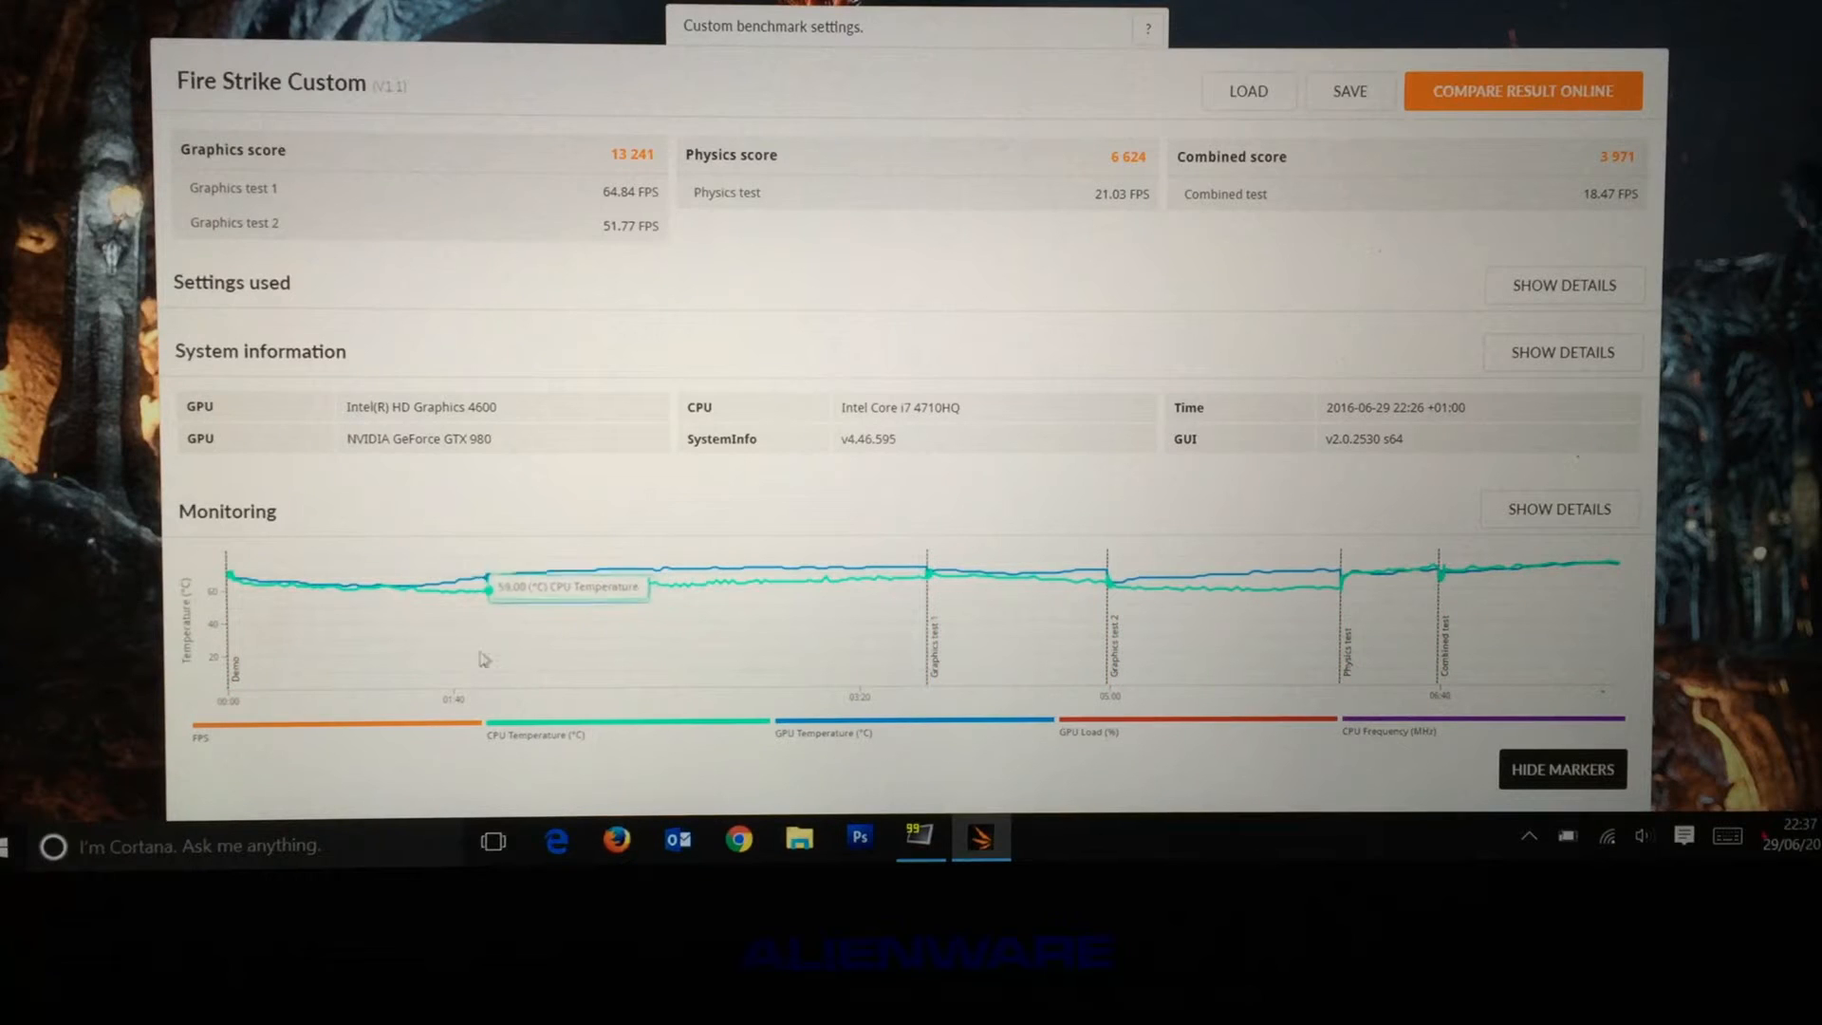
mouse_move(379, 597)
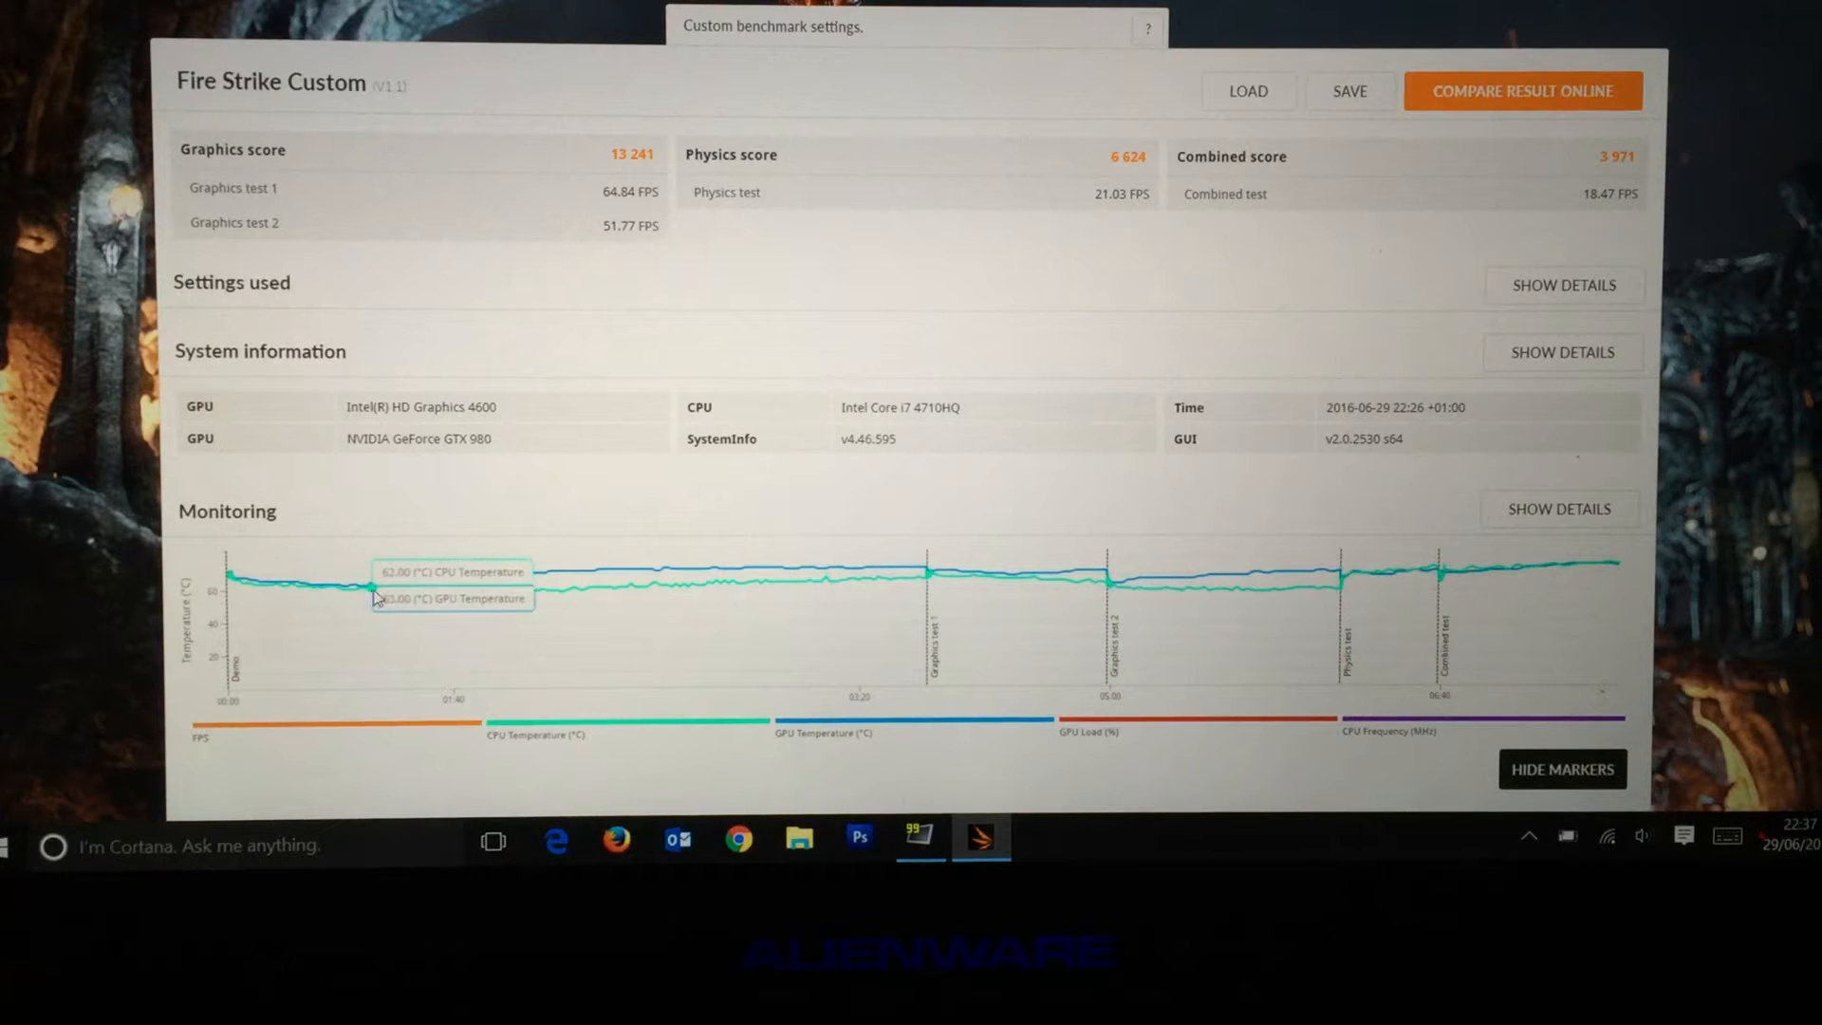
mouse_move(584, 602)
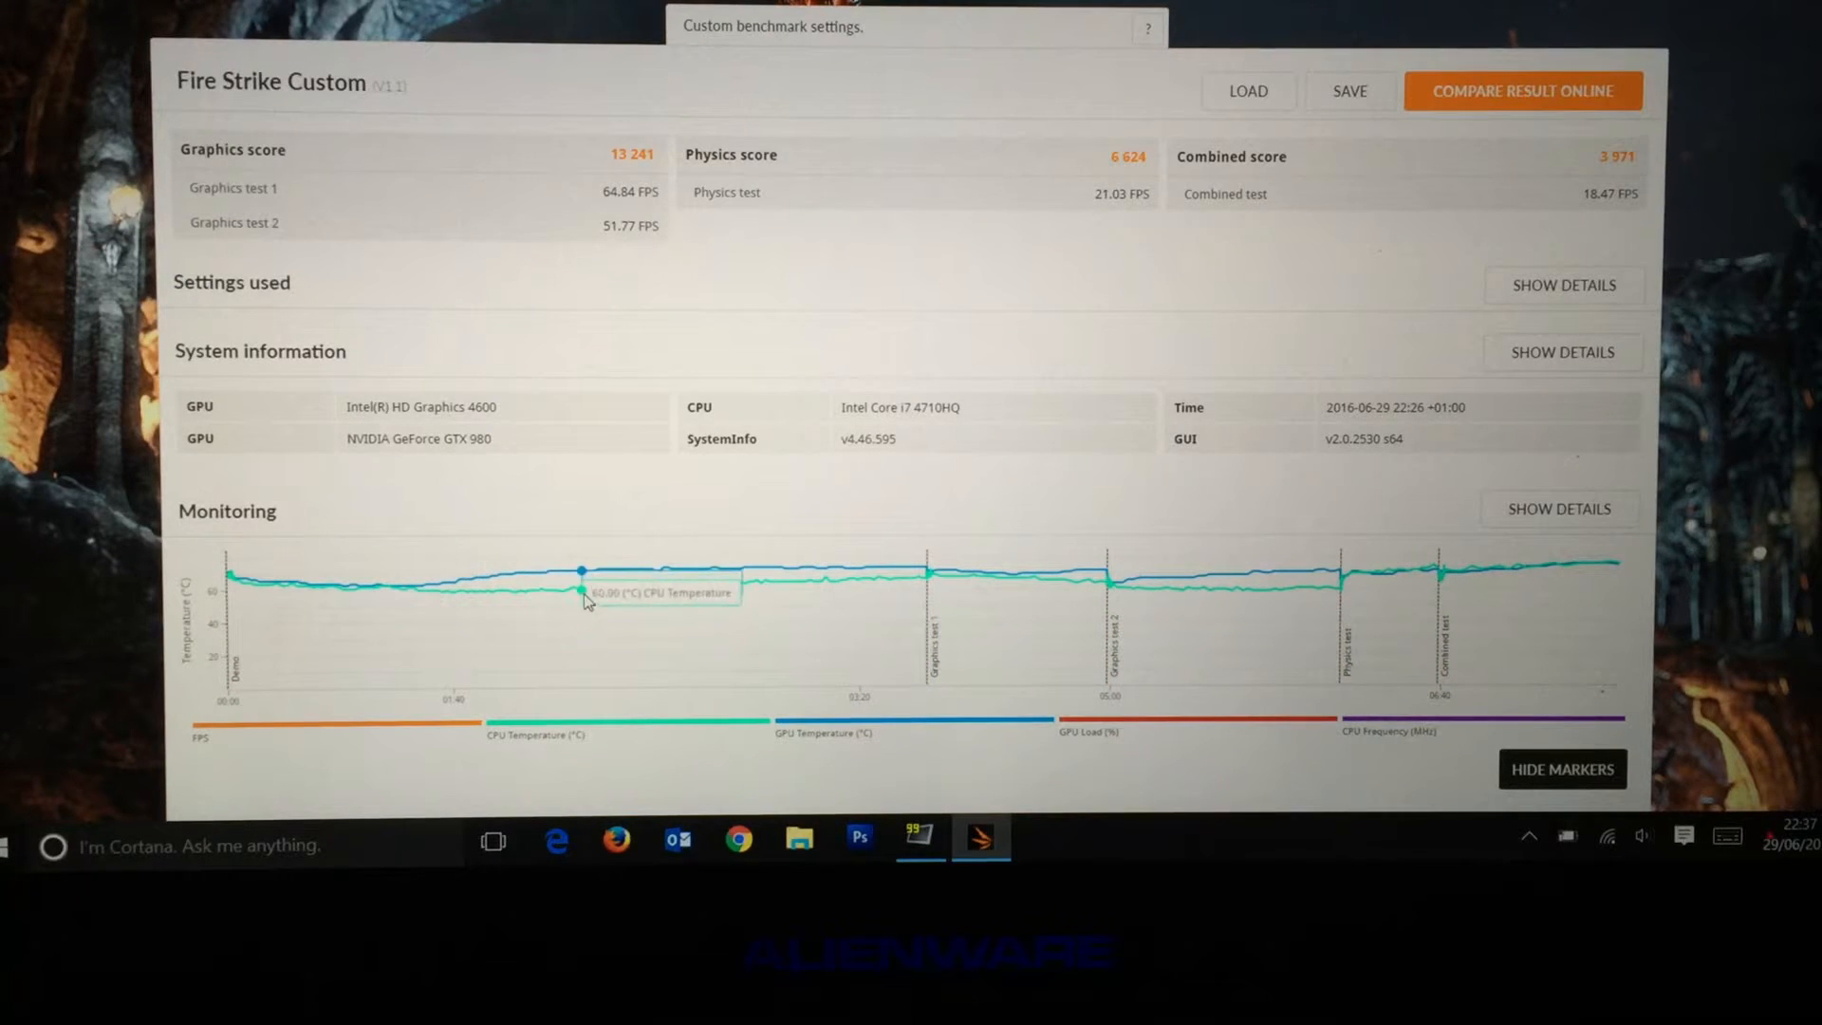
mouse_move(714, 578)
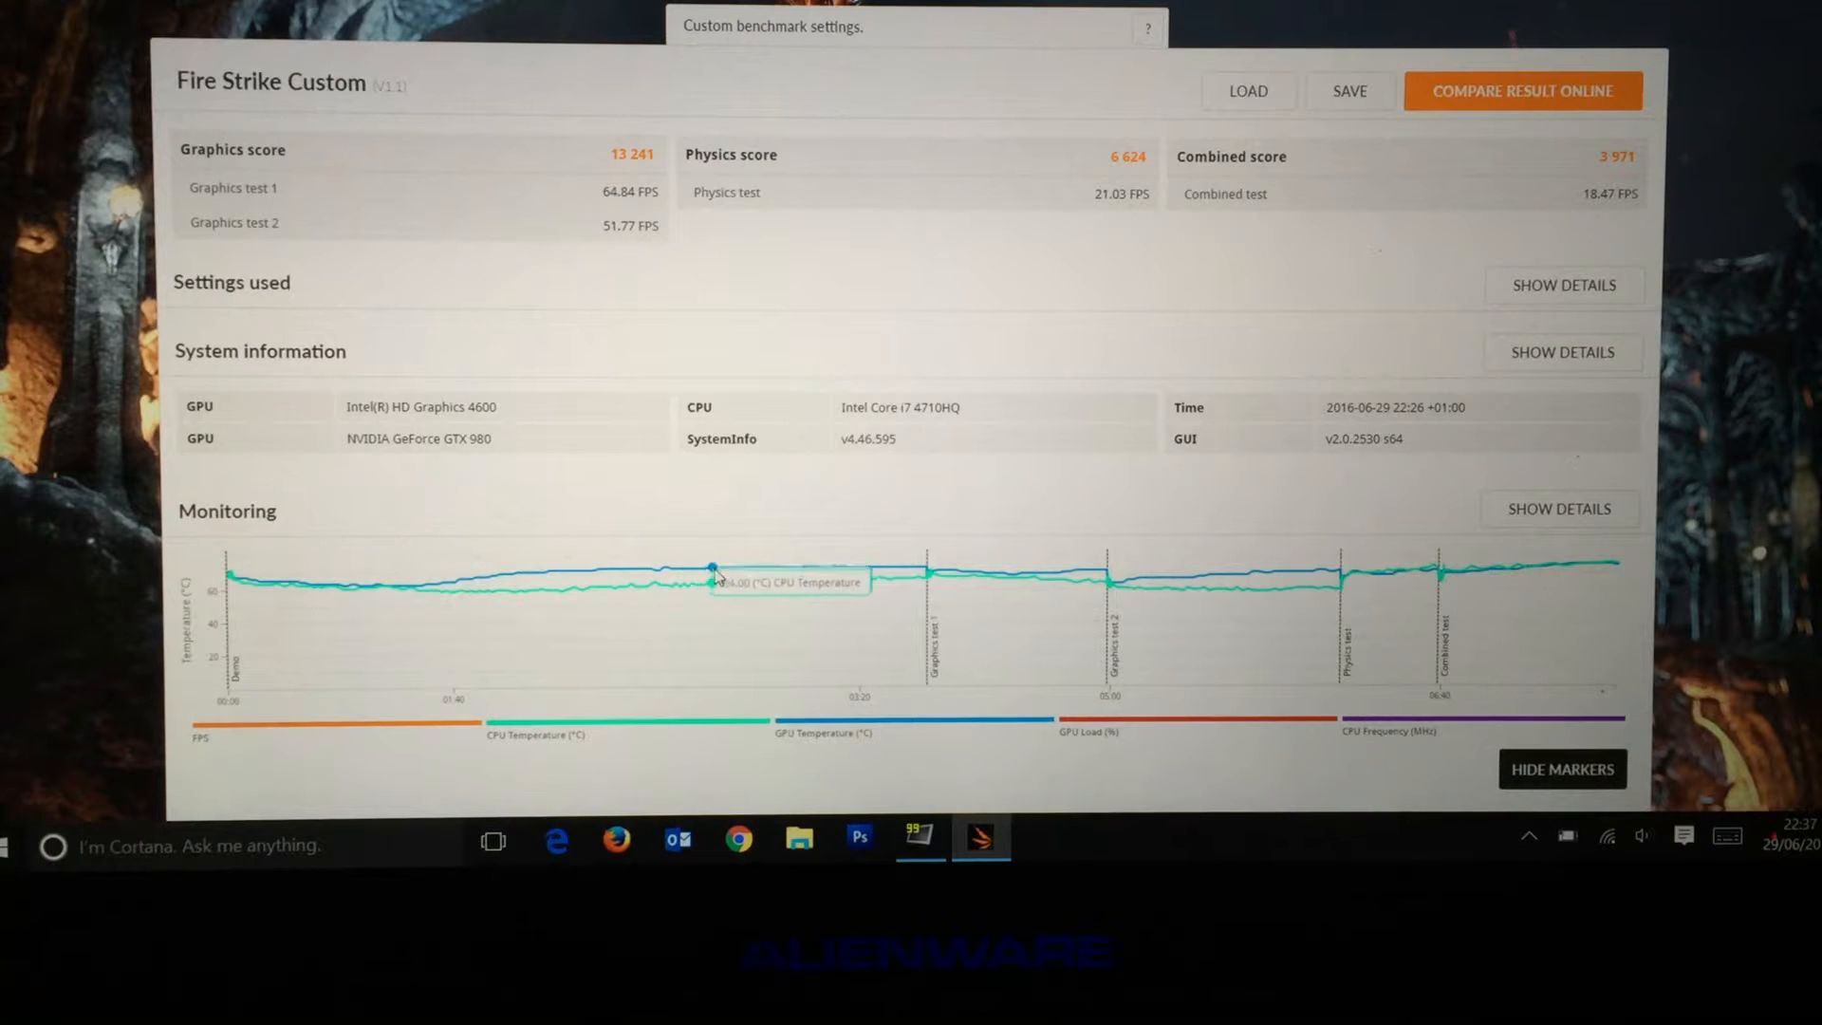
mouse_move(1023, 592)
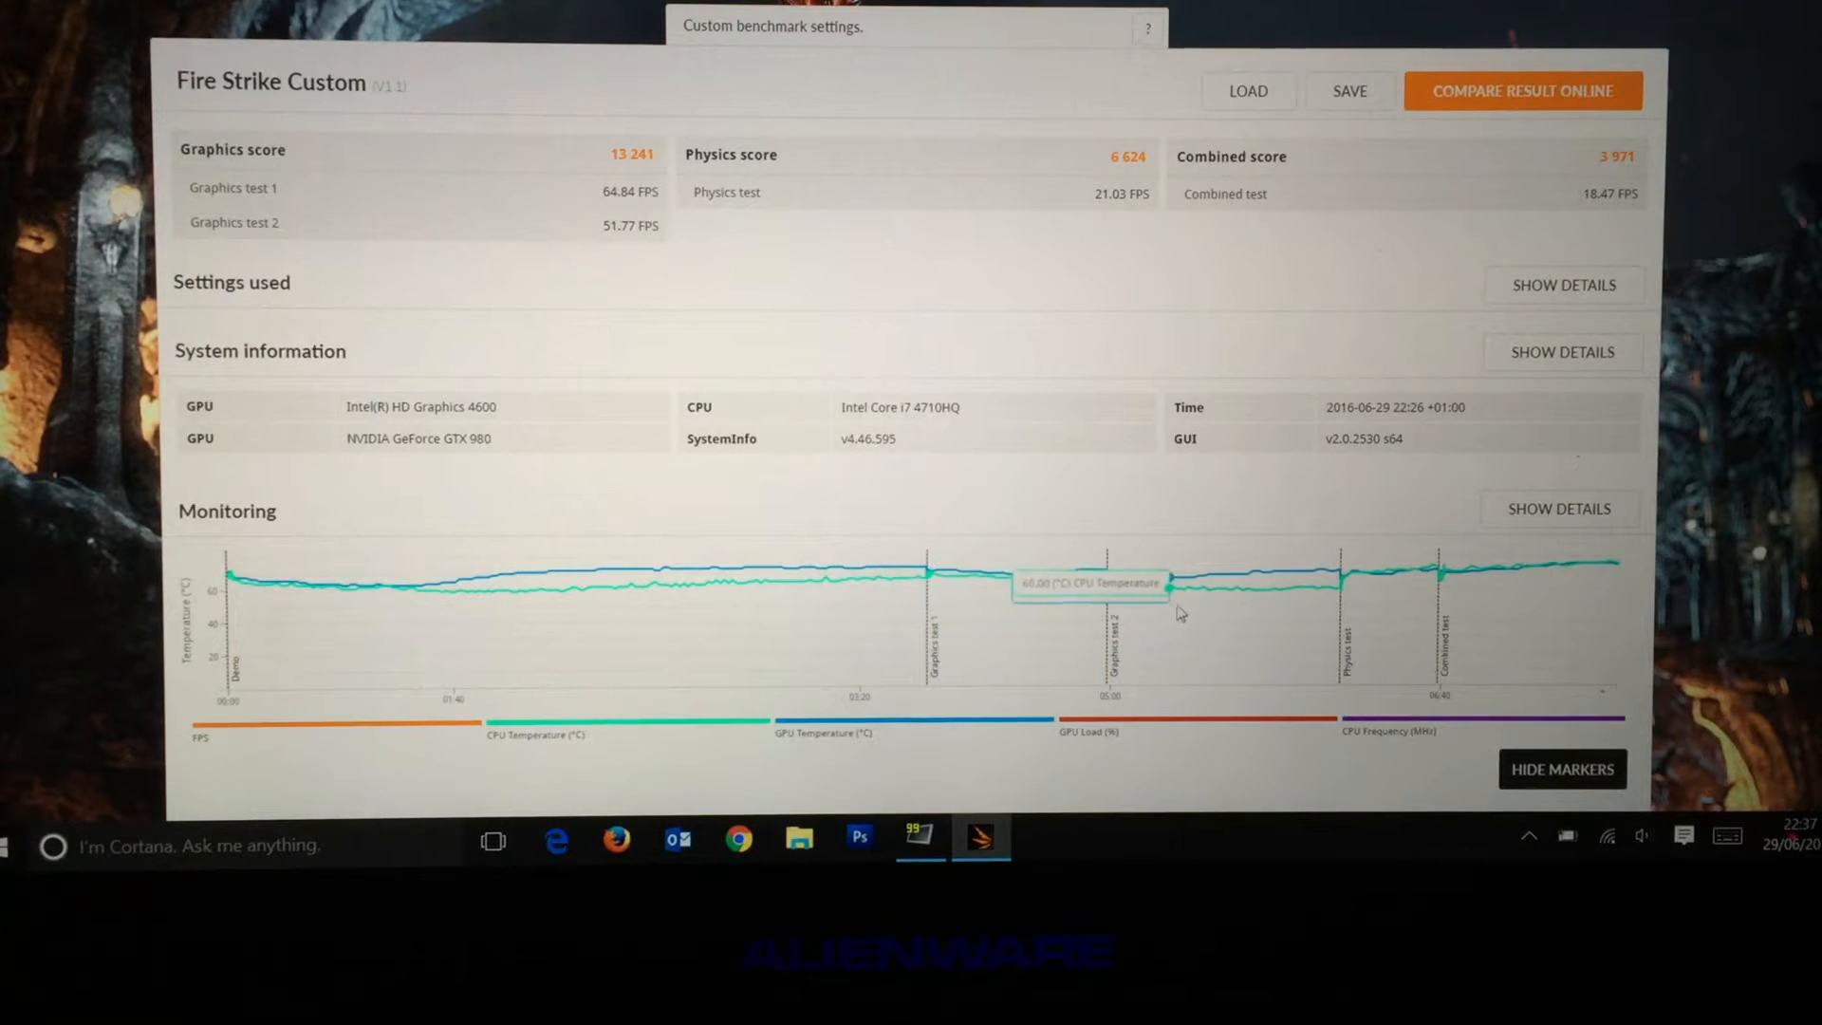
mouse_move(1339, 575)
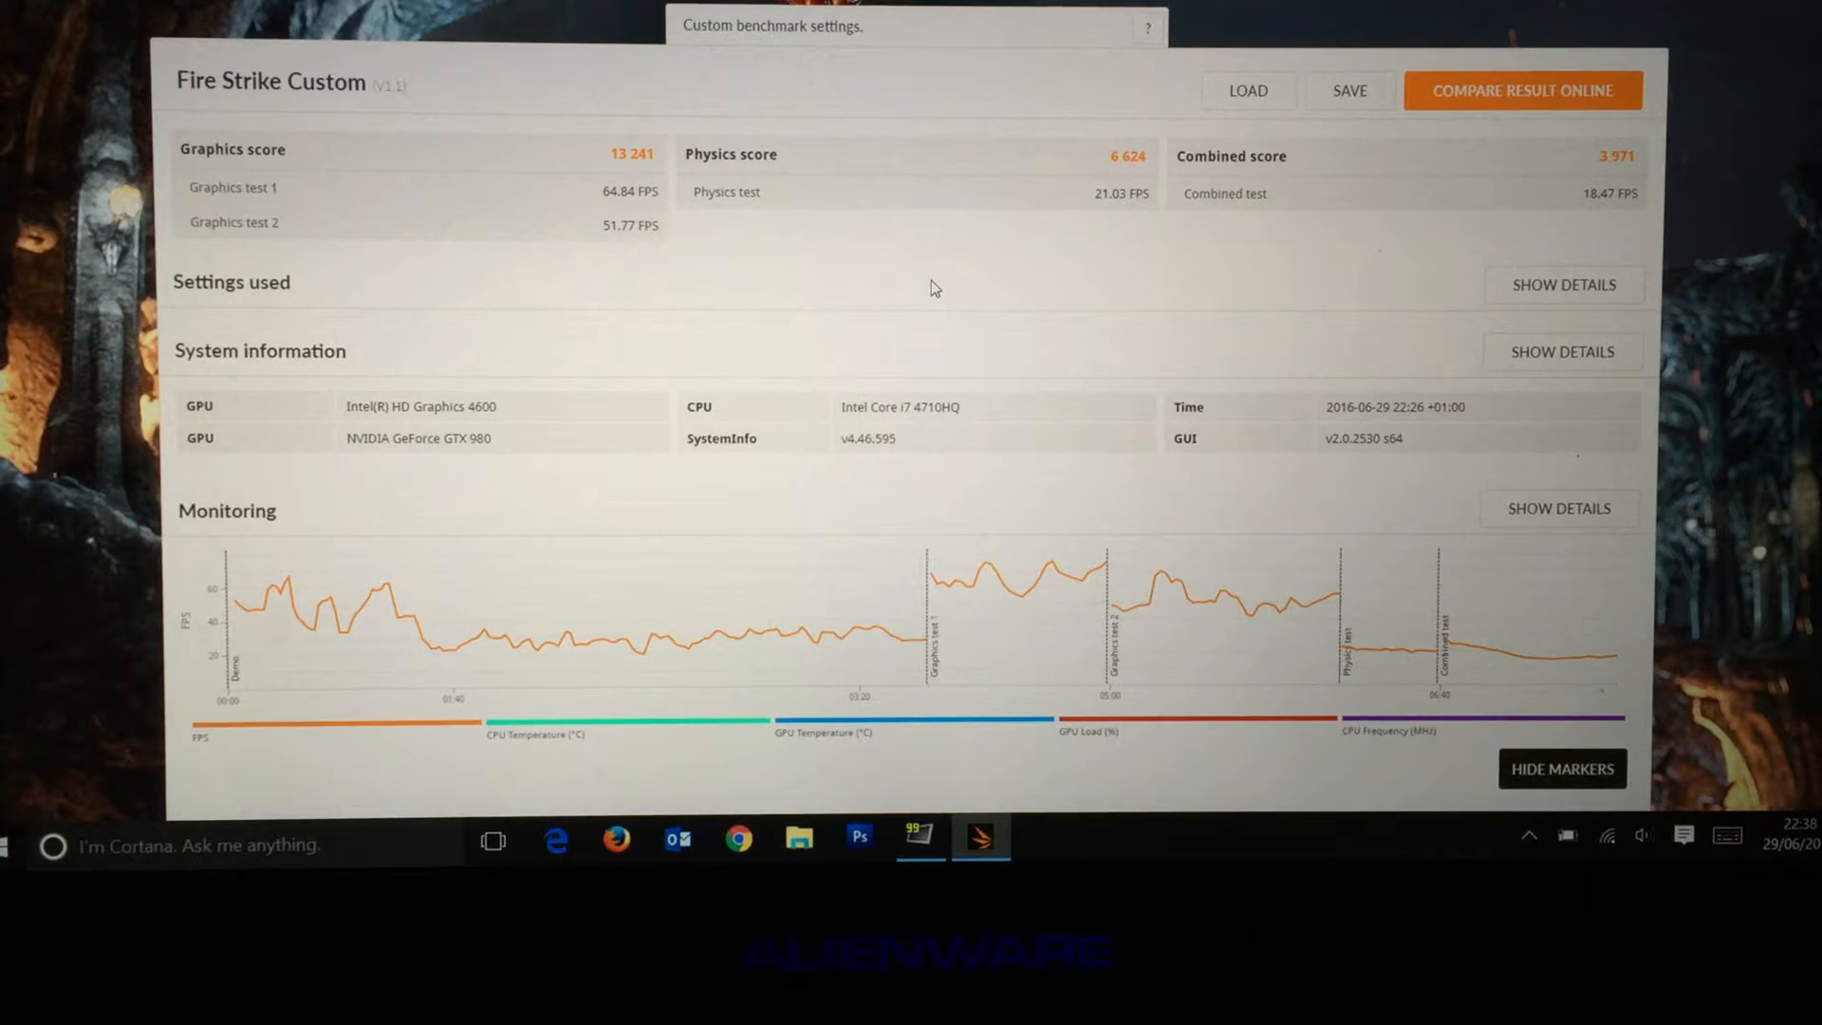
mouse_move(916, 305)
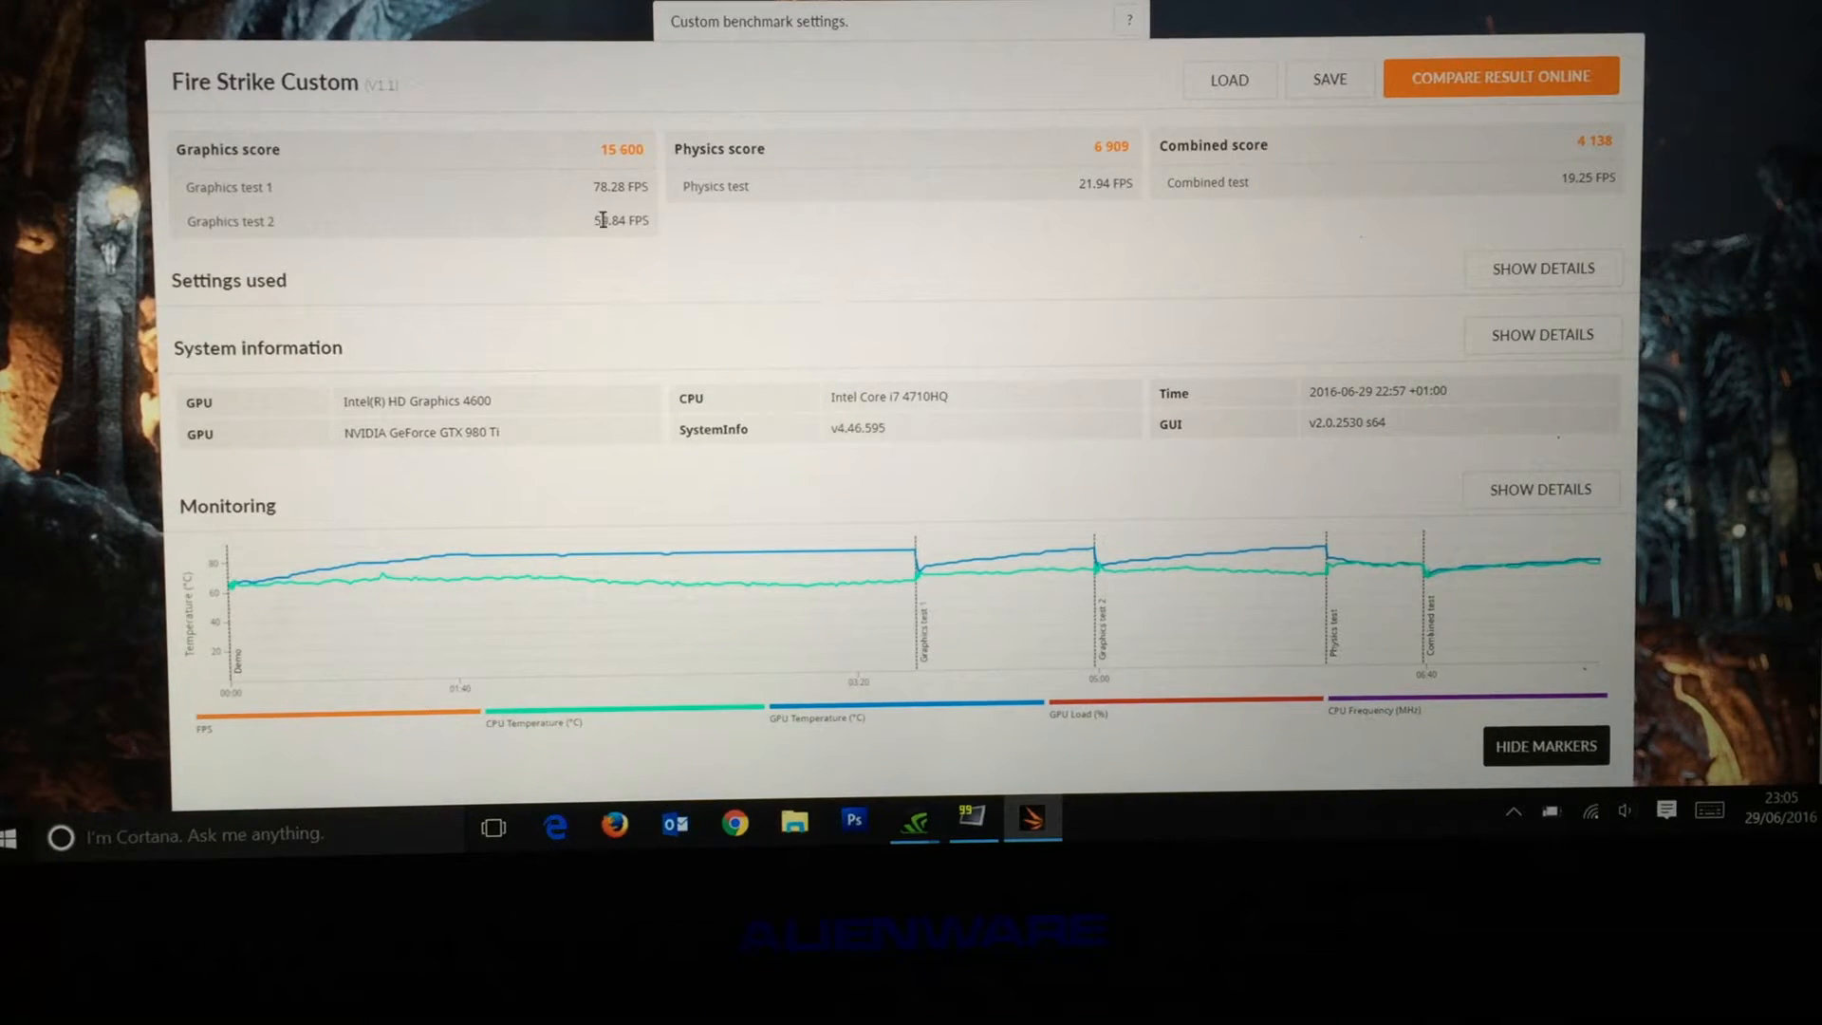
mouse_move(624, 169)
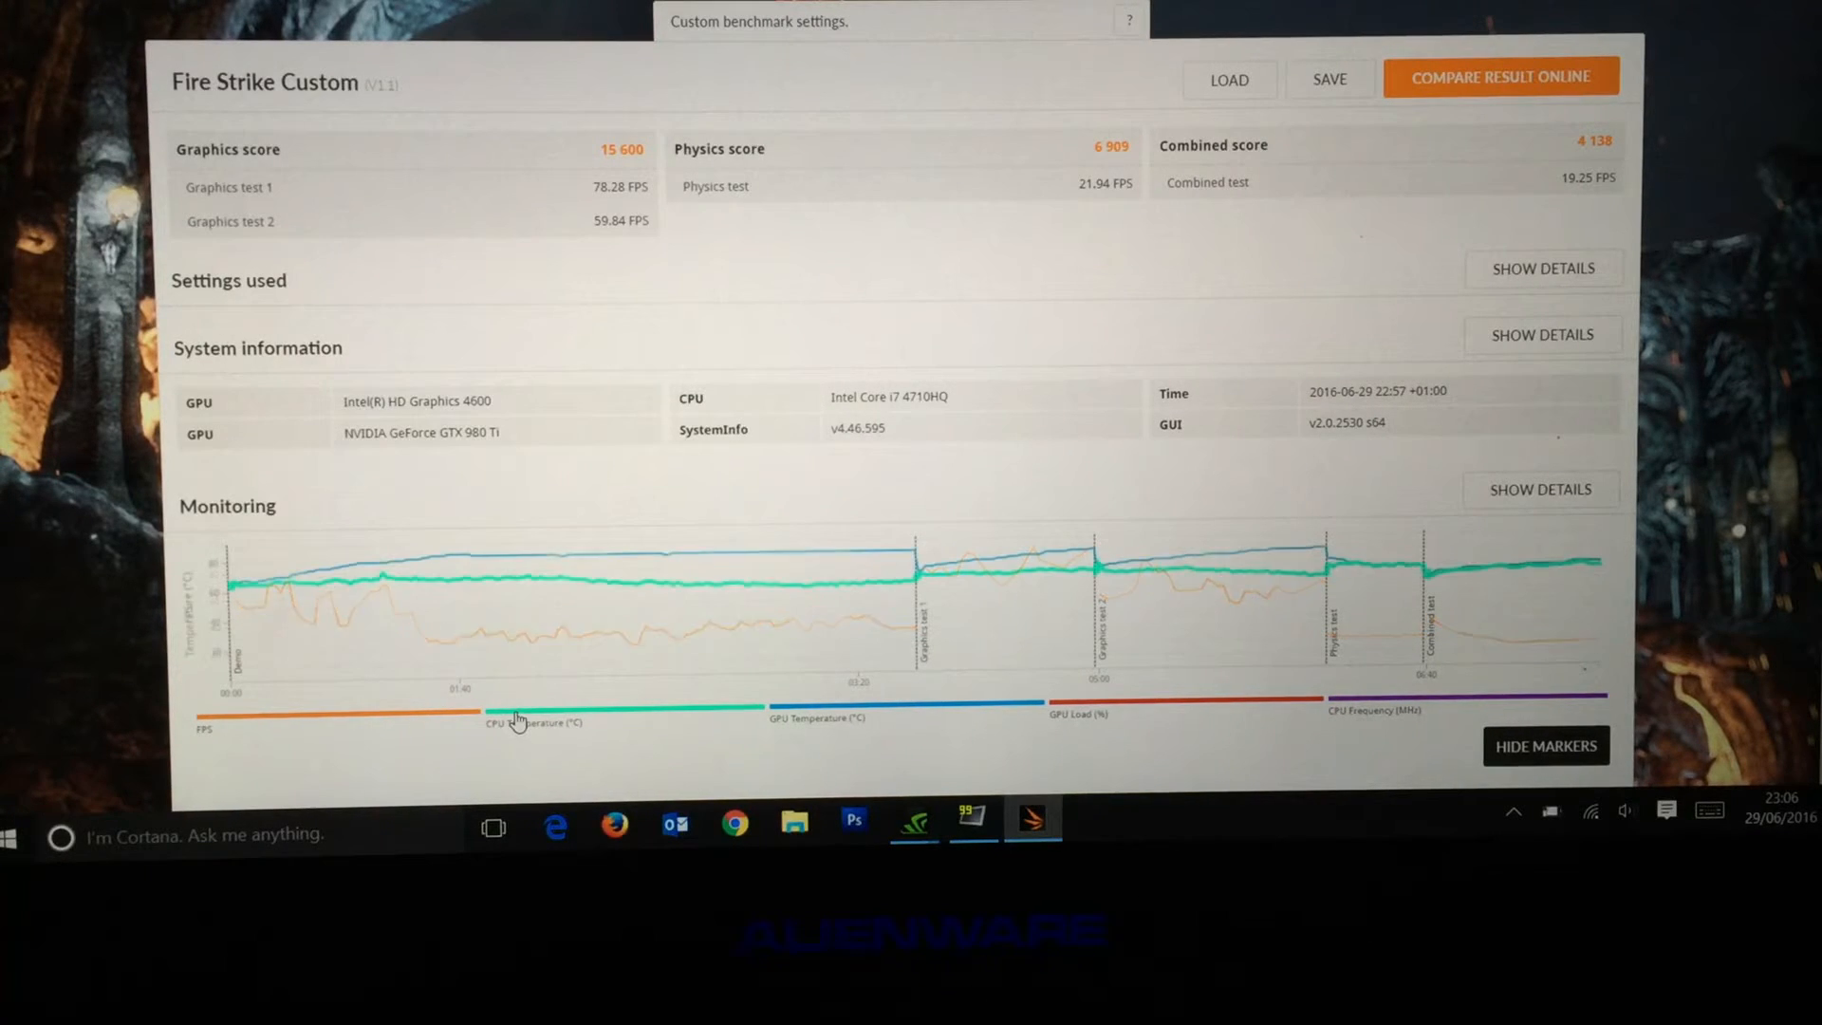
mouse_move(540, 579)
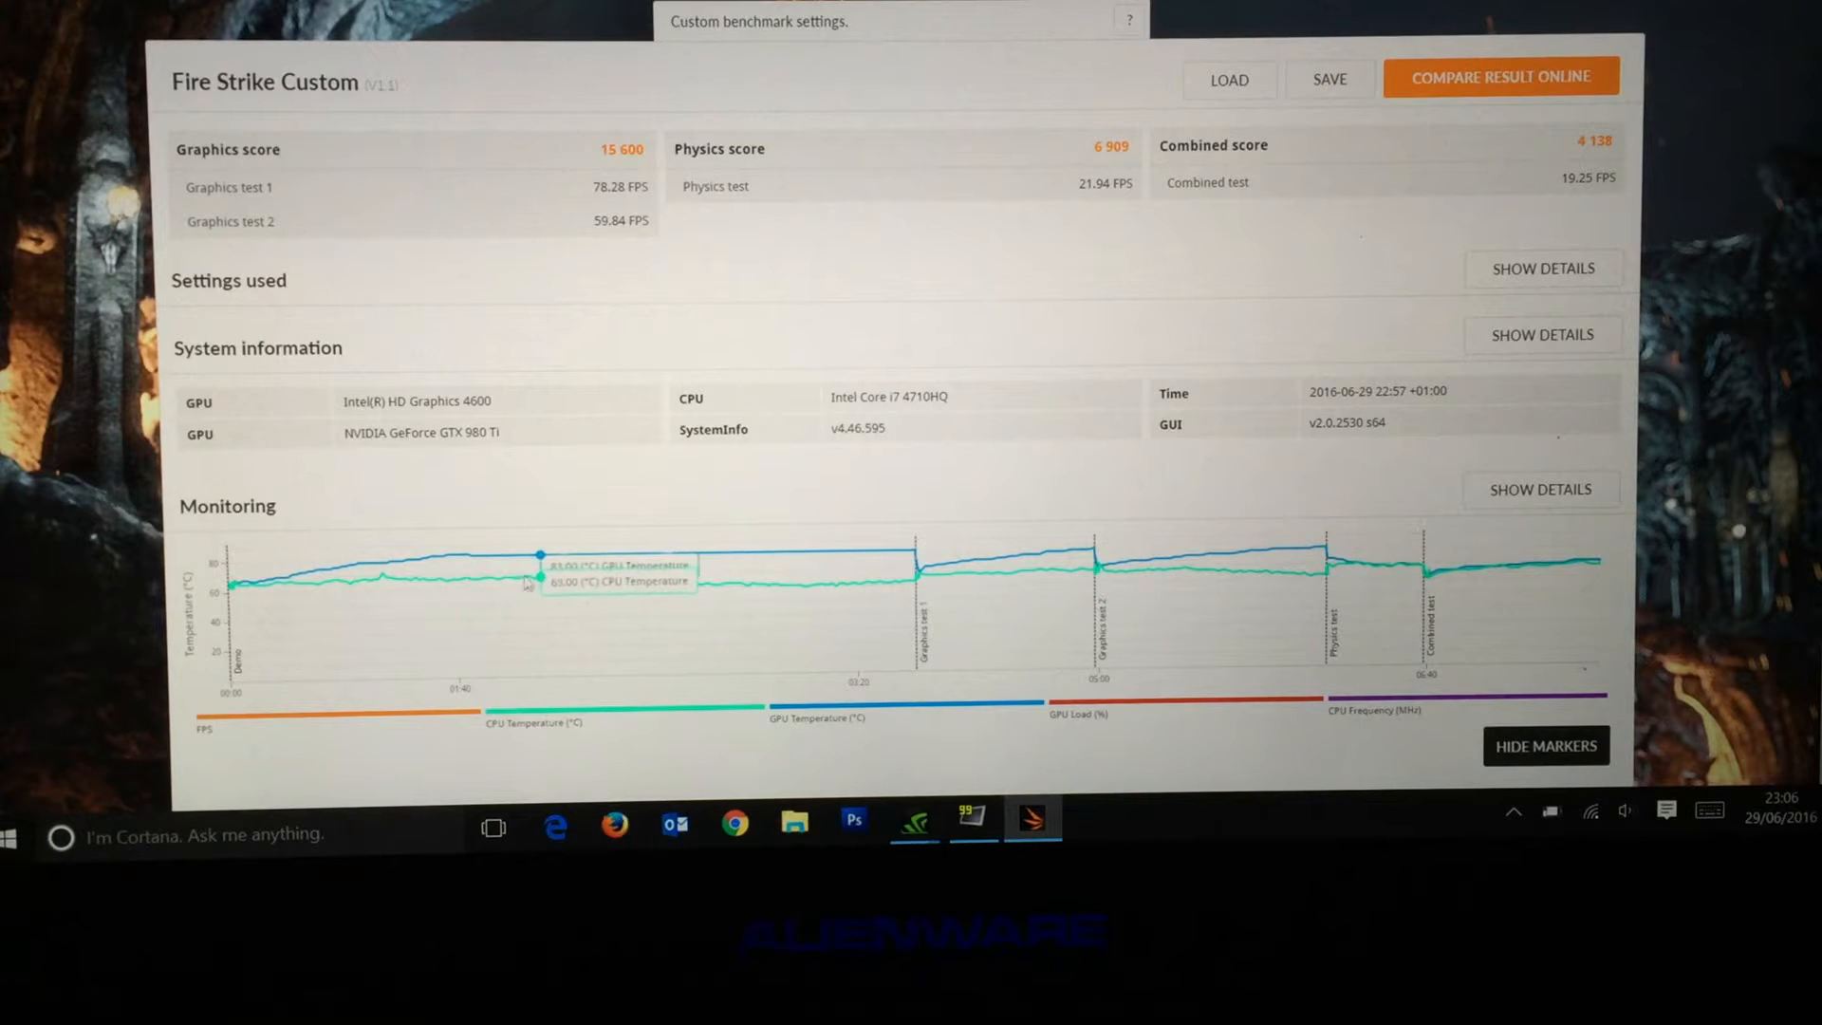
mouse_move(962, 561)
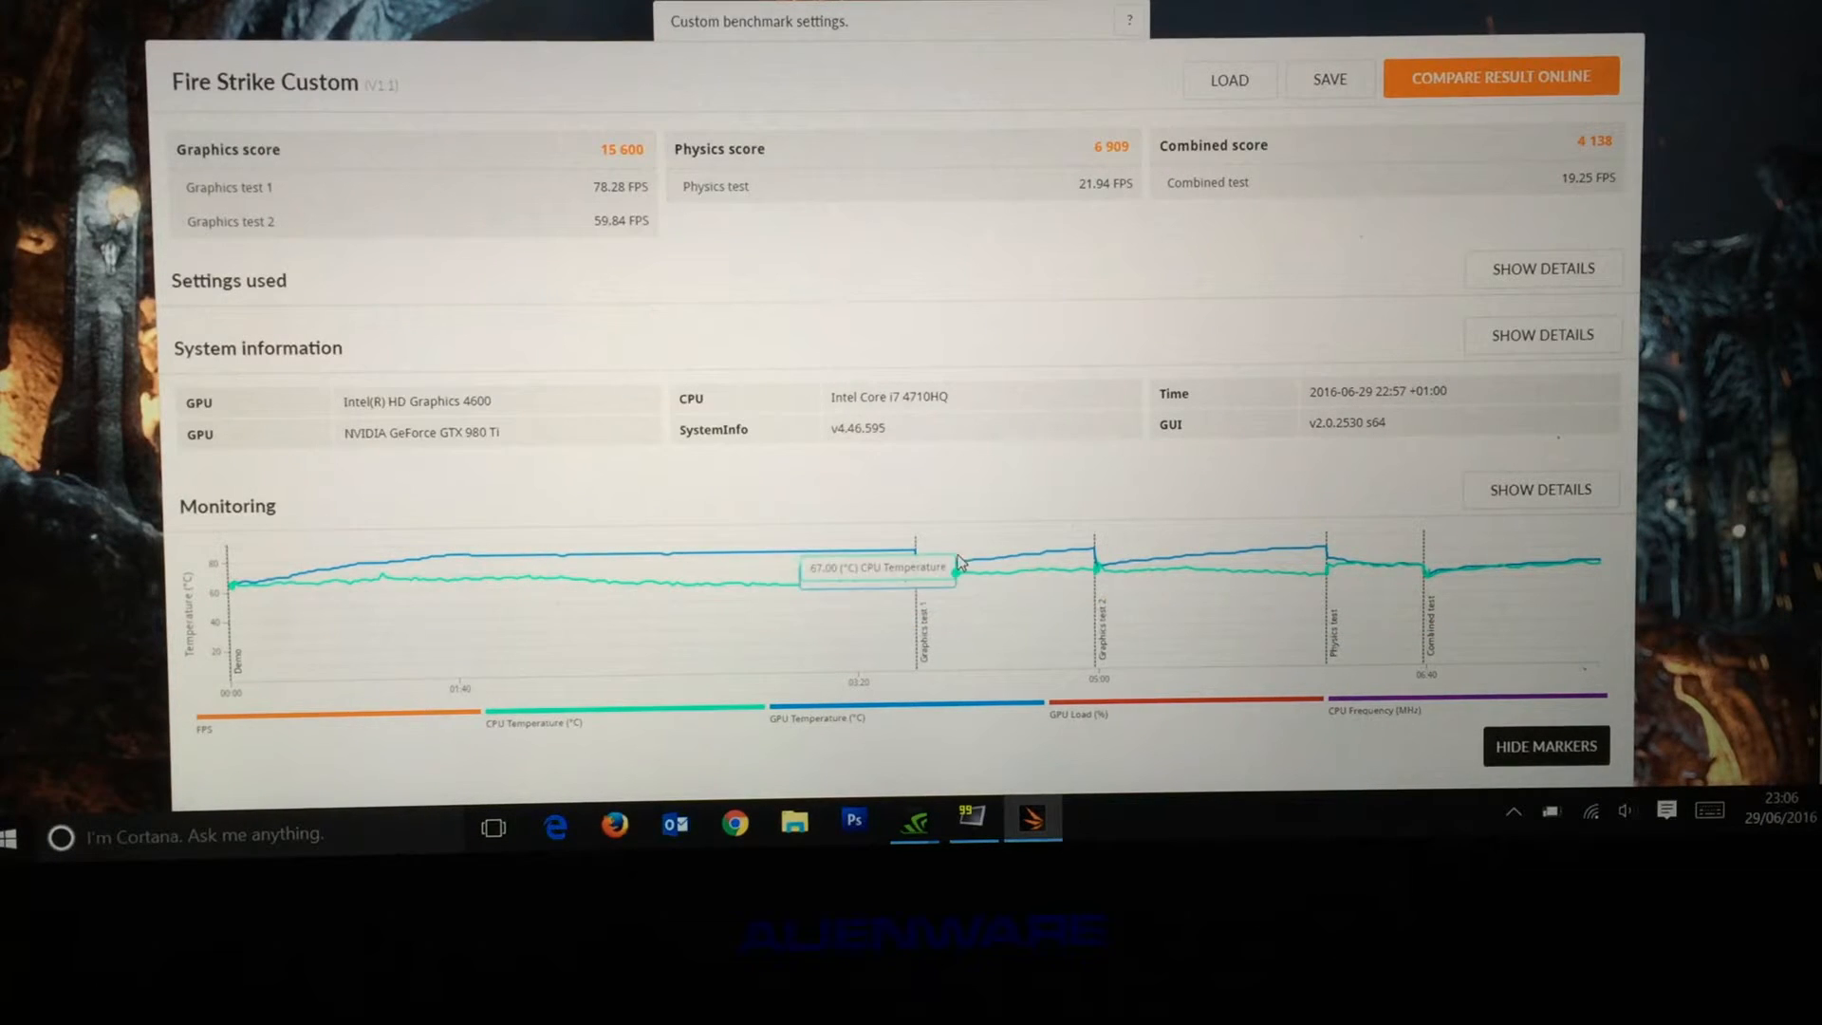
mouse_move(1346, 578)
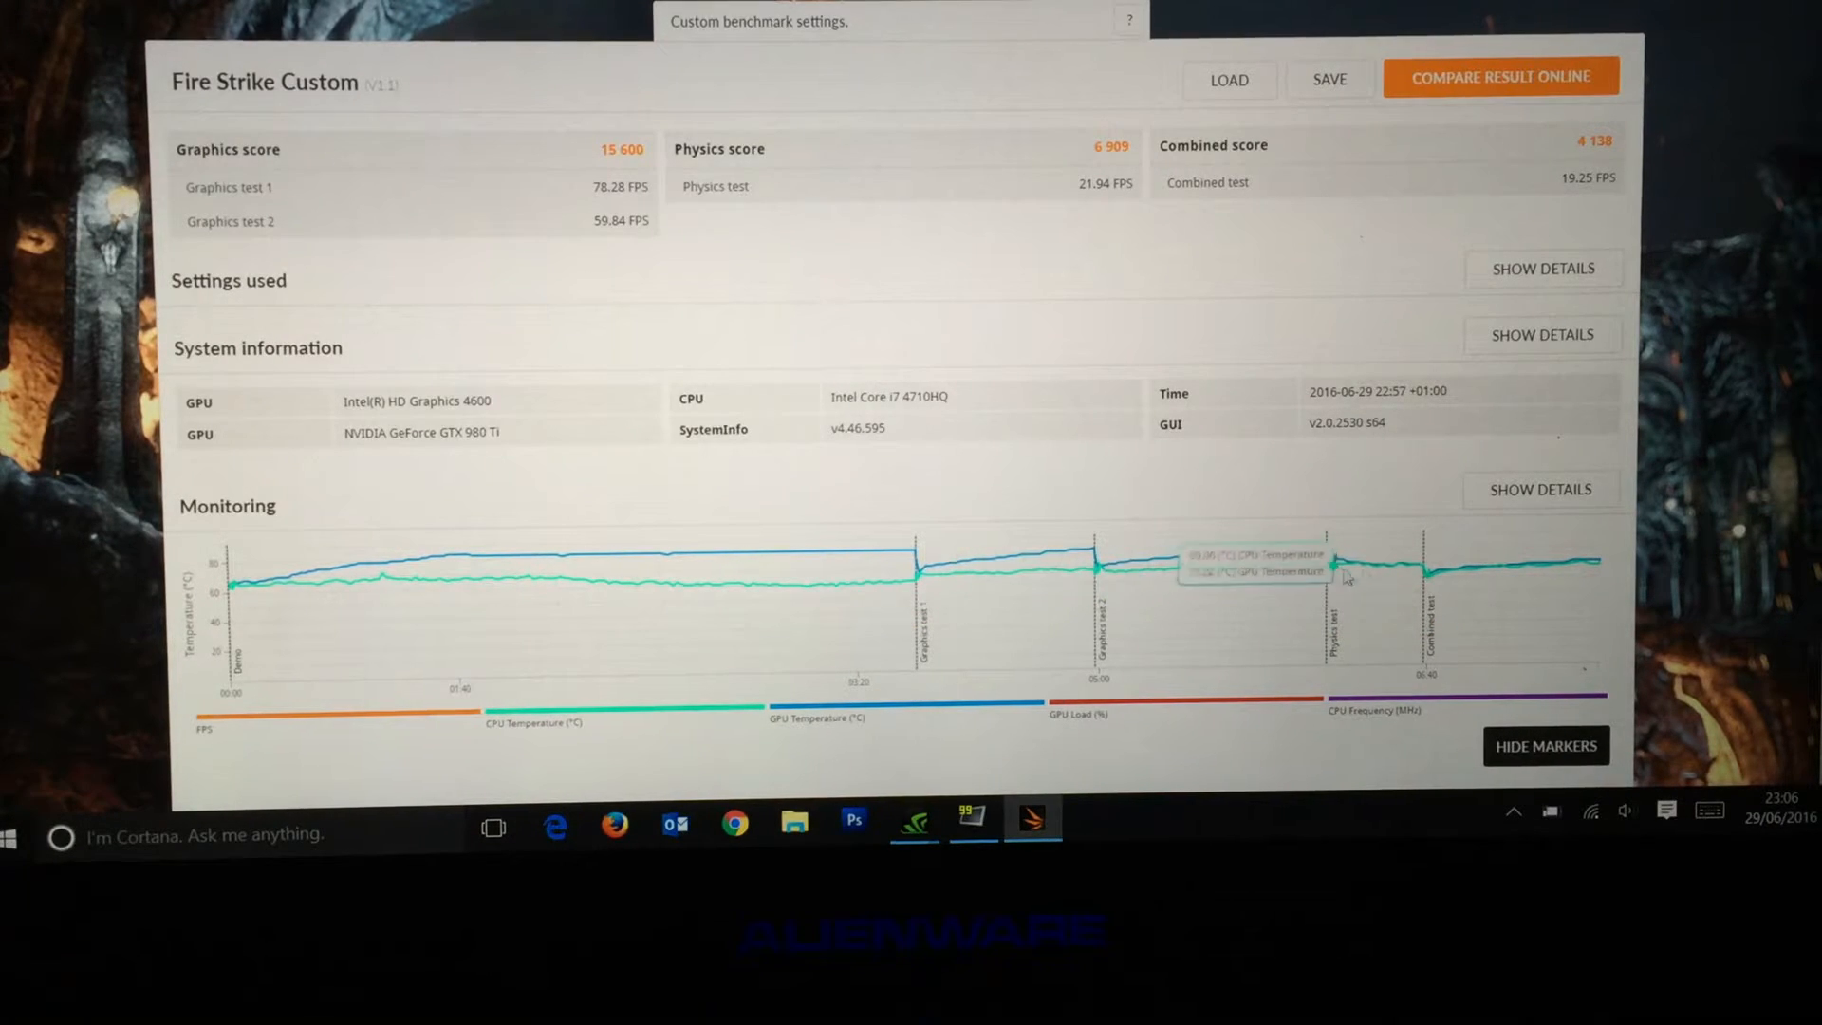
mouse_move(938, 633)
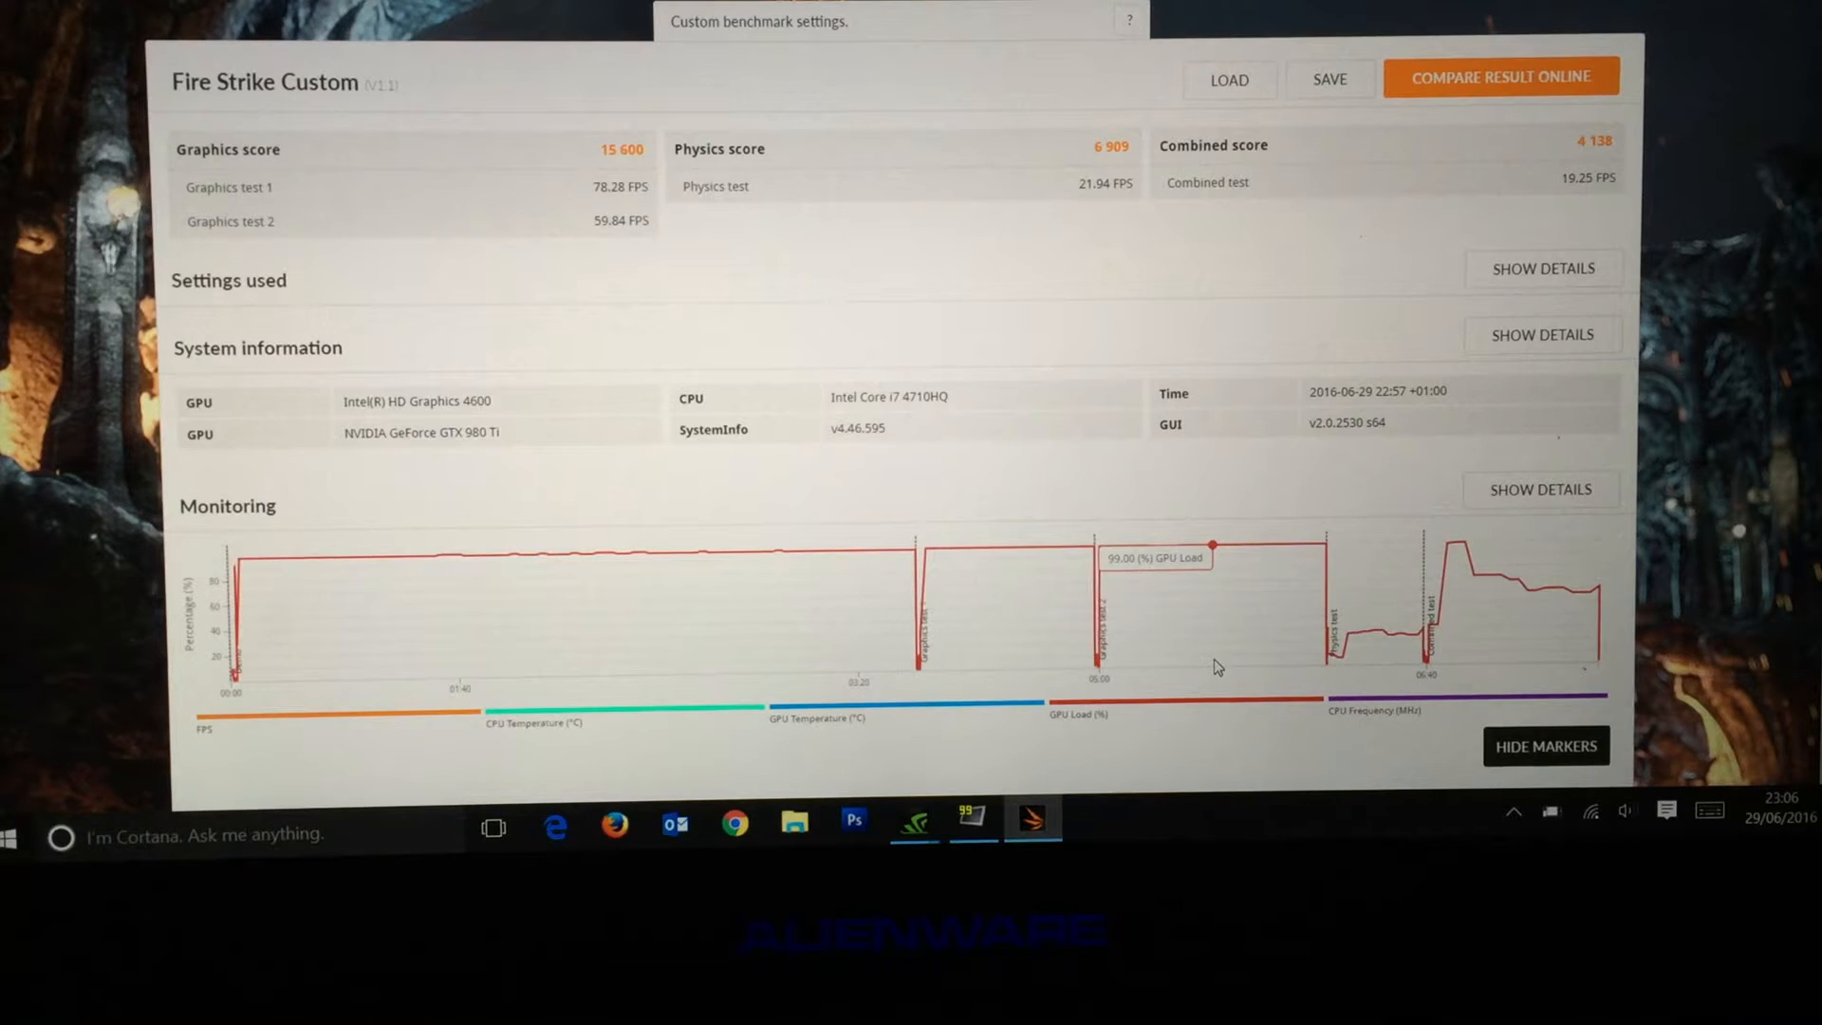
mouse_move(1236, 429)
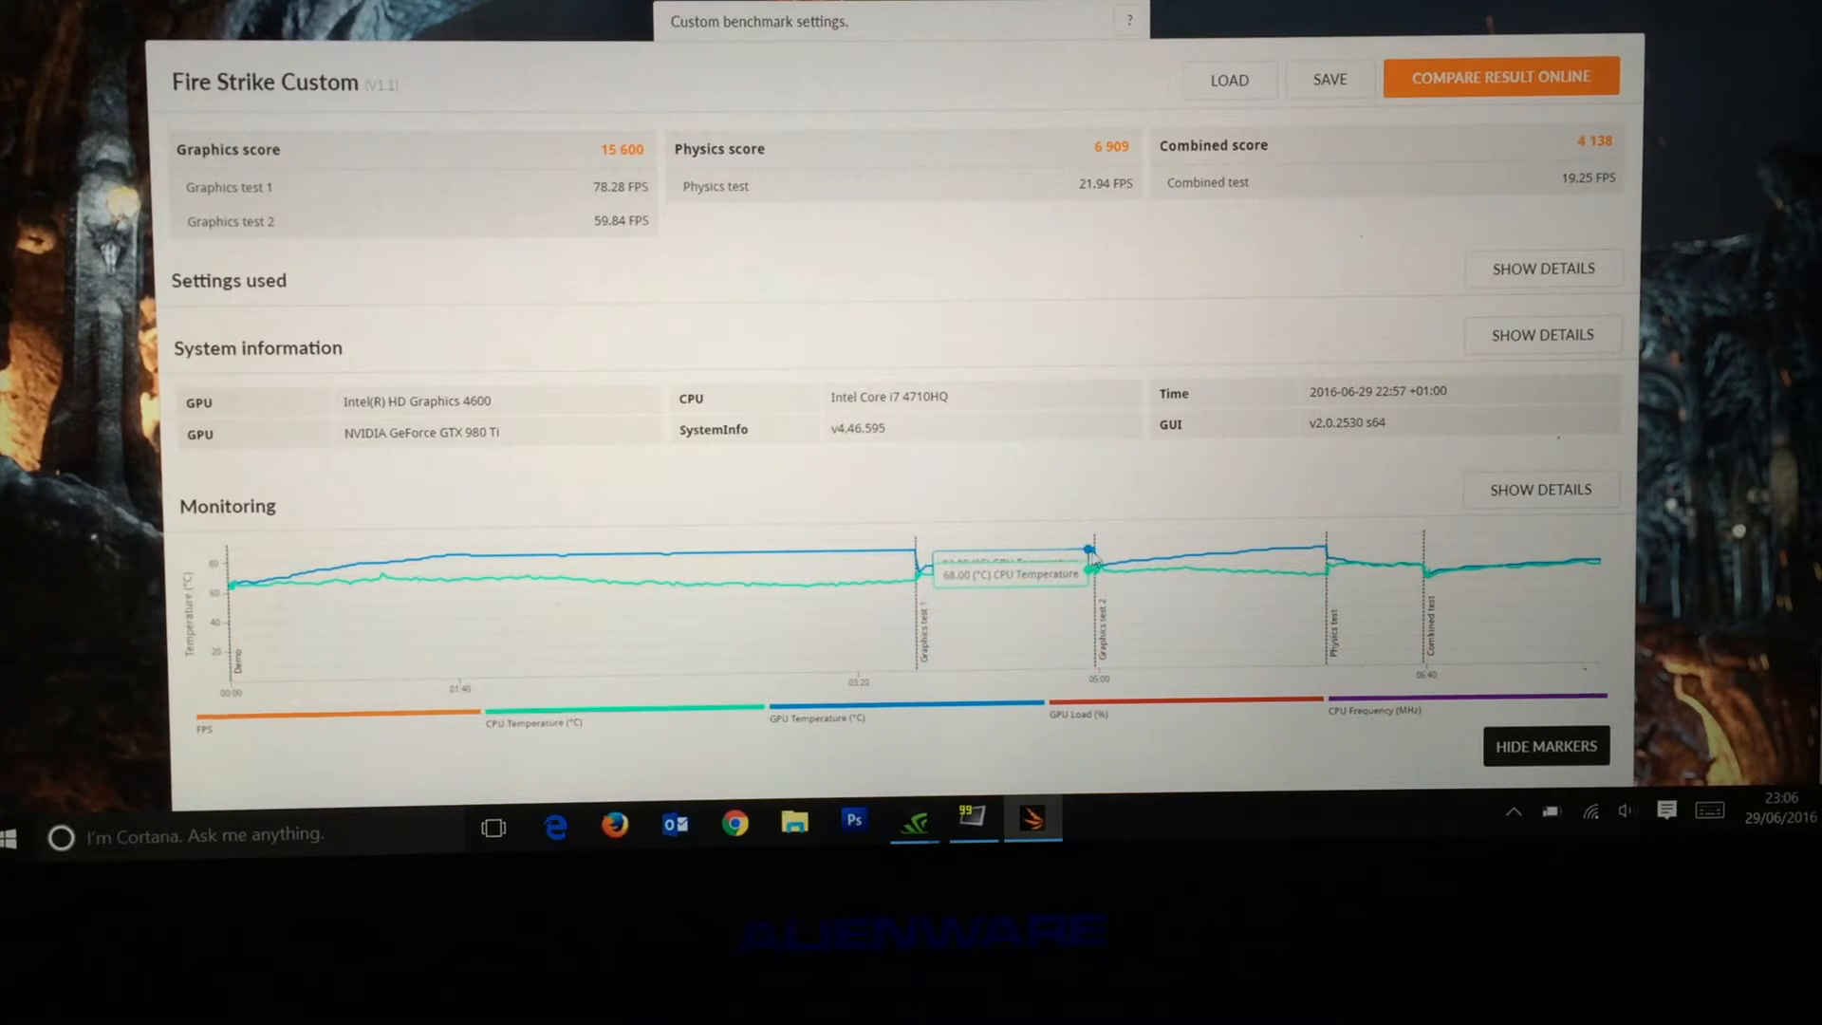
mouse_move(1101, 571)
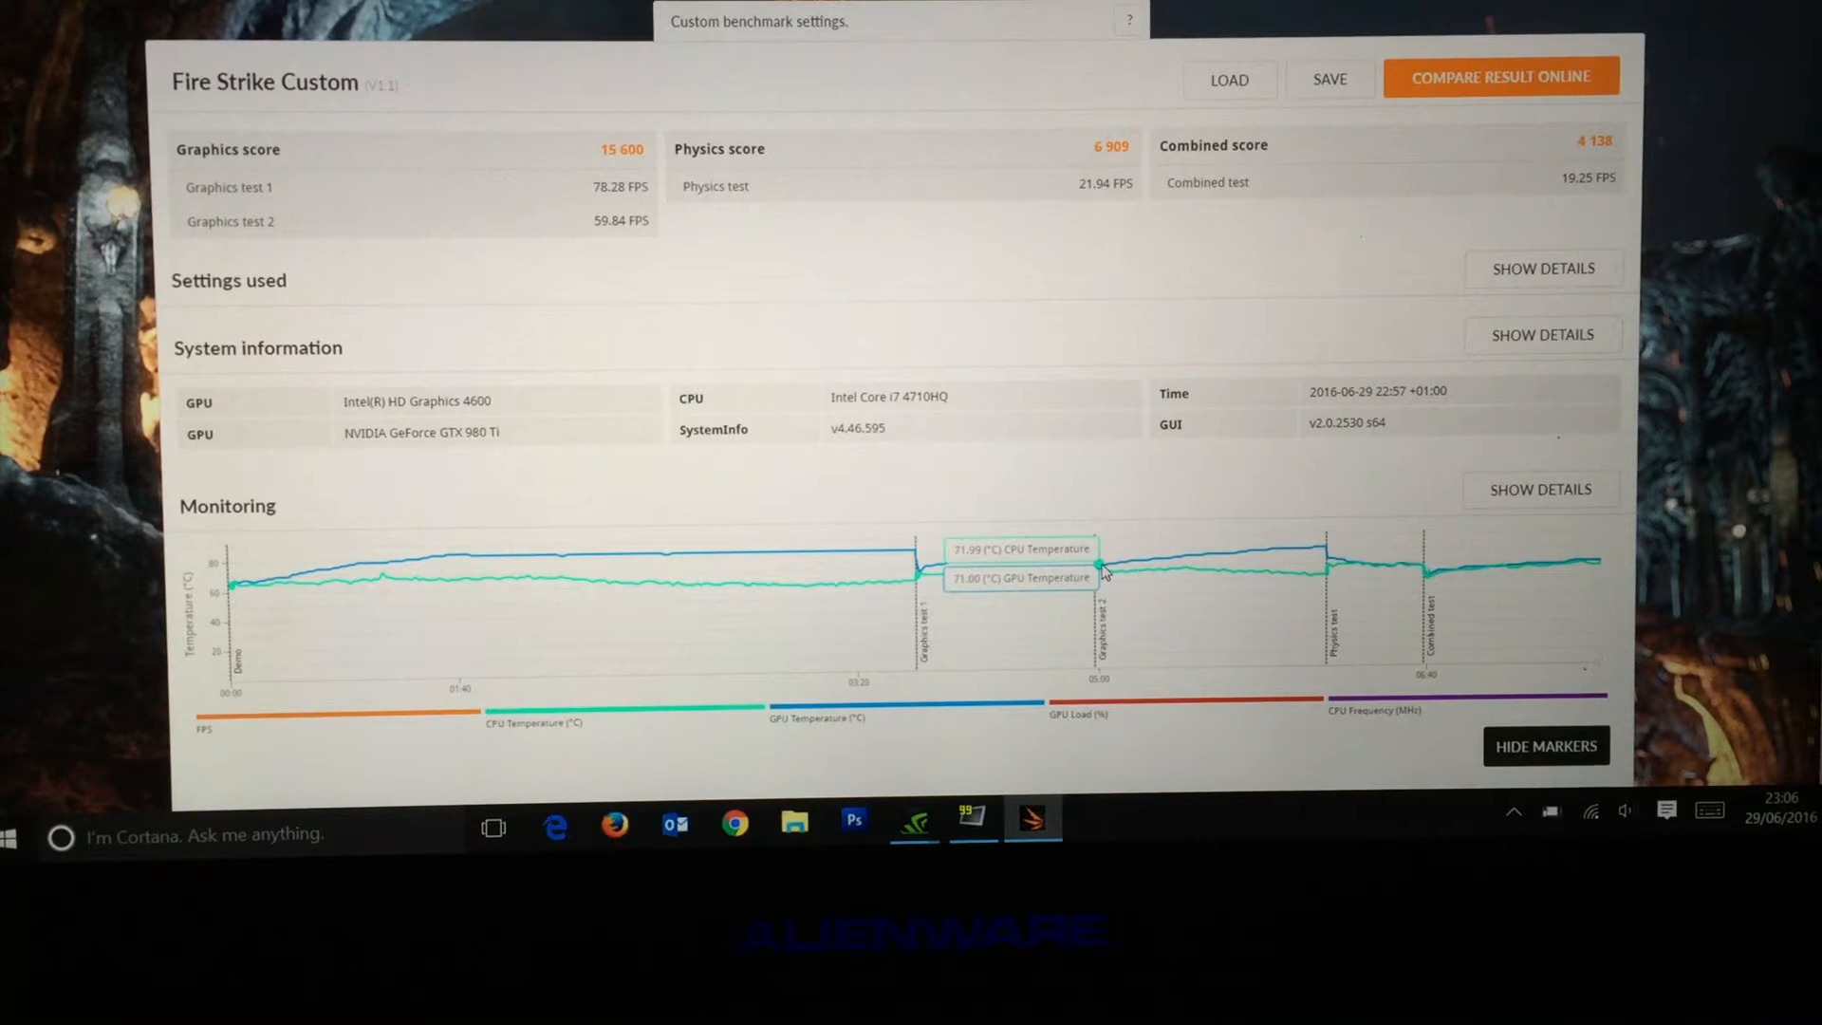
mouse_move(1110, 571)
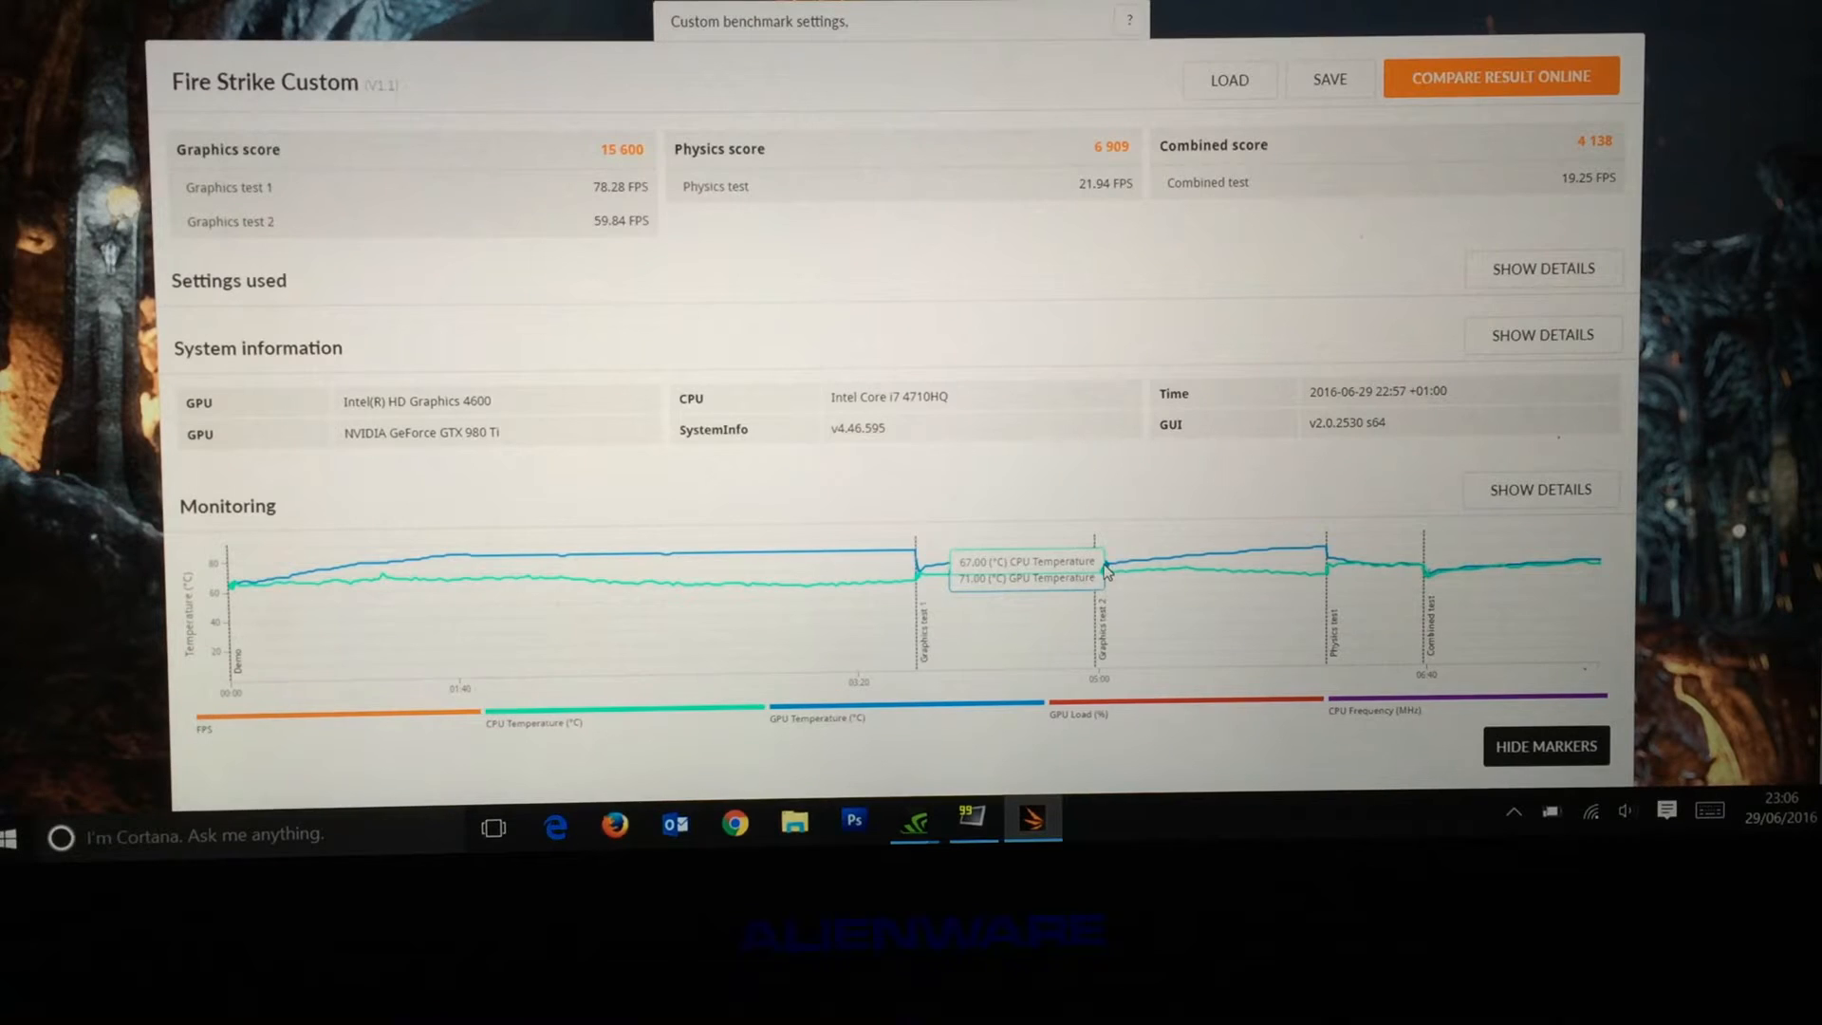
Plot GPU load on the GTX 980 Ti custom run's monitoring chart instead of temperatures.
click(1075, 713)
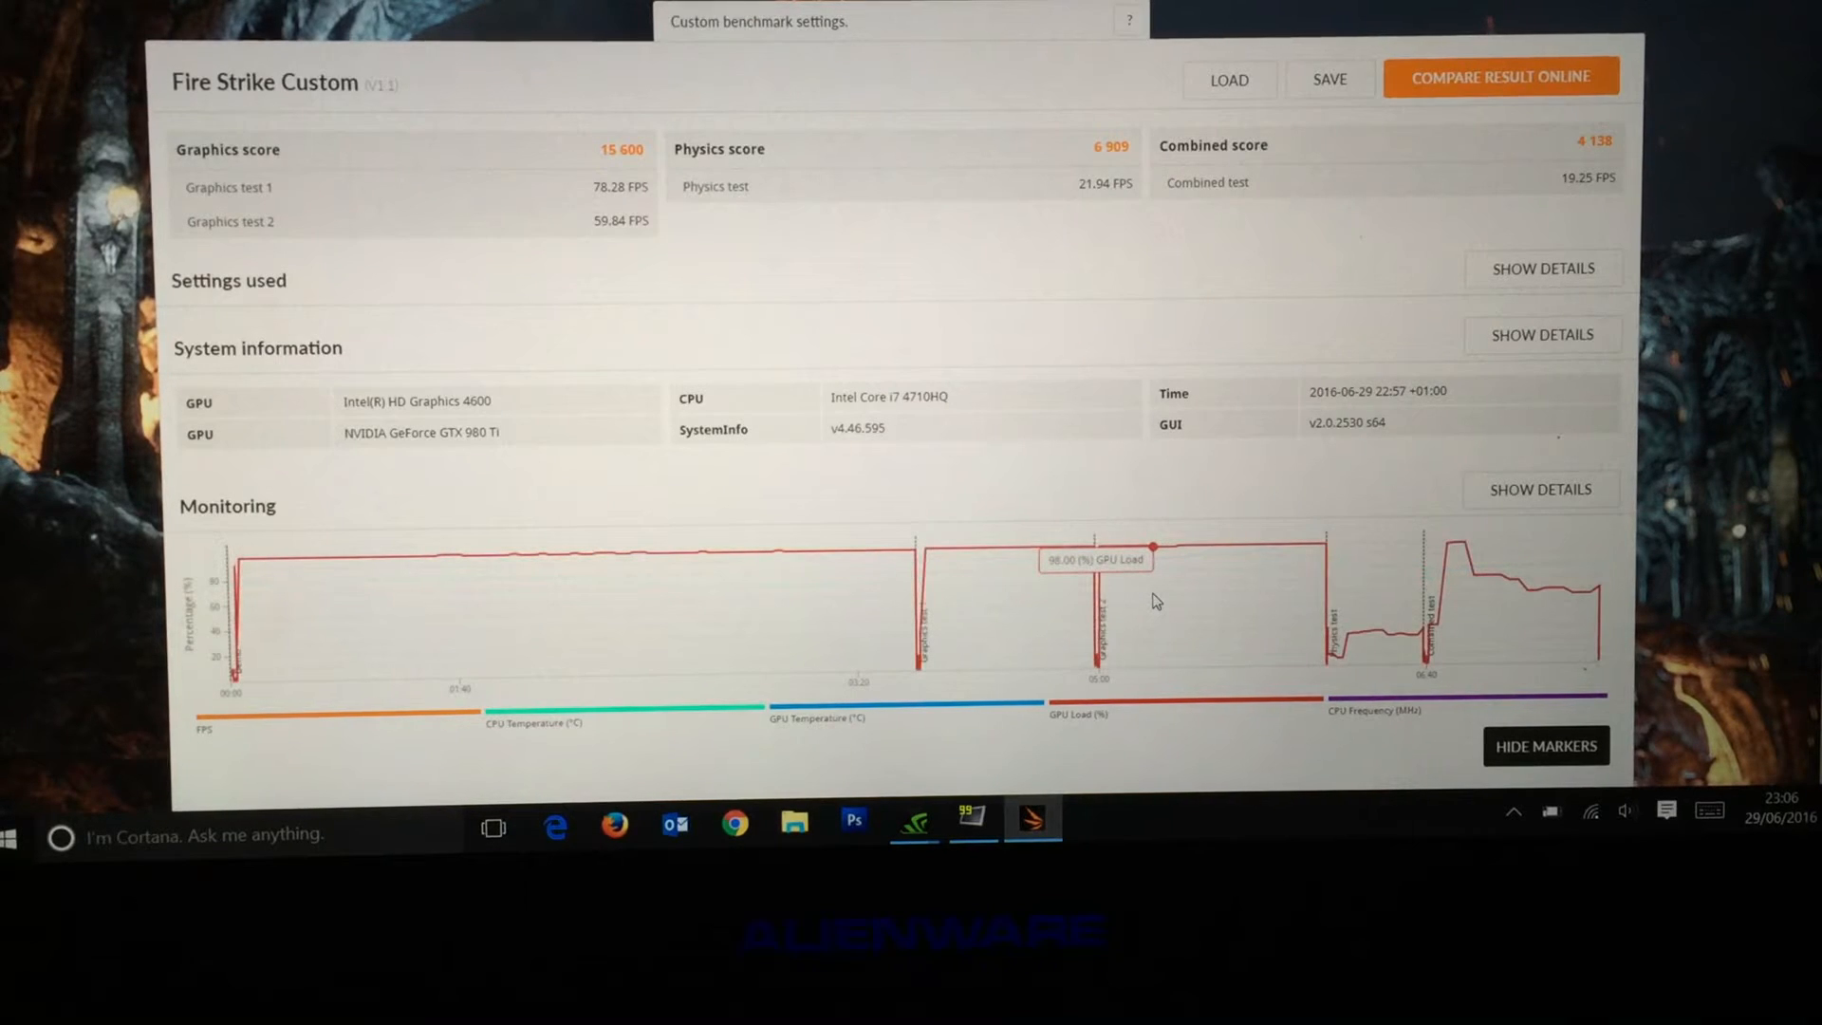
mouse_move(808, 763)
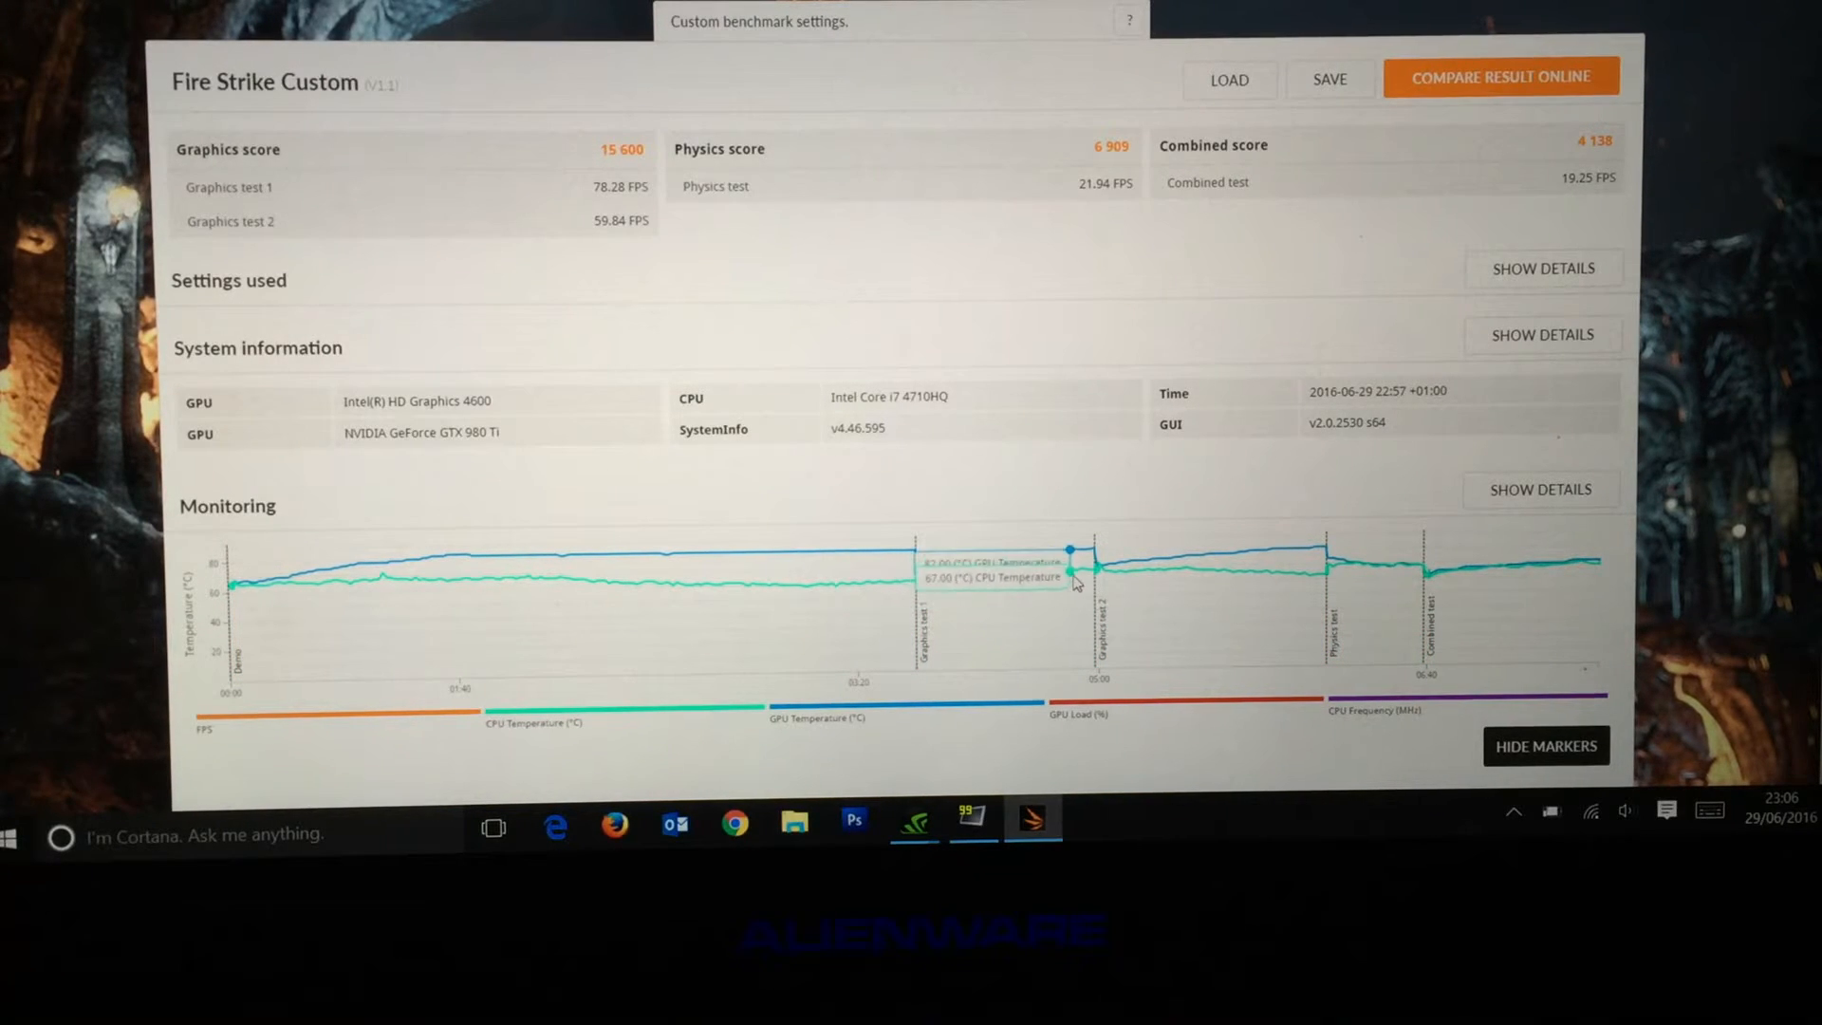
mouse_move(1175, 711)
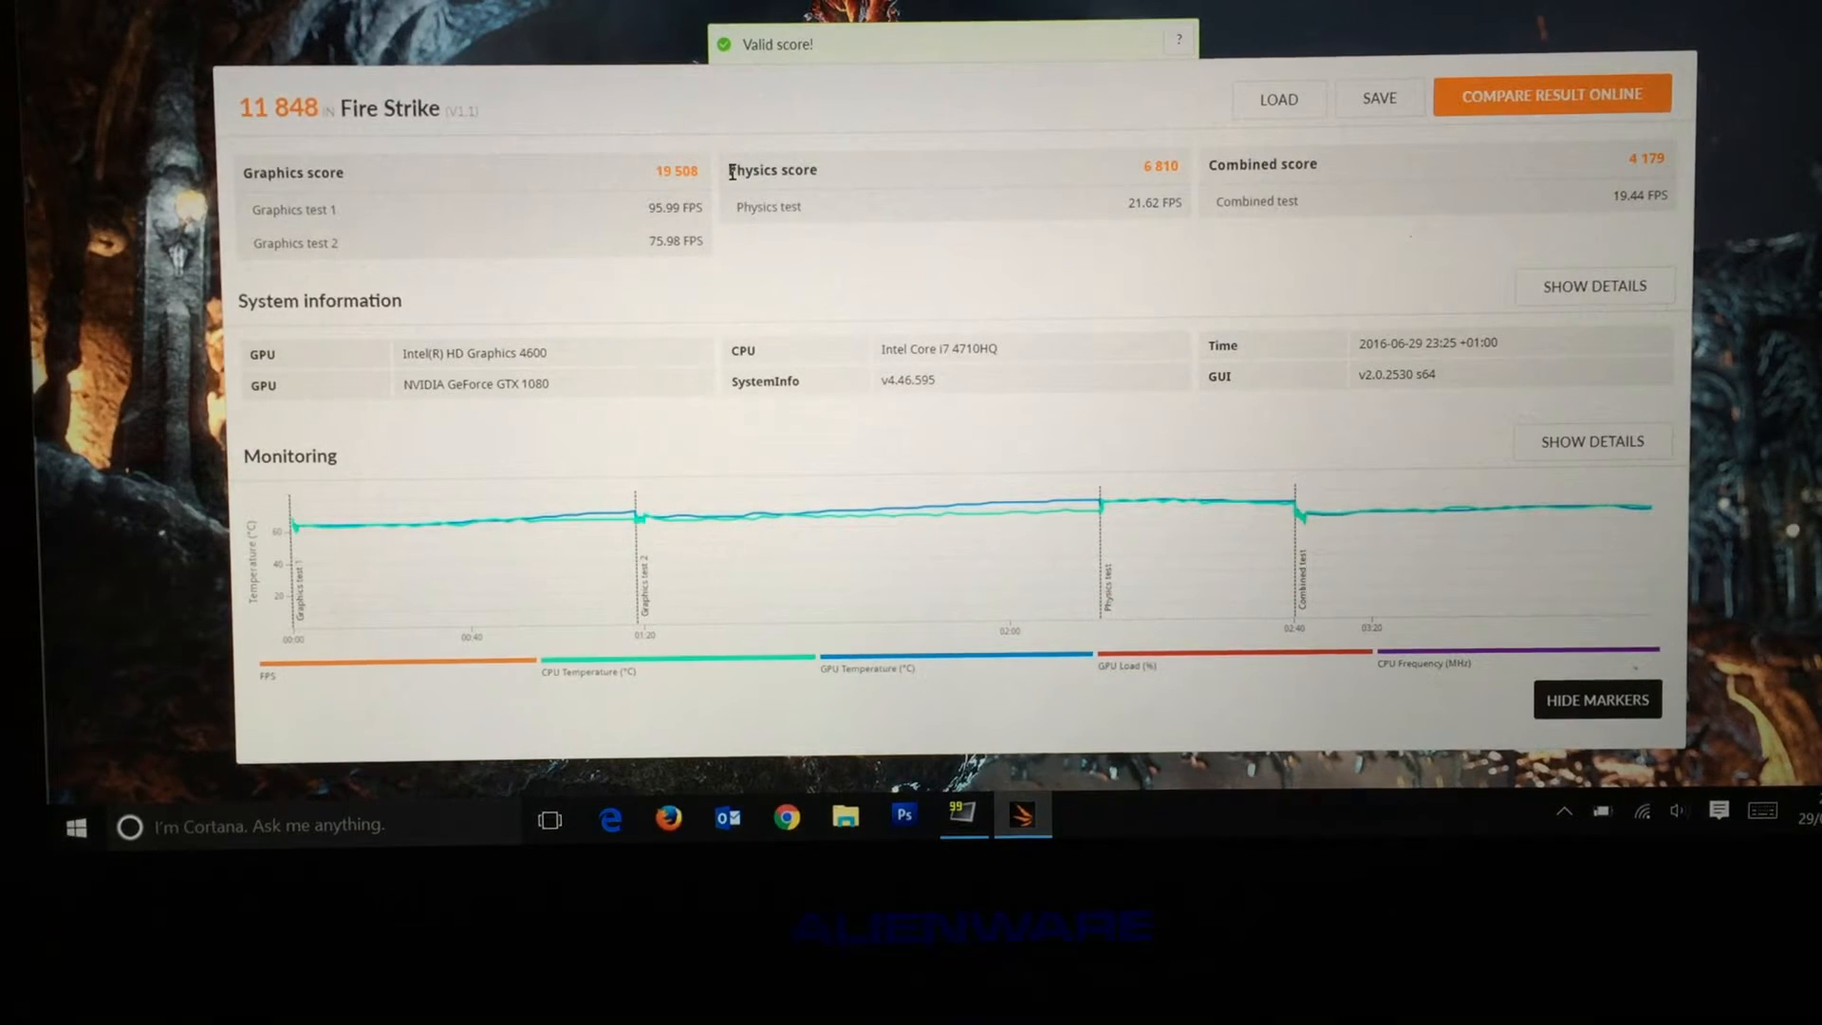
mouse_move(587, 238)
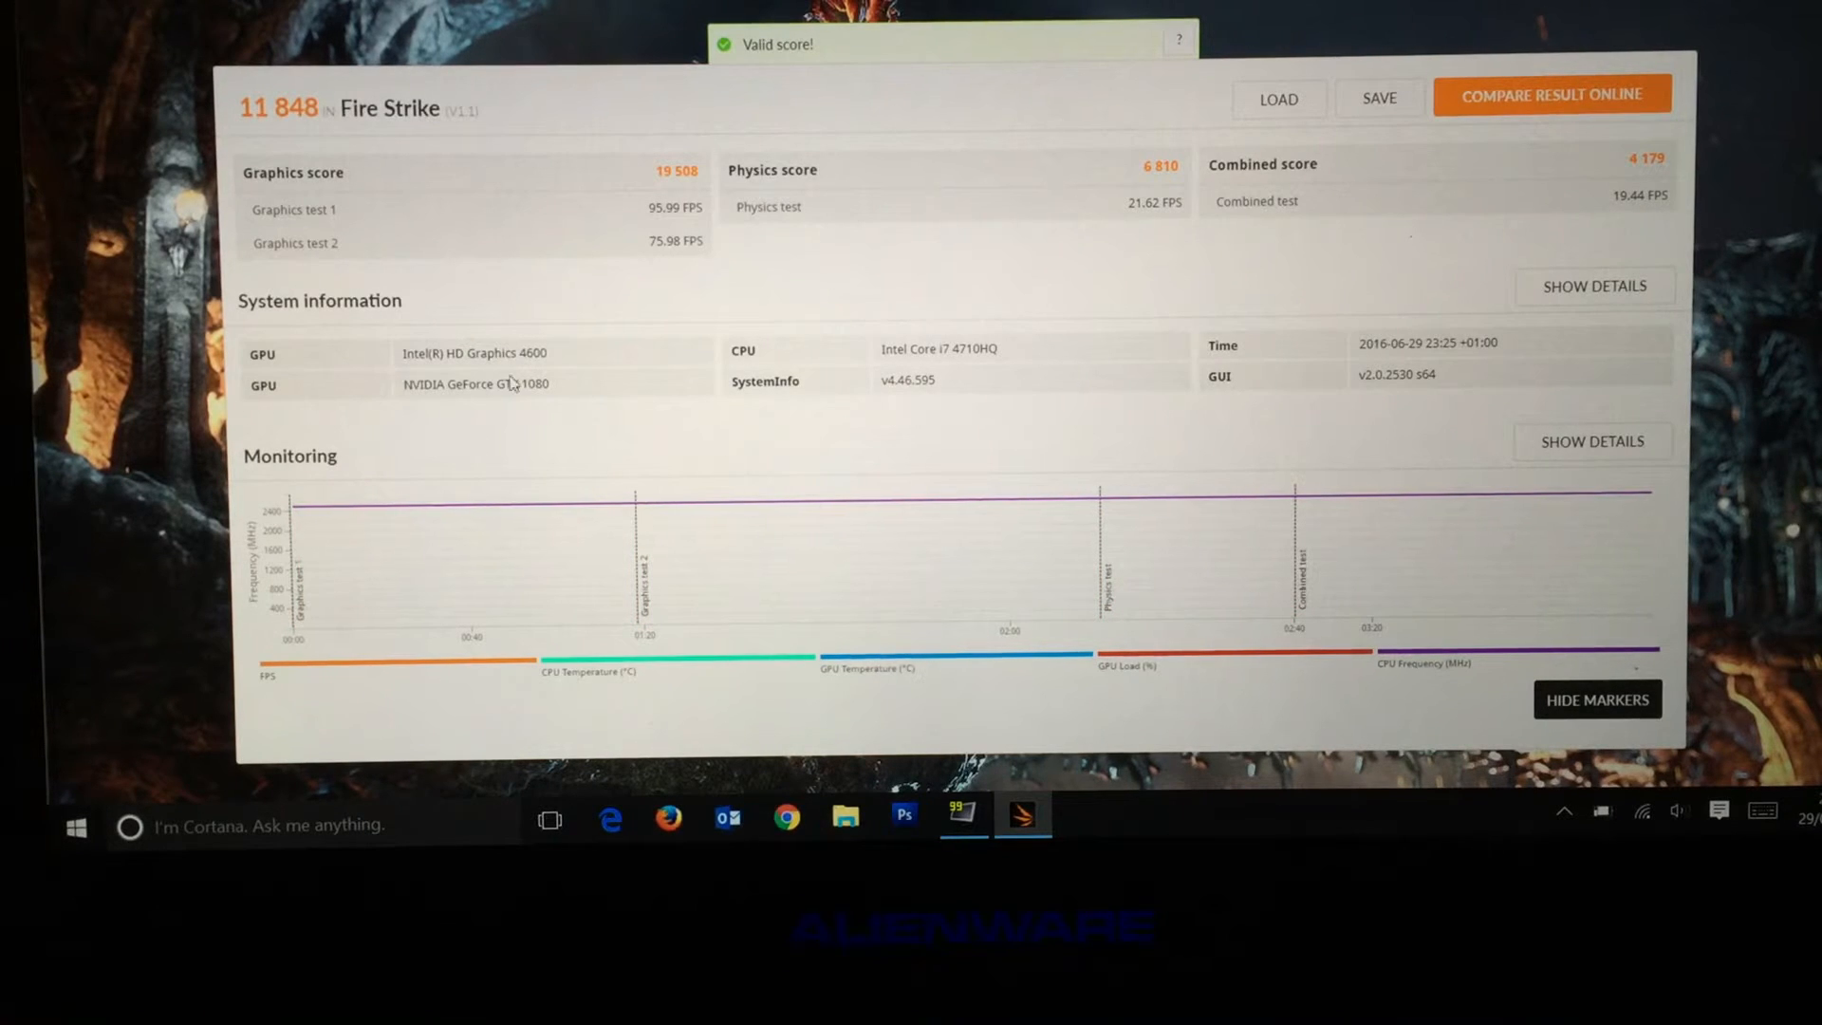
mouse_move(621, 382)
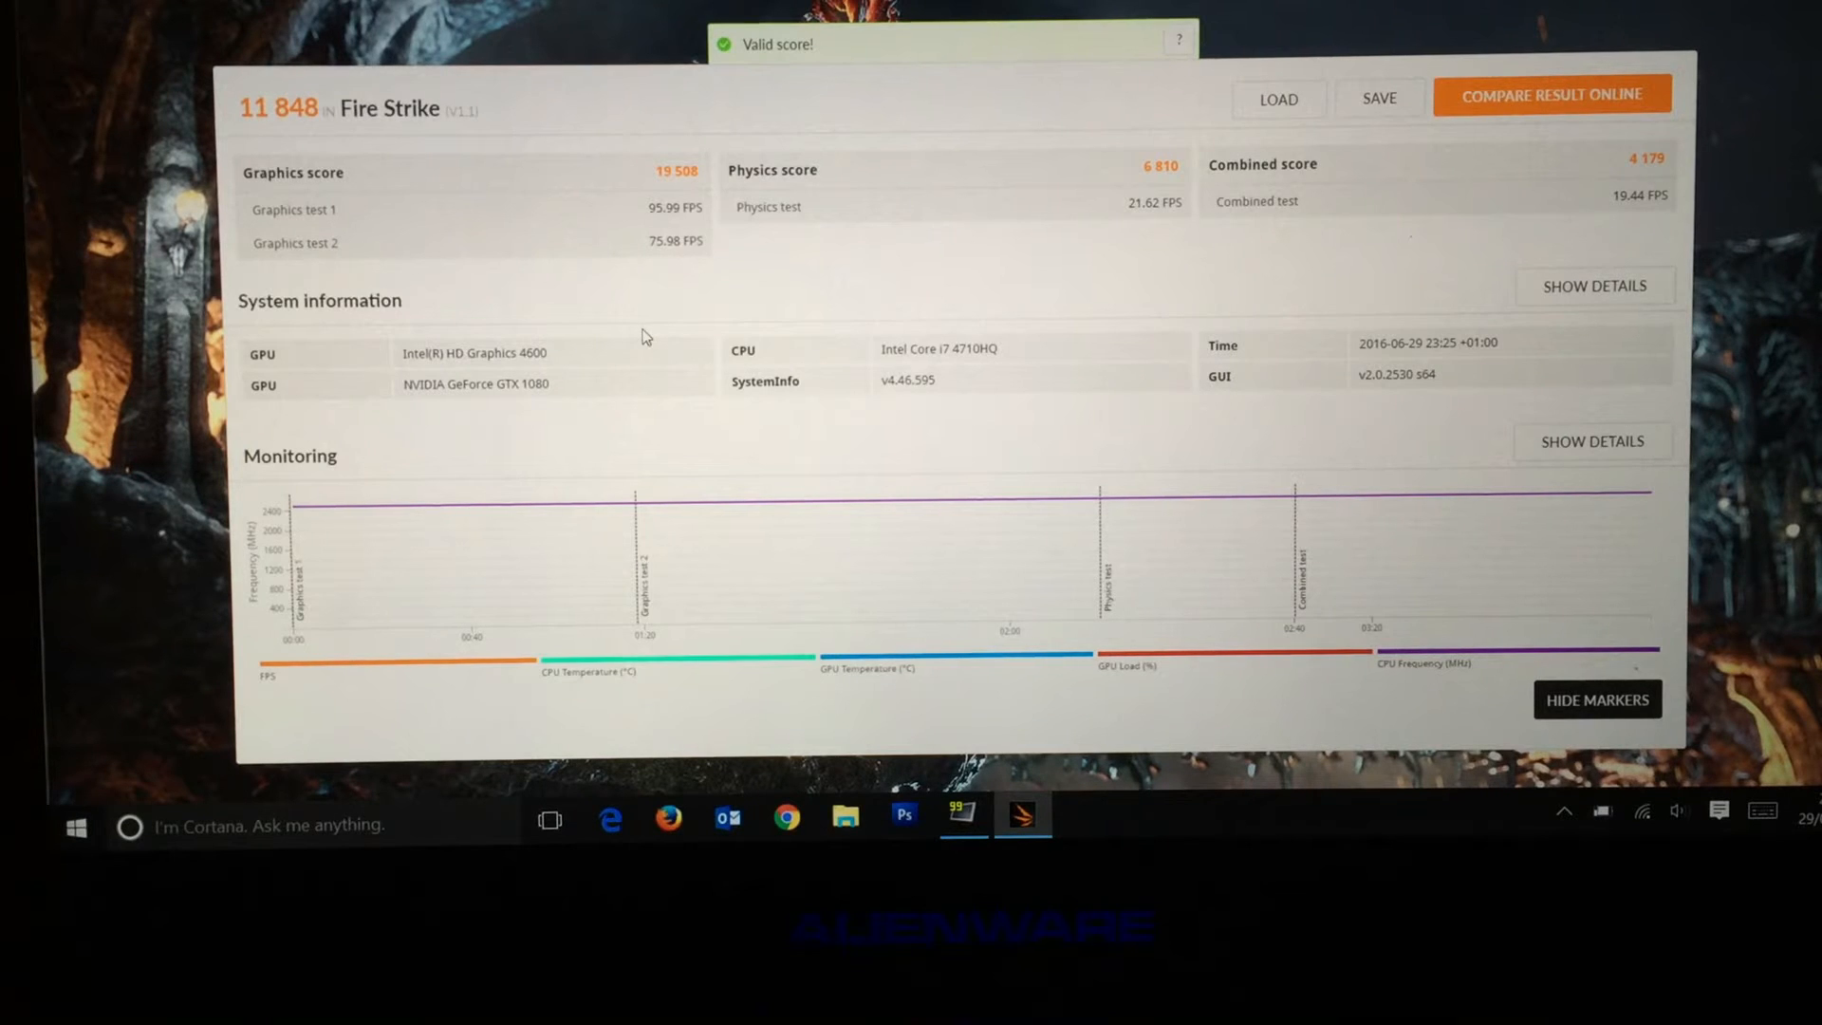
mouse_move(617, 690)
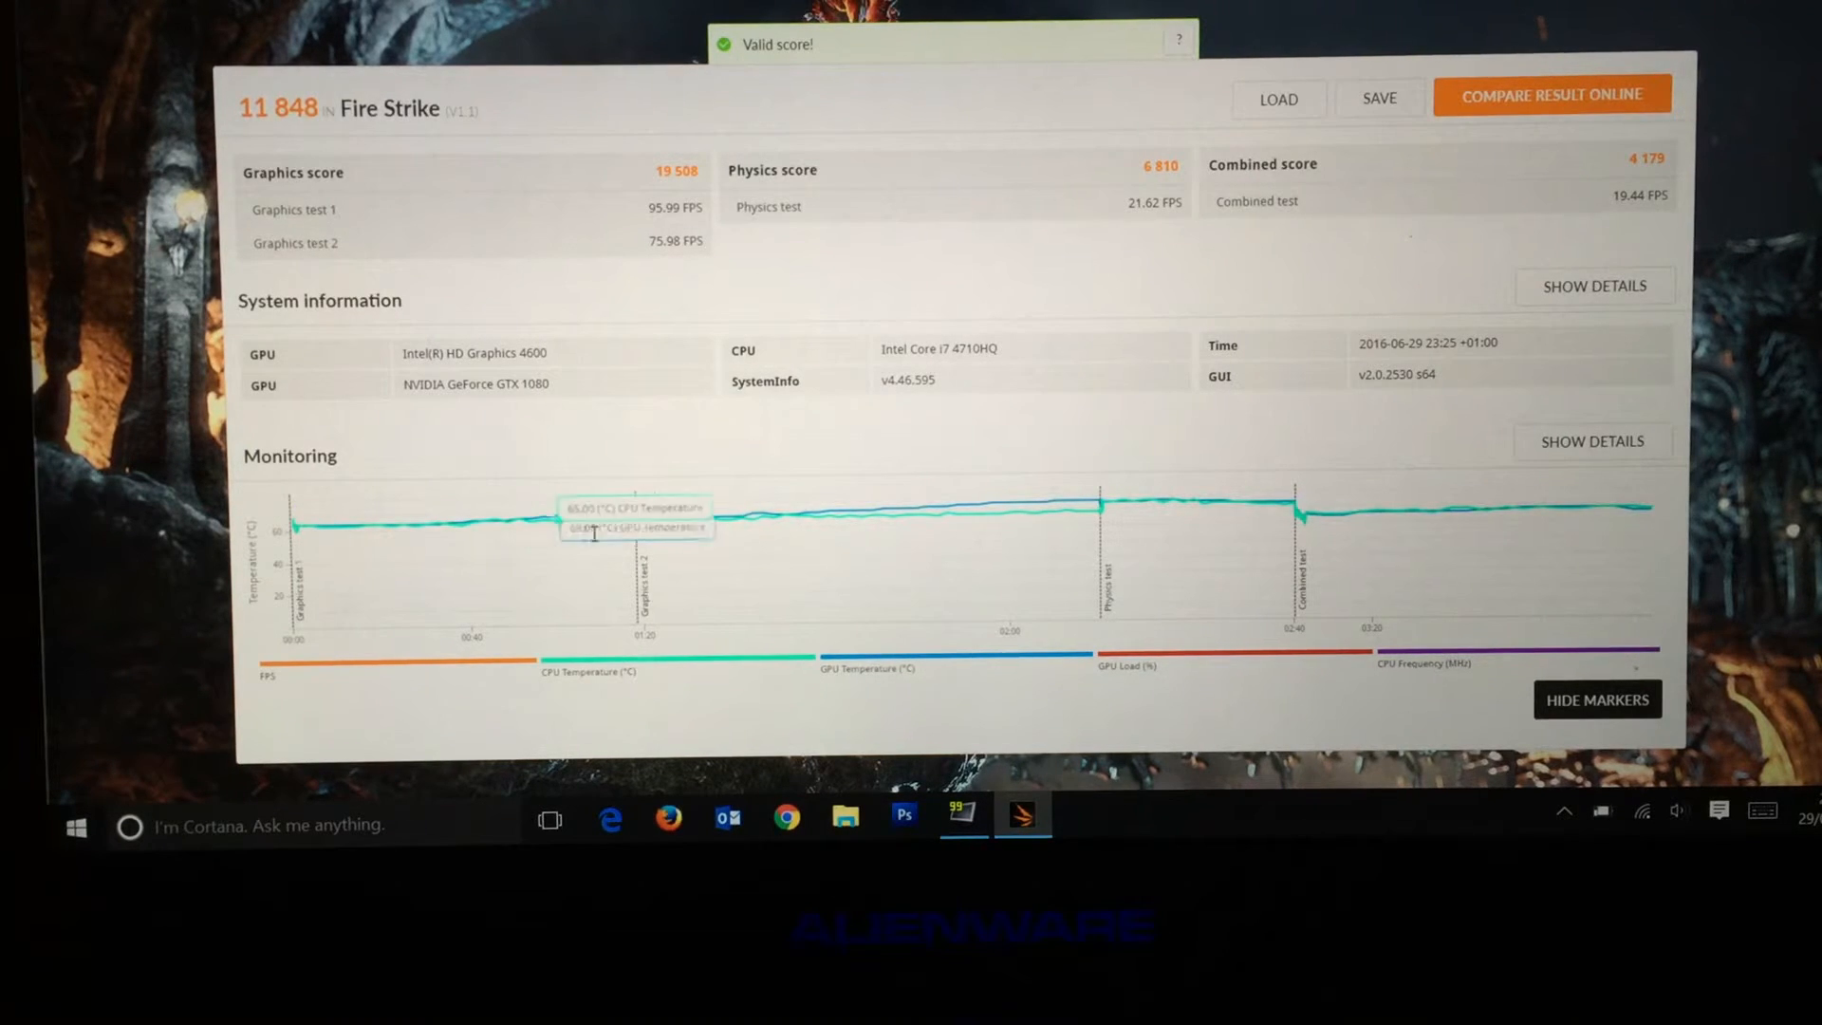
mouse_move(1116, 518)
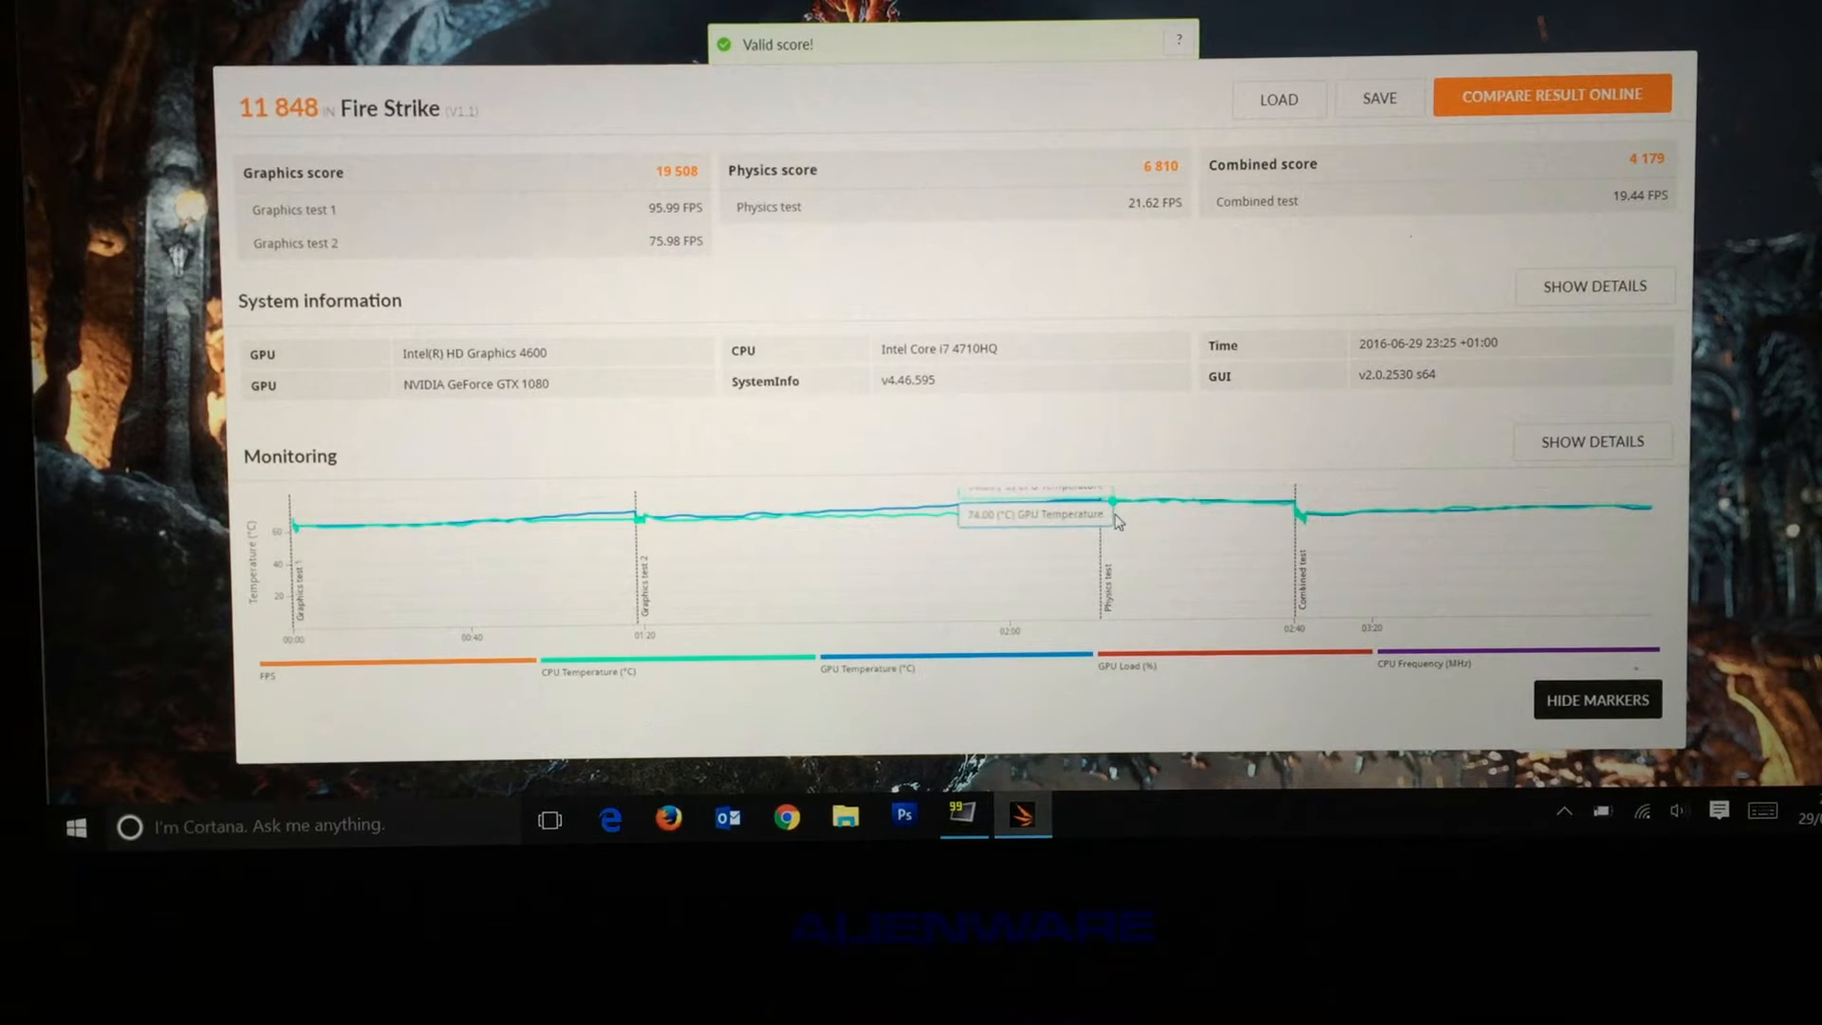
mouse_move(875, 739)
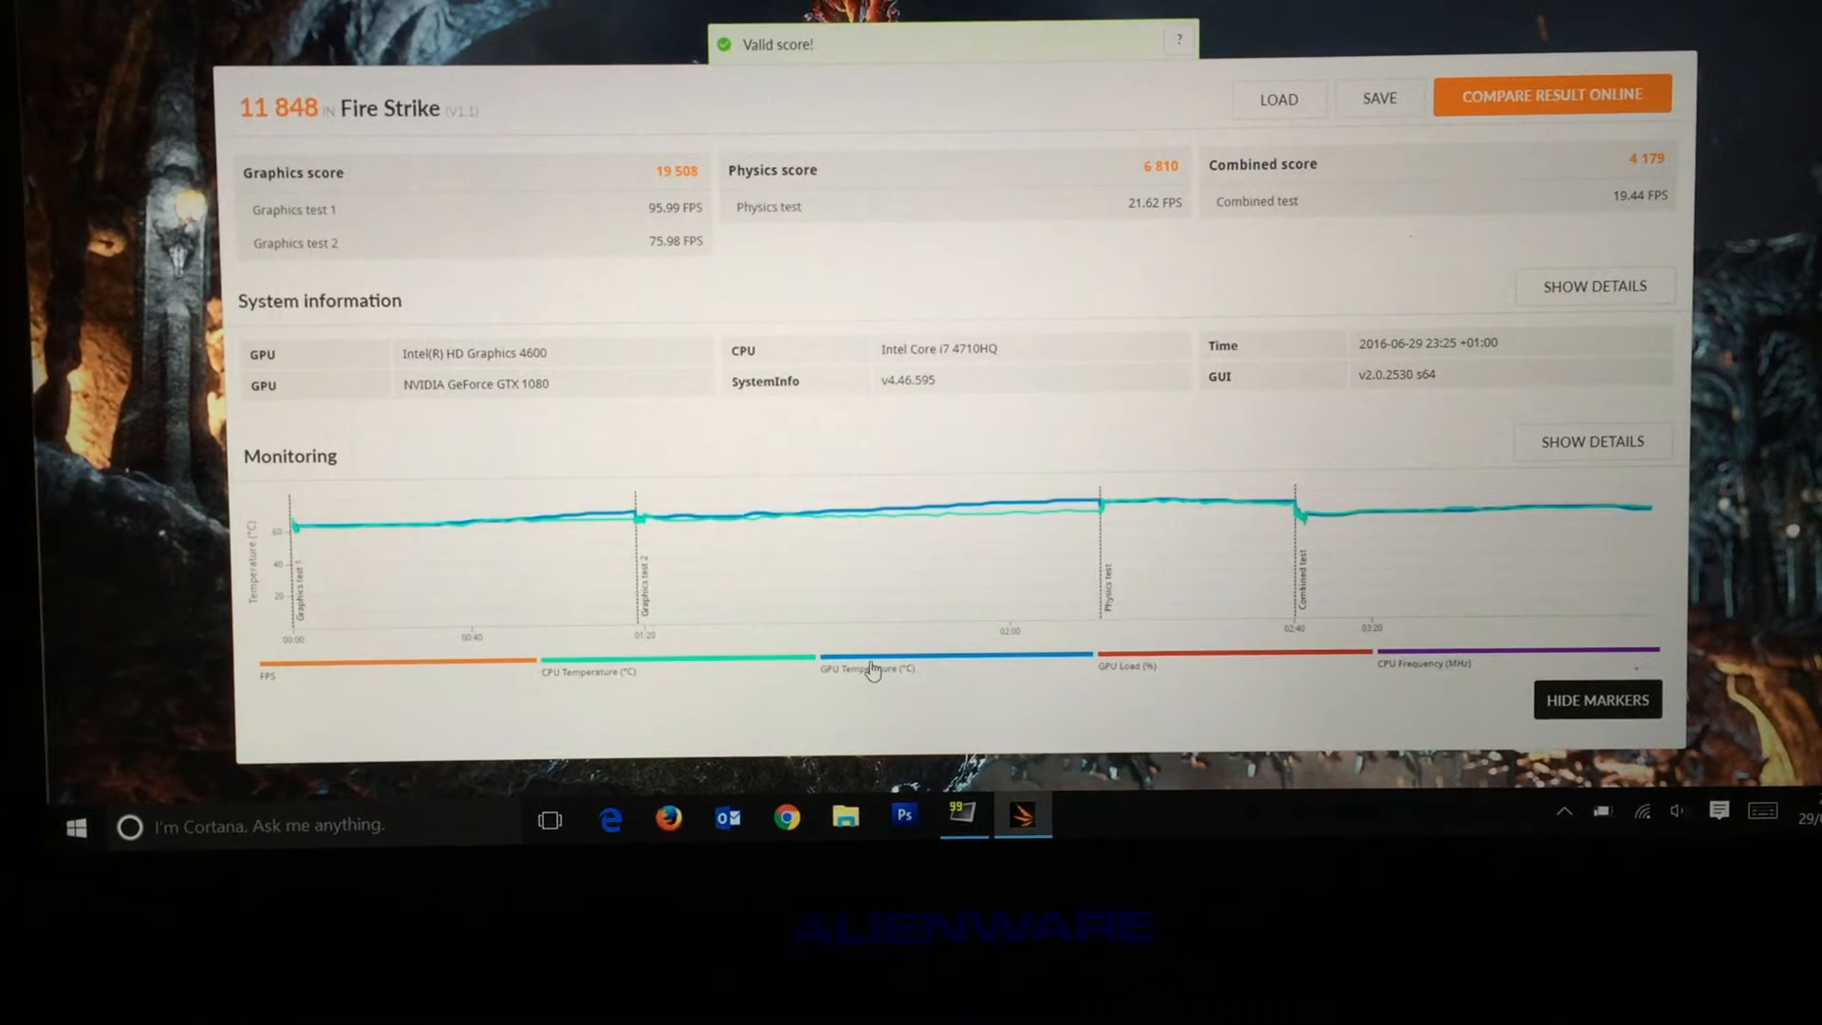
Use the Monitoring chart legend of the 11 848 Fire Strike result to change the plotted curve.
click(1124, 666)
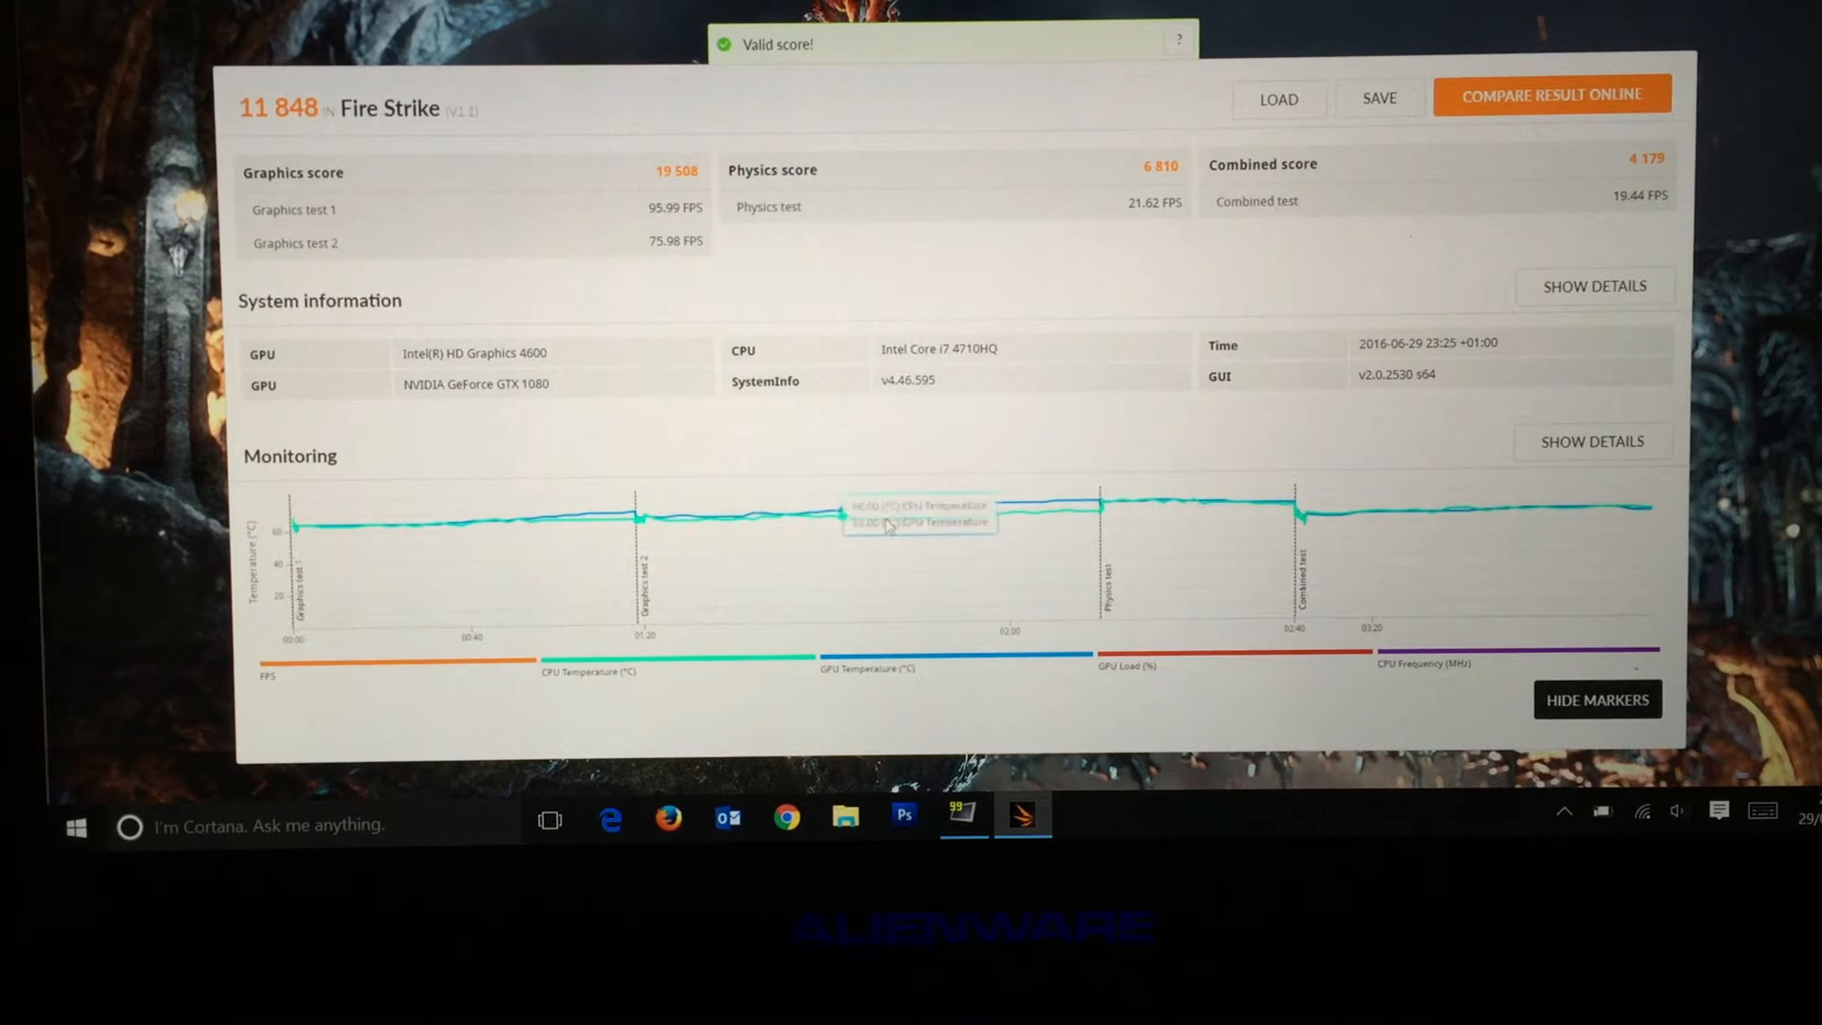
mouse_move(1092, 511)
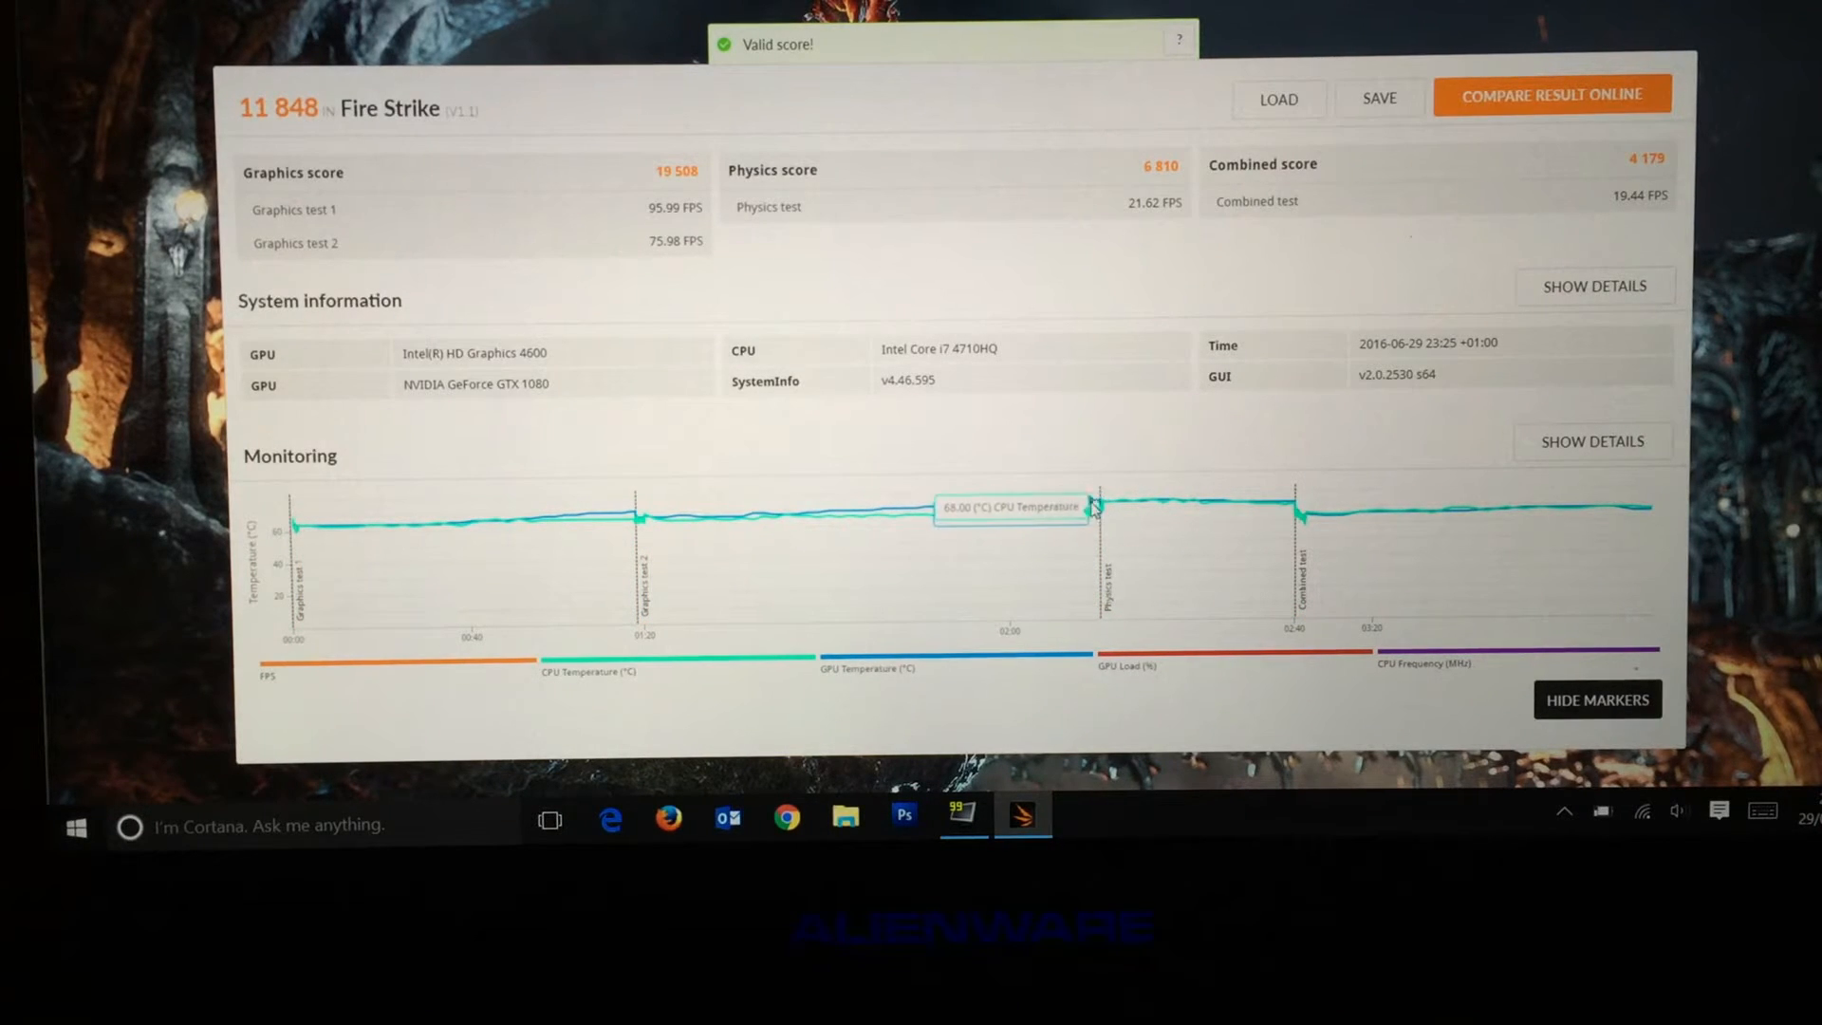
mouse_move(1311, 533)
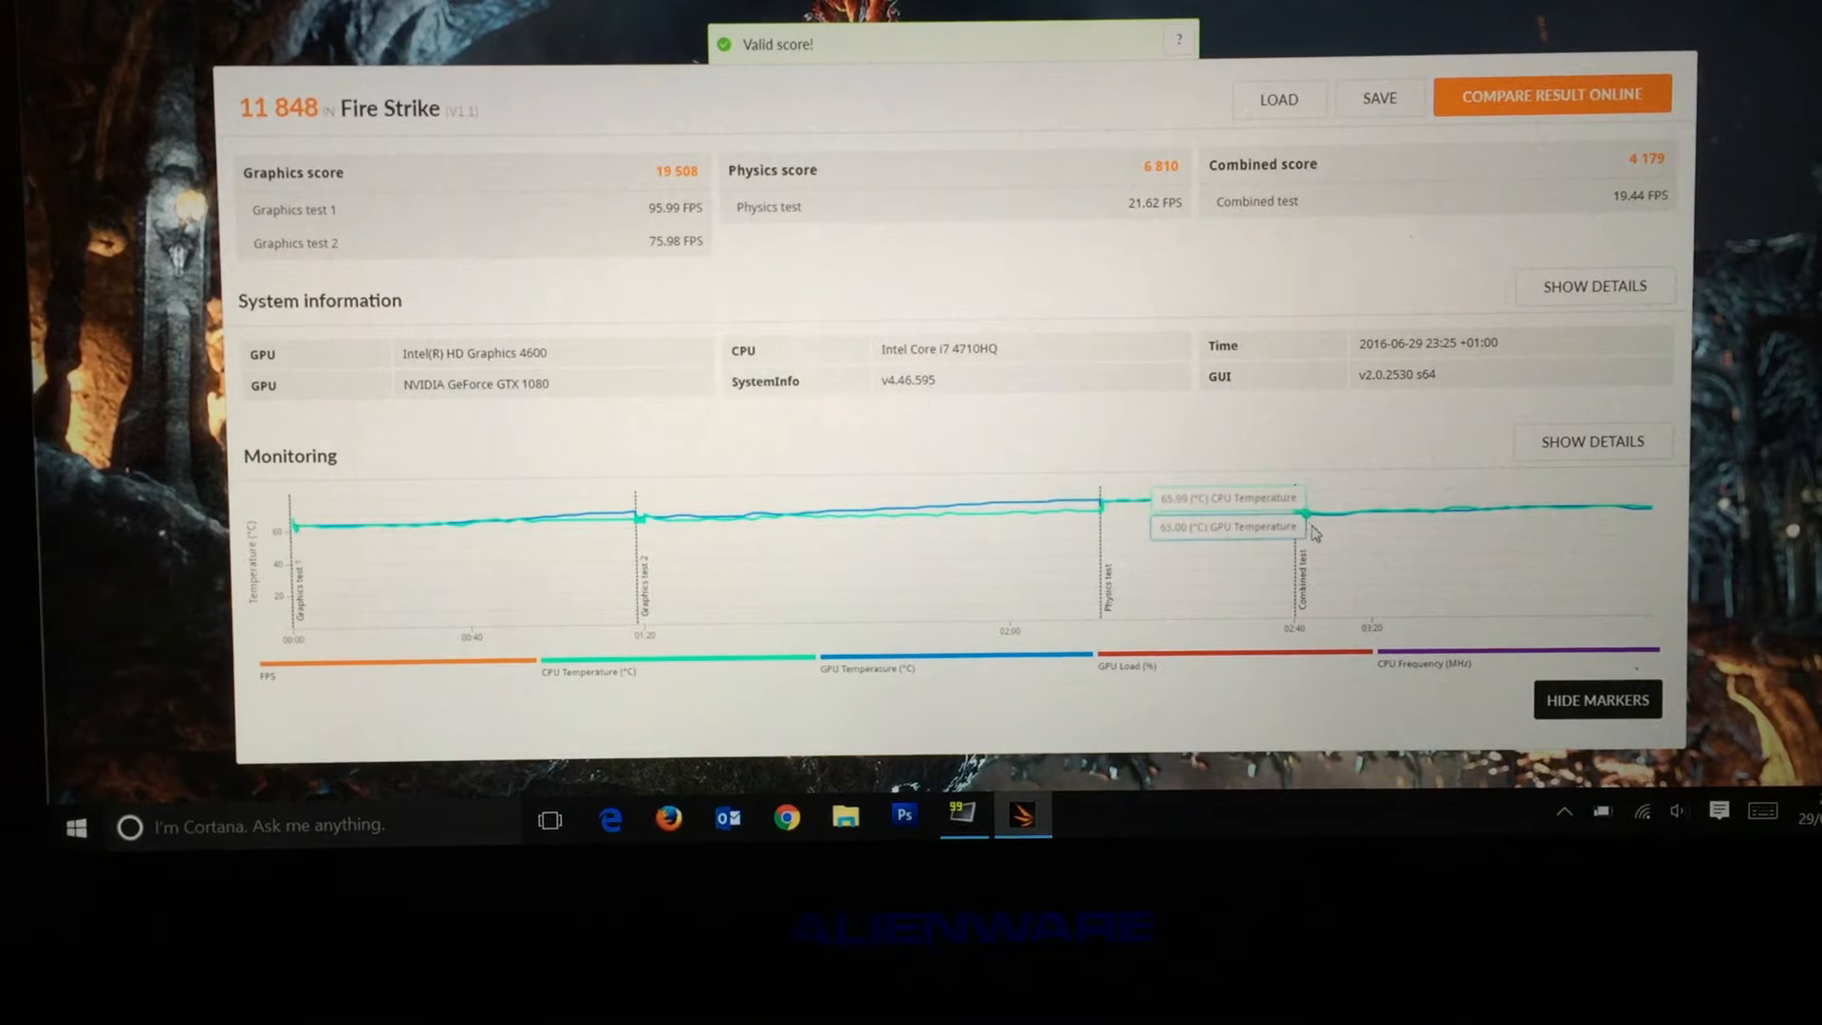
mouse_move(1128, 514)
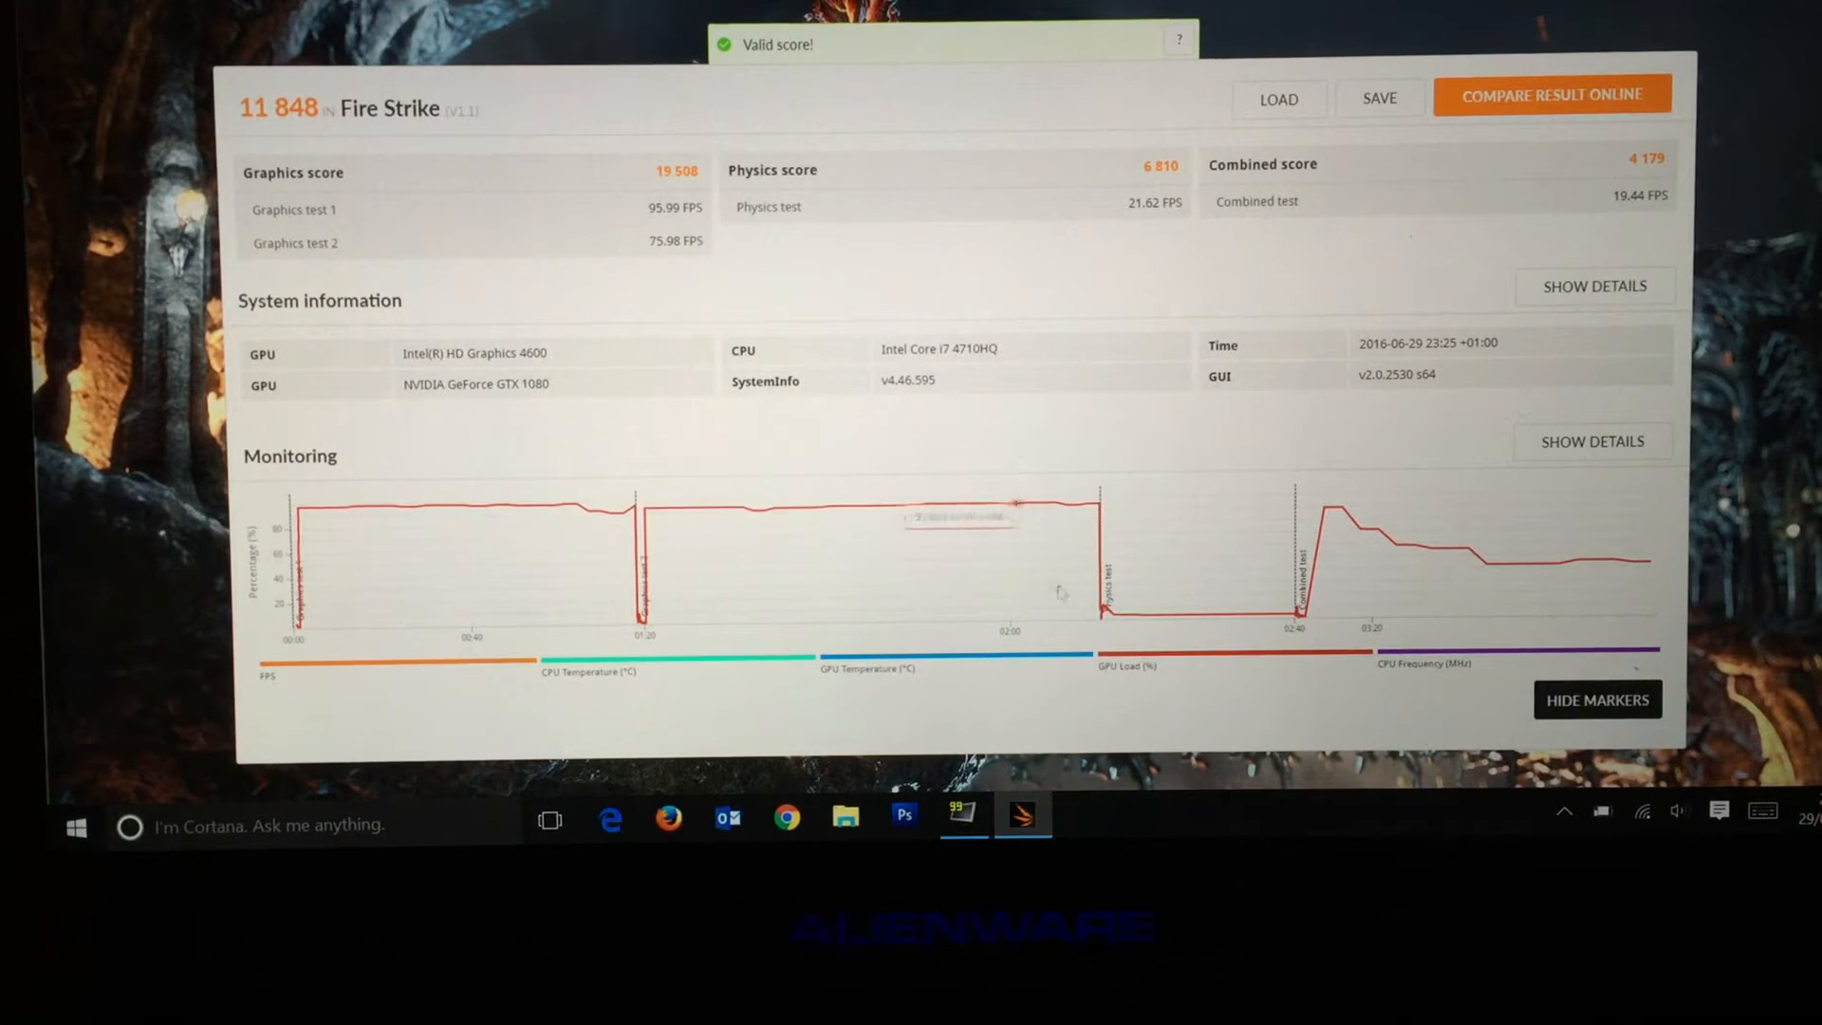
mouse_move(1194, 616)
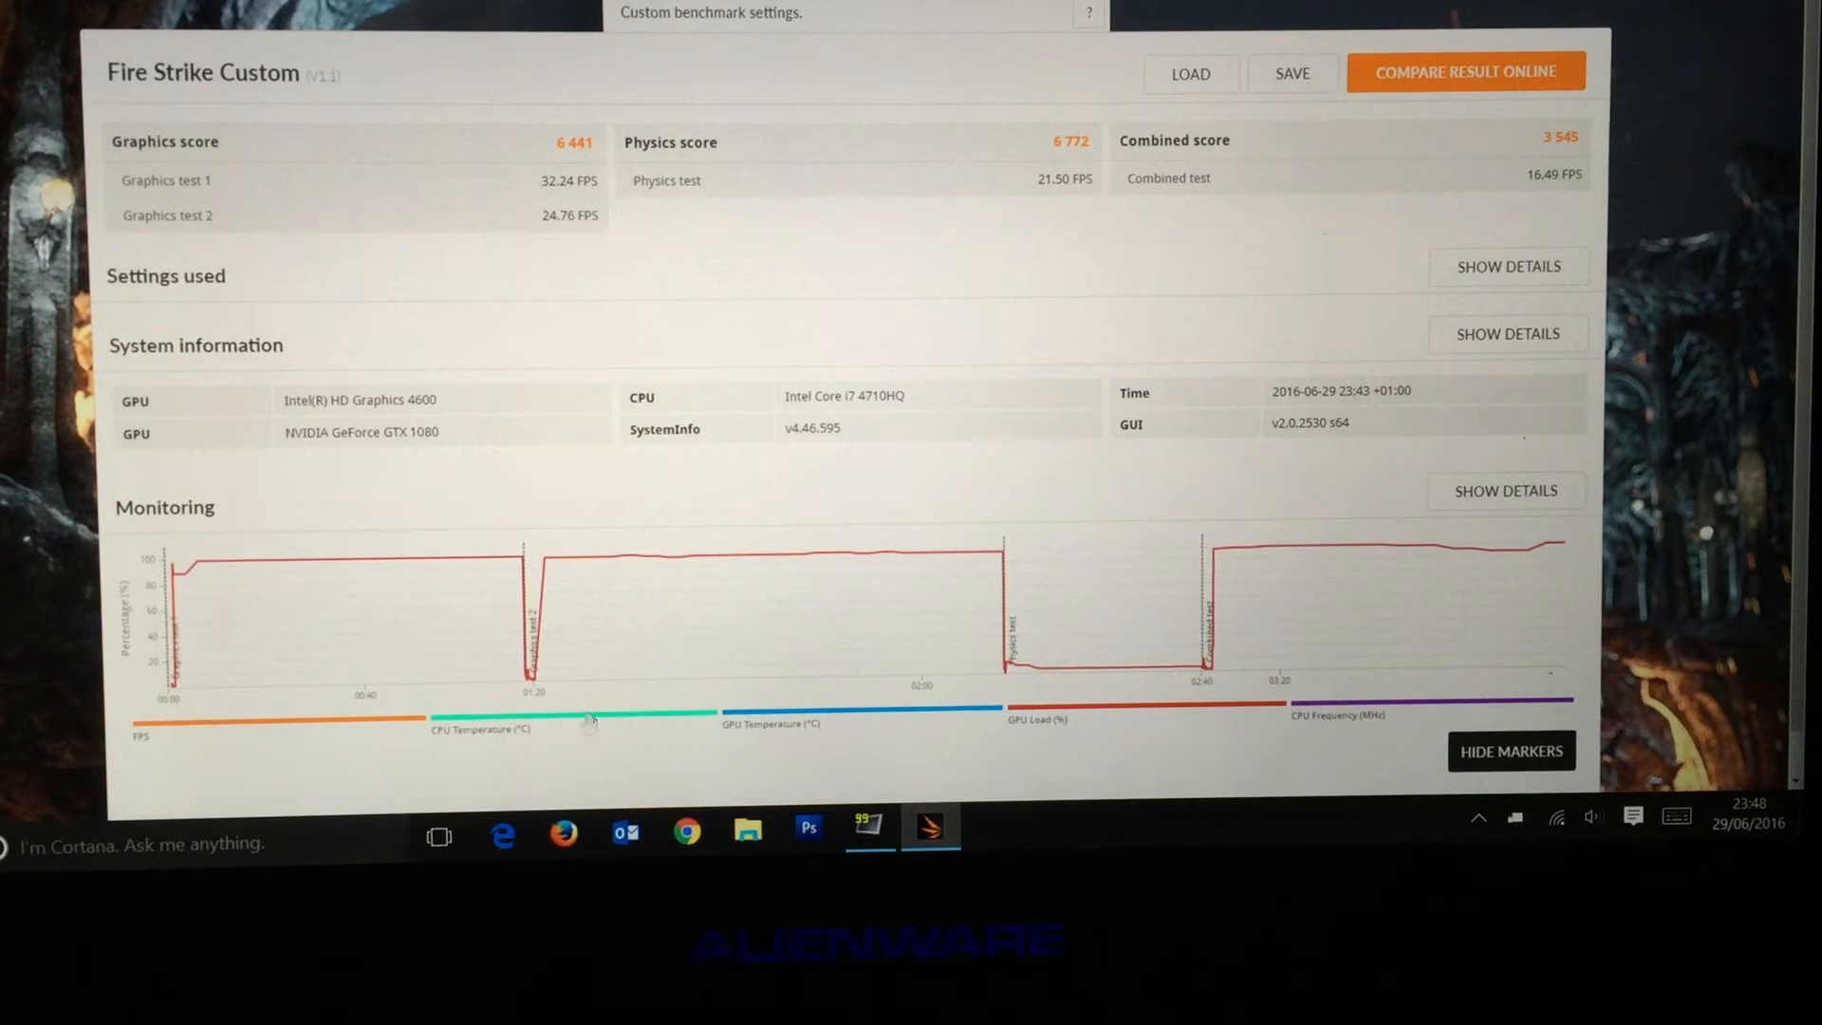
mouse_move(930, 307)
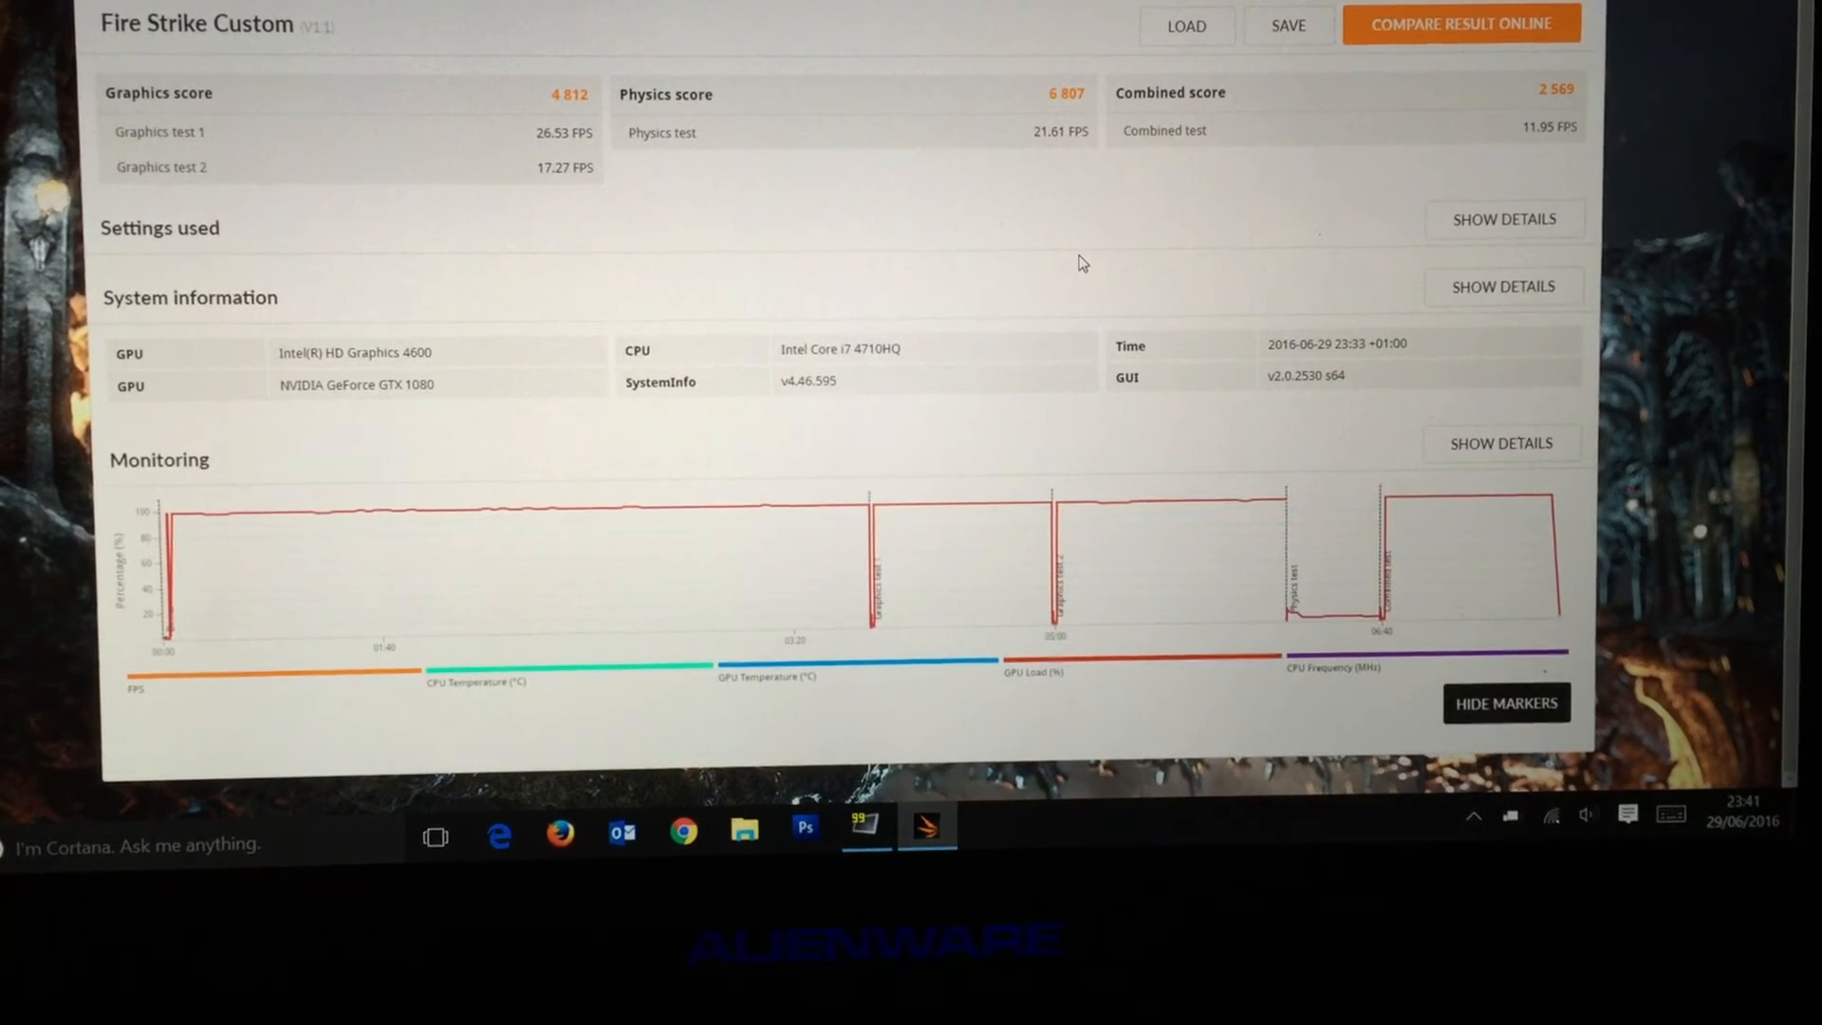
mouse_move(939, 218)
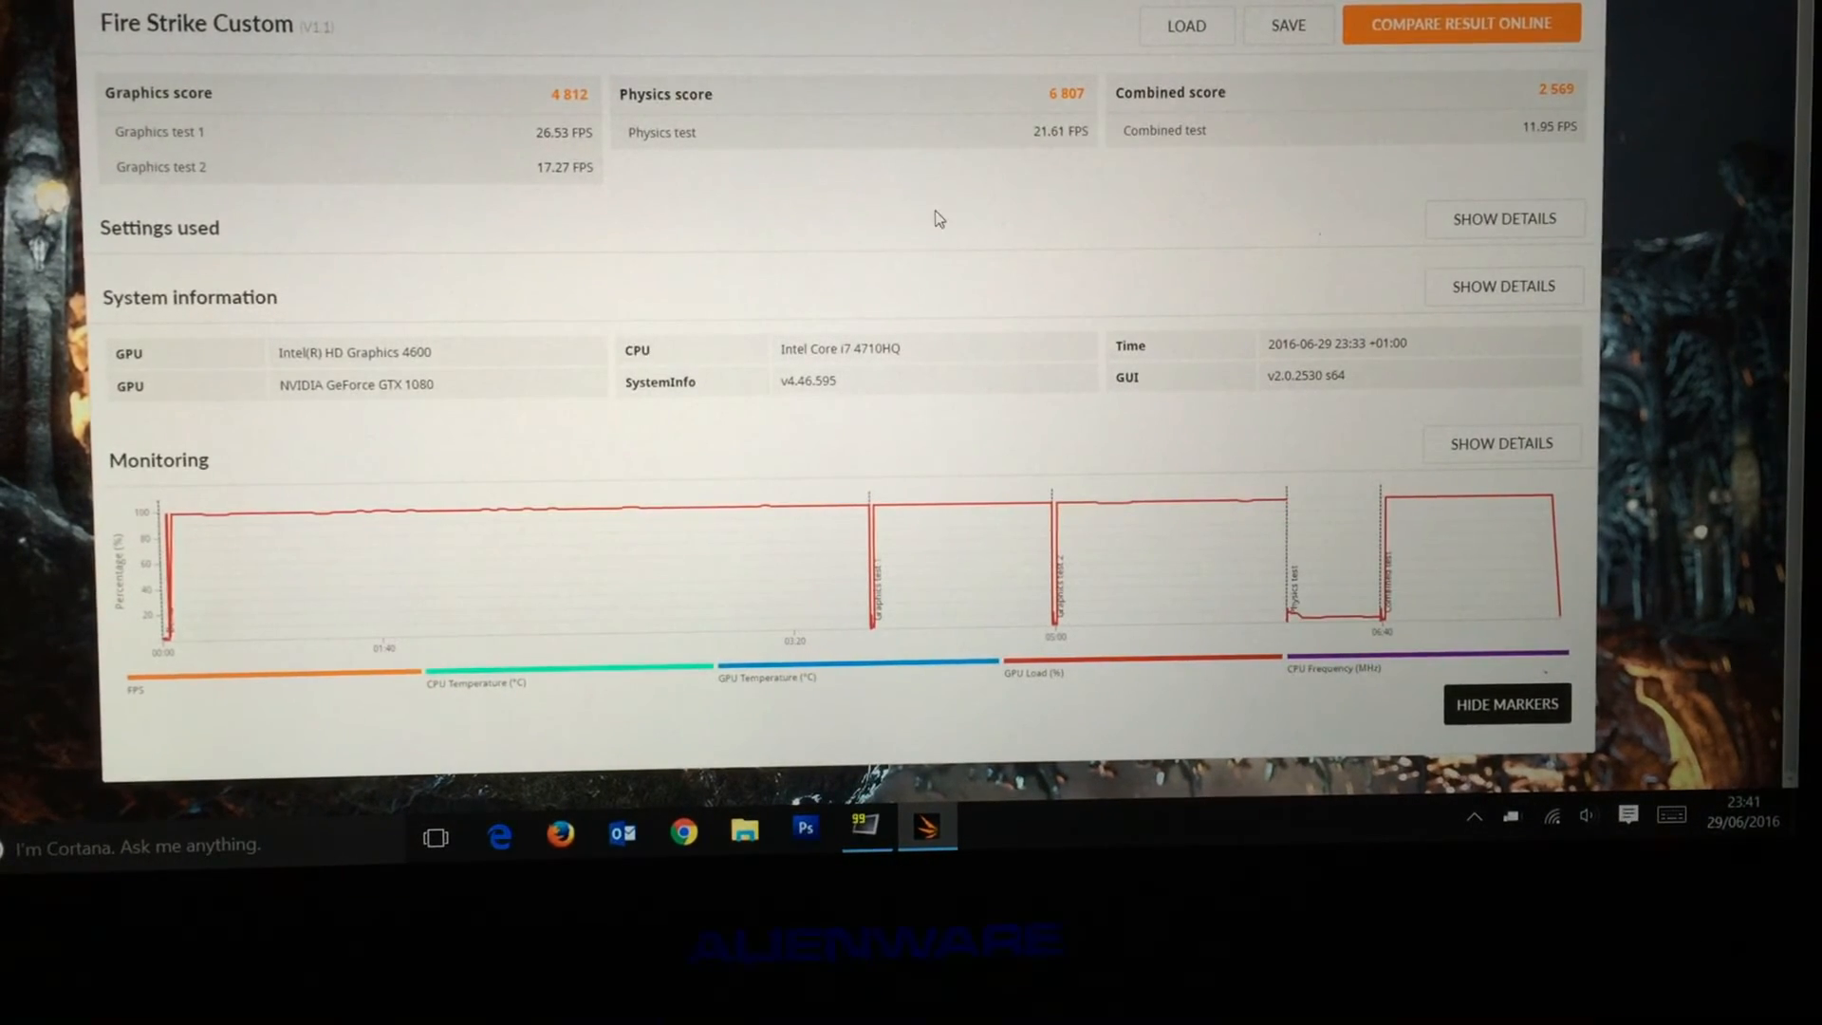
double_click(566, 94)
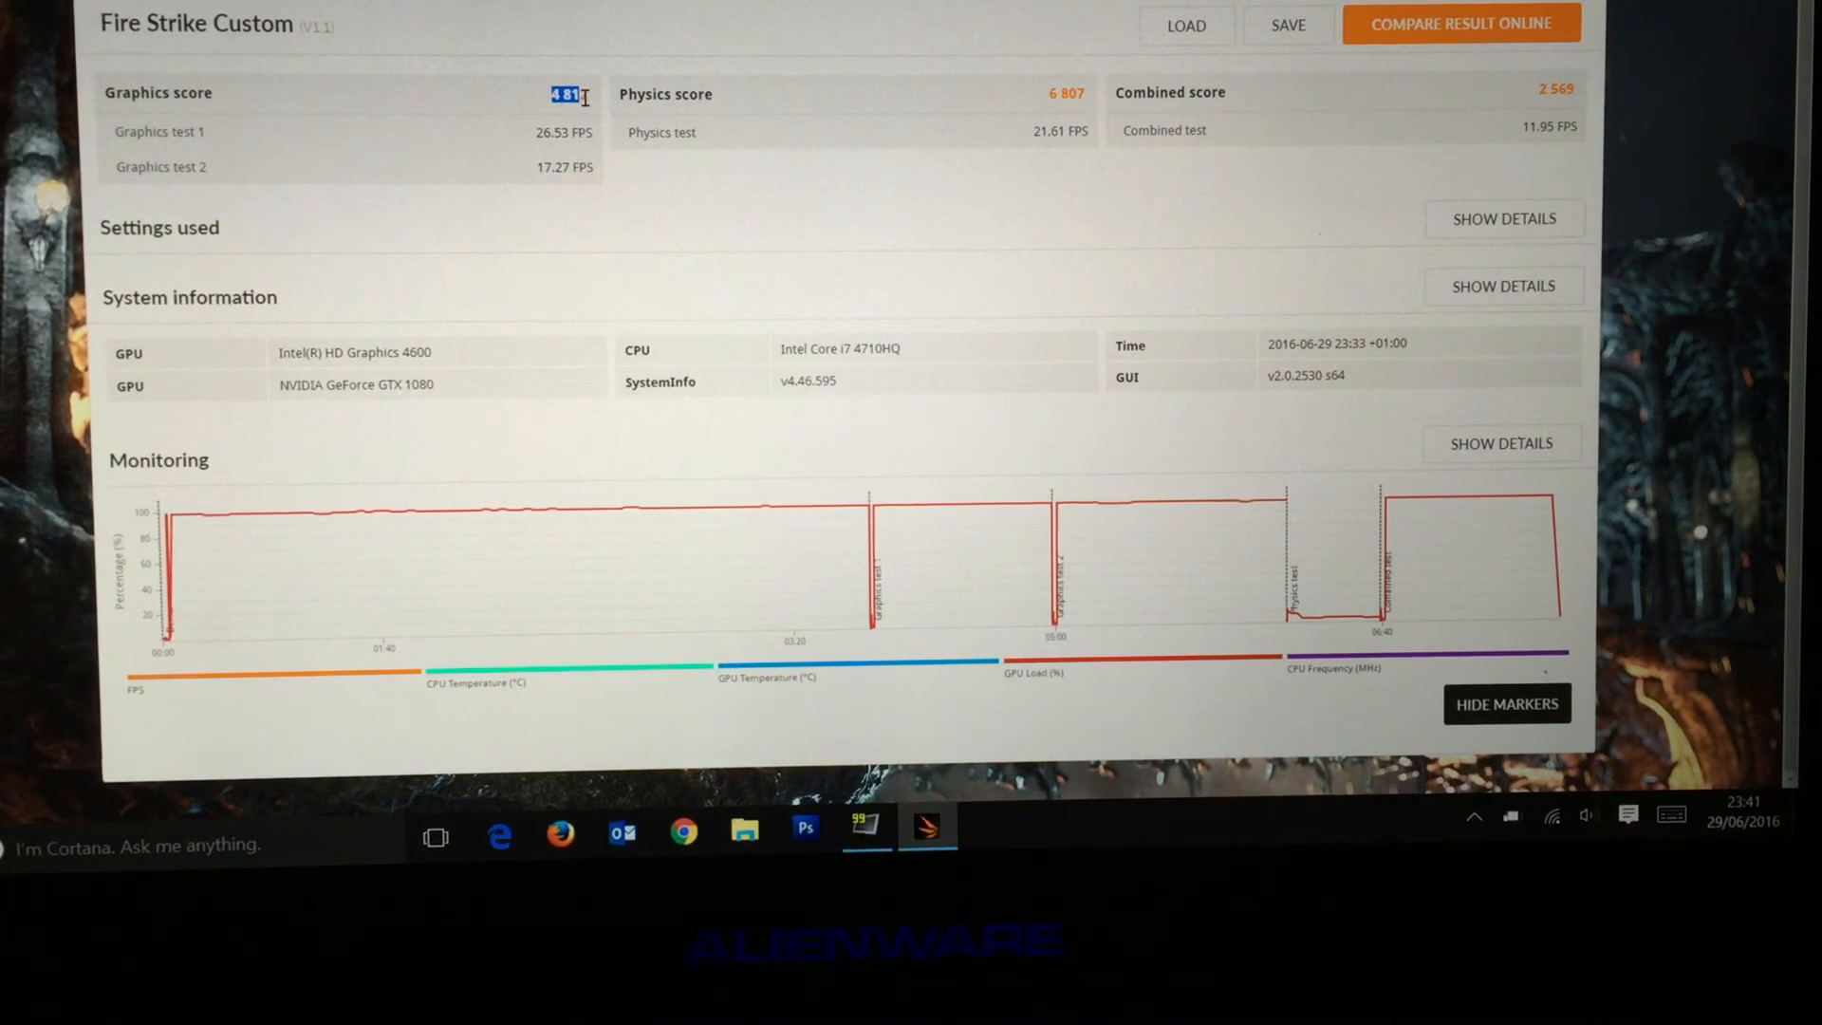
click(564, 131)
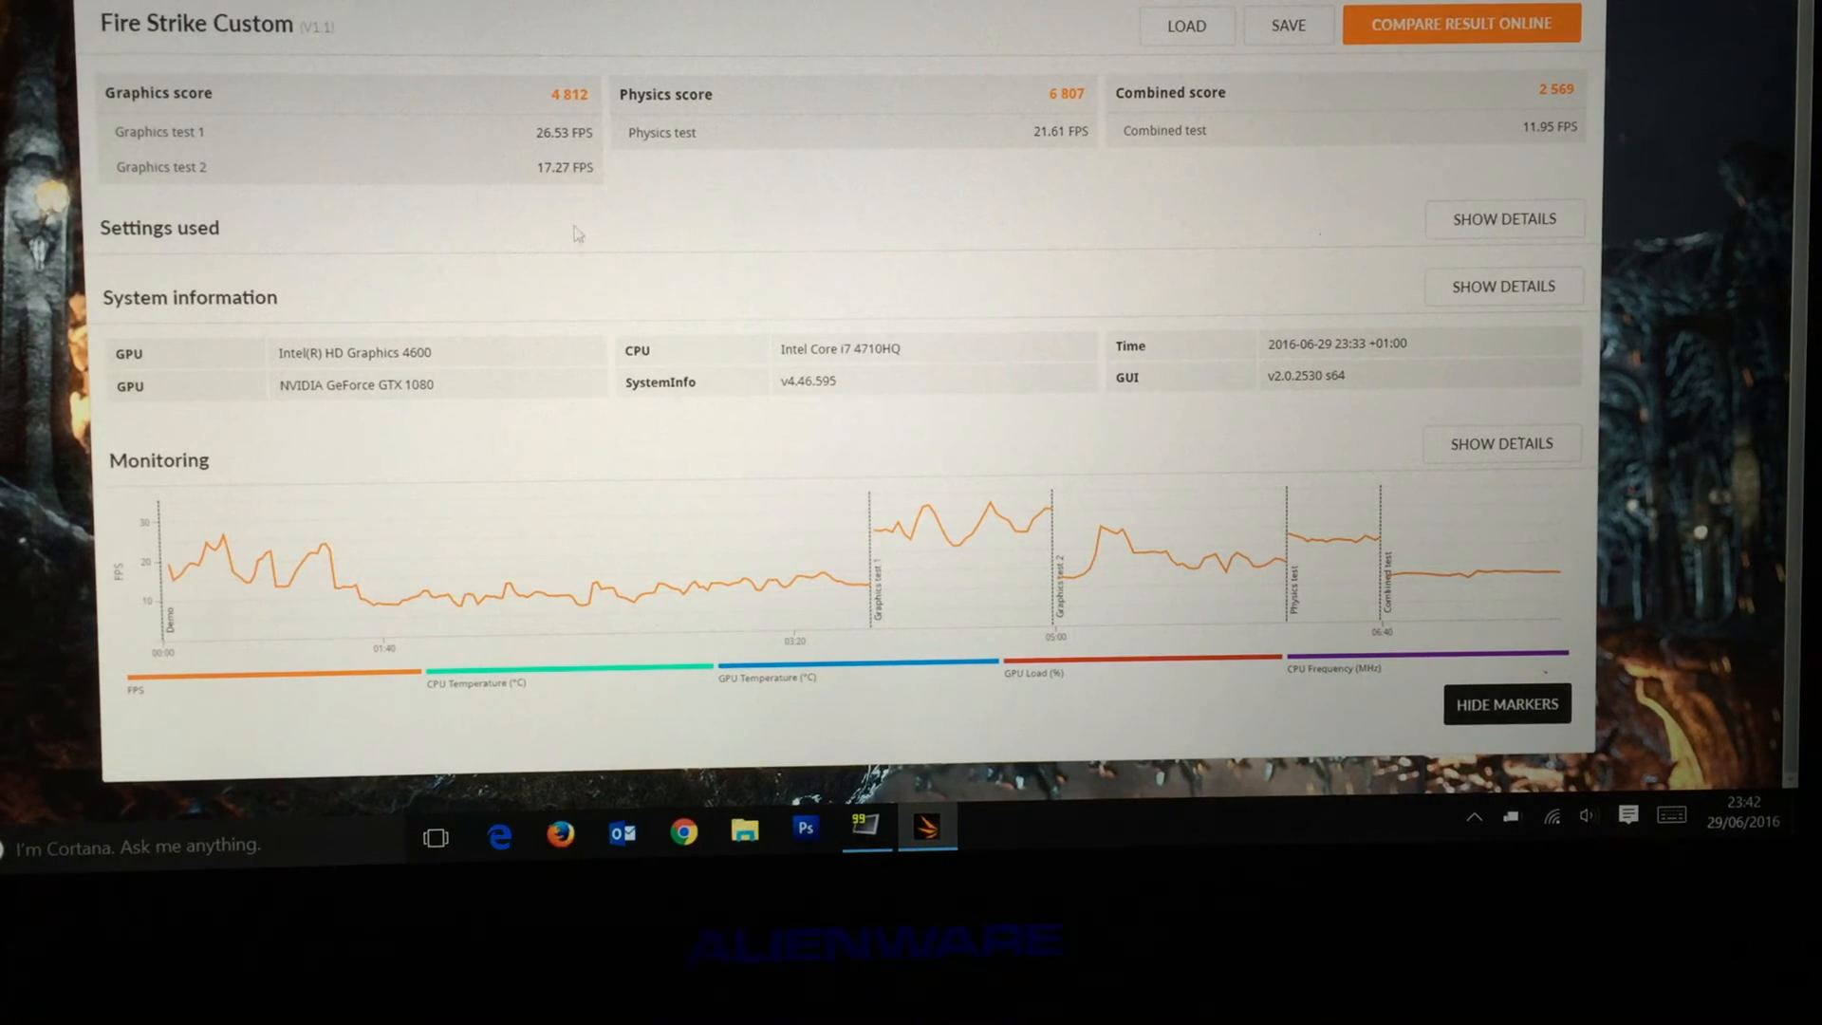
mouse_move(713, 192)
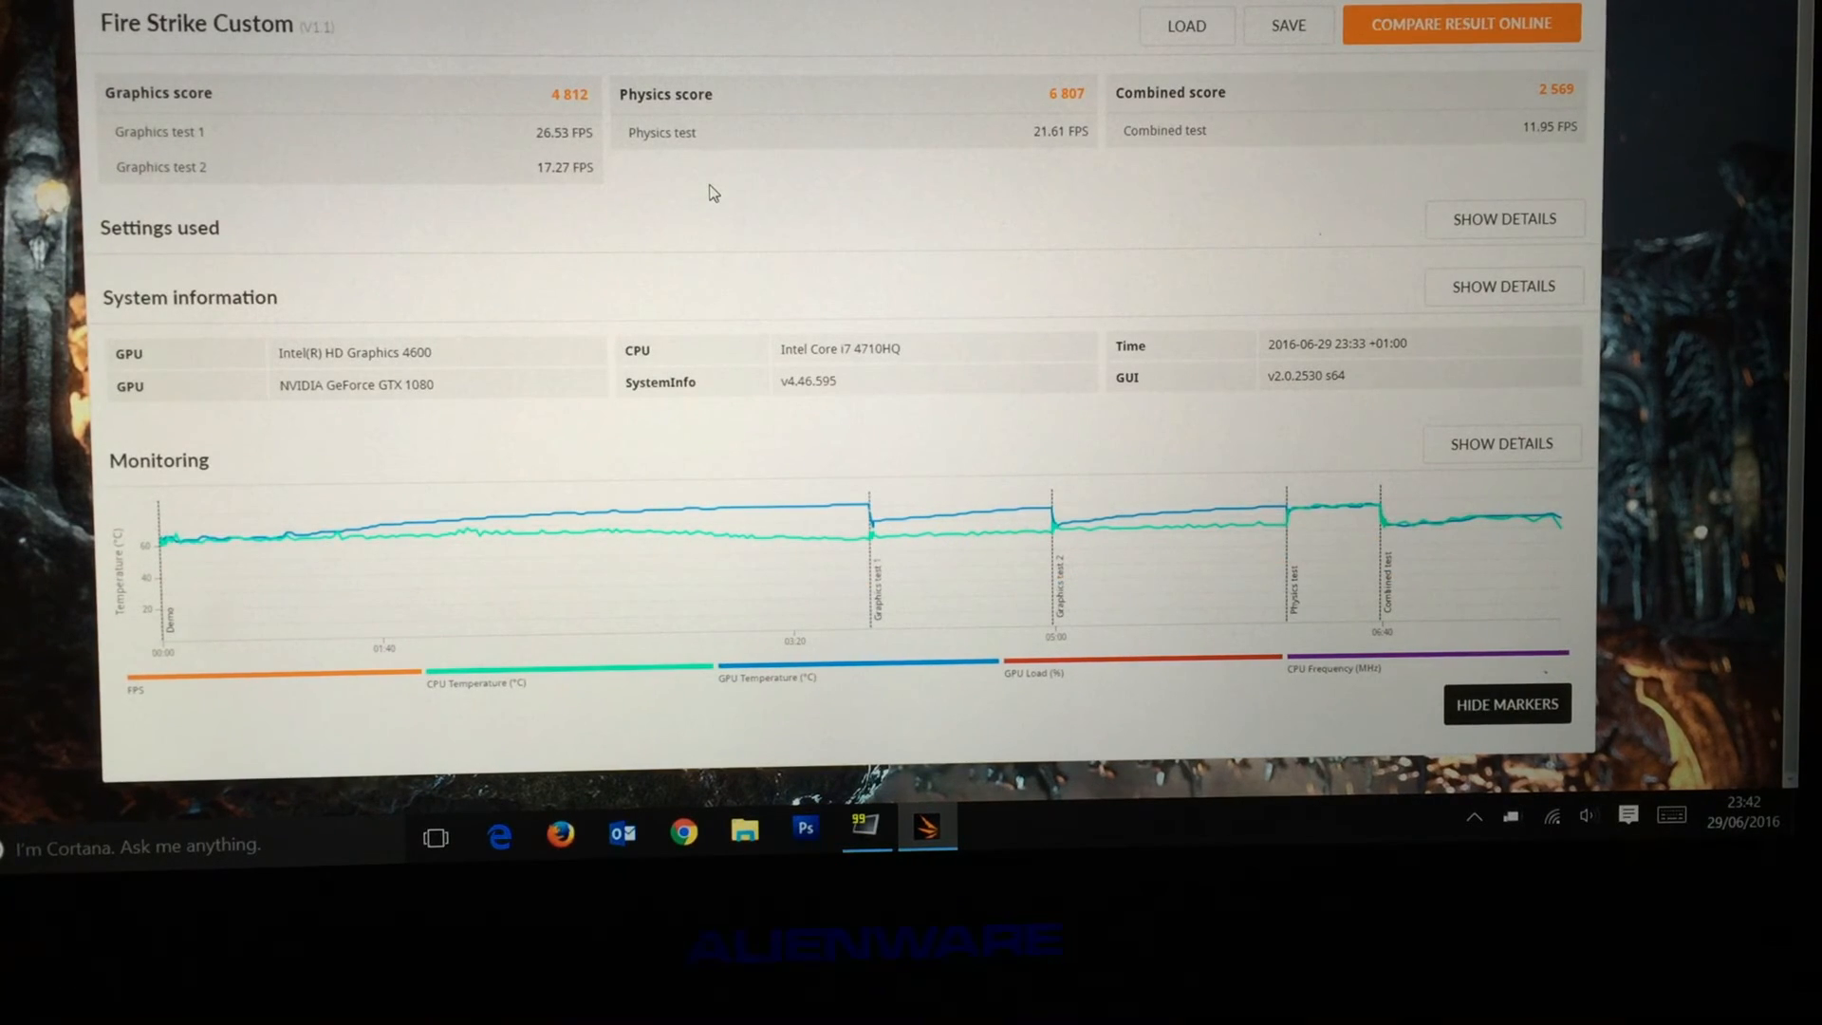
double_click(558, 93)
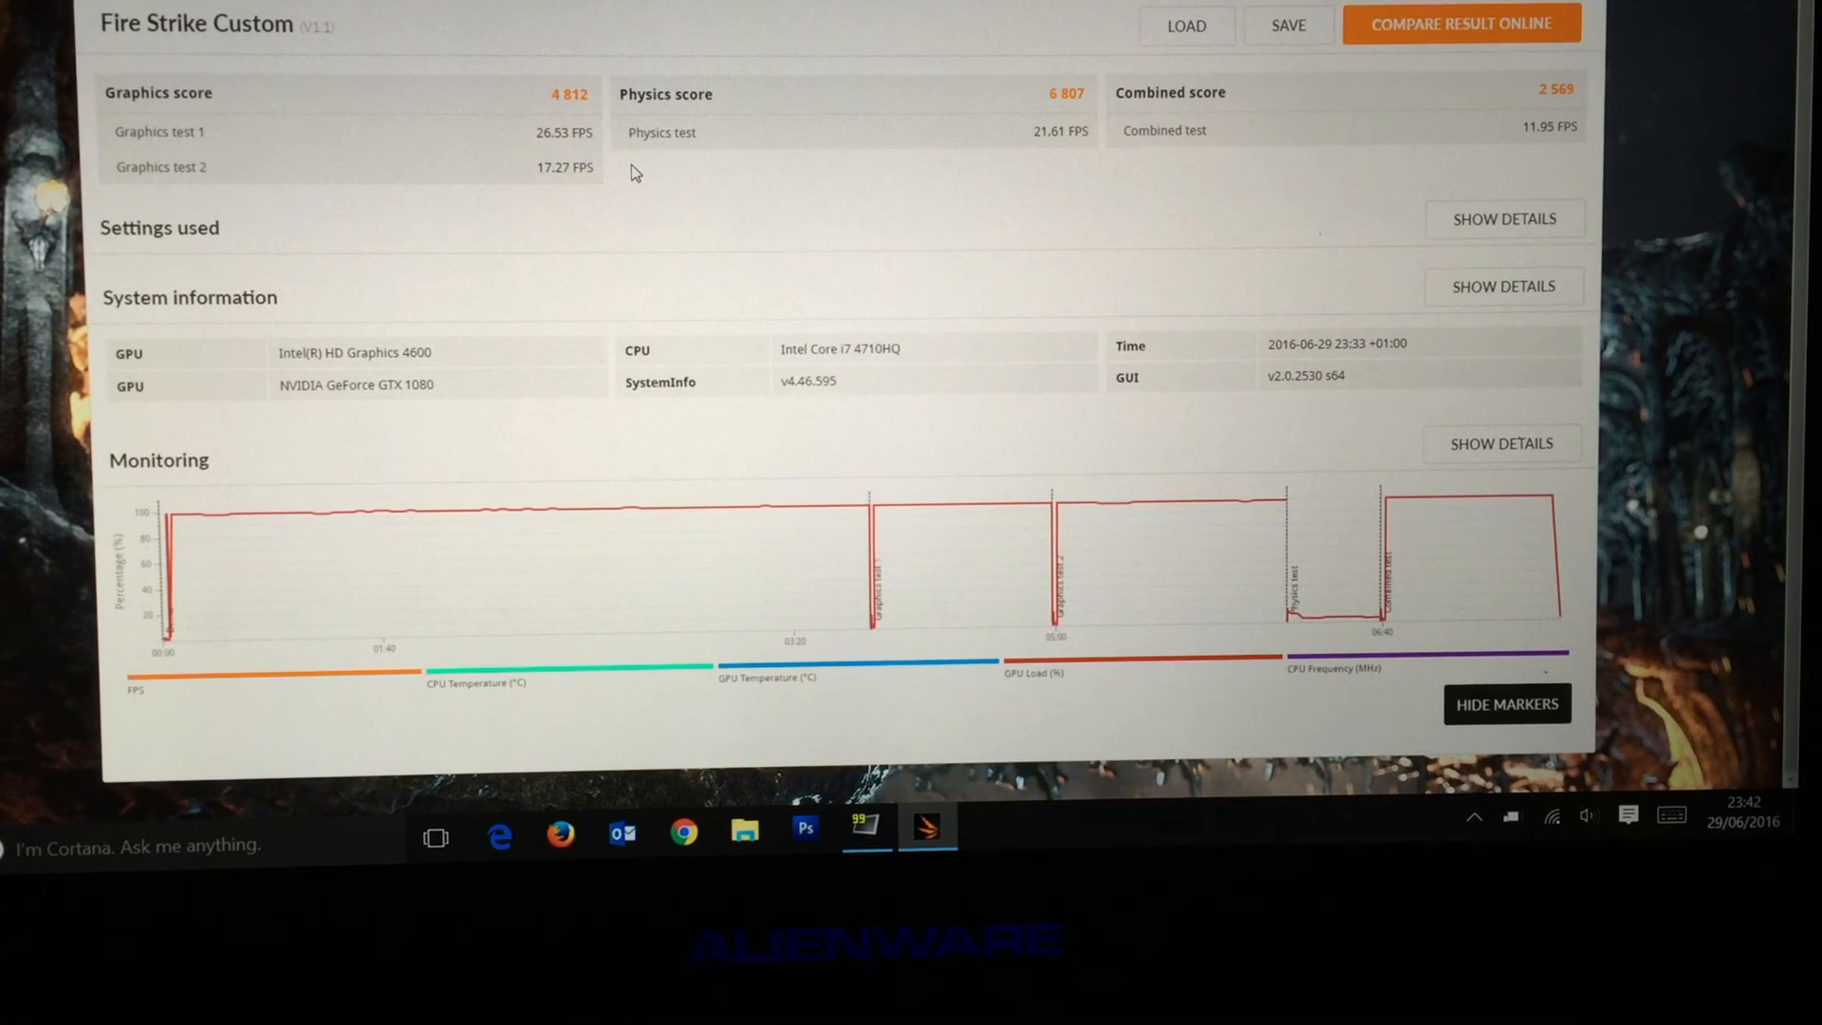
mouse_move(666, 93)
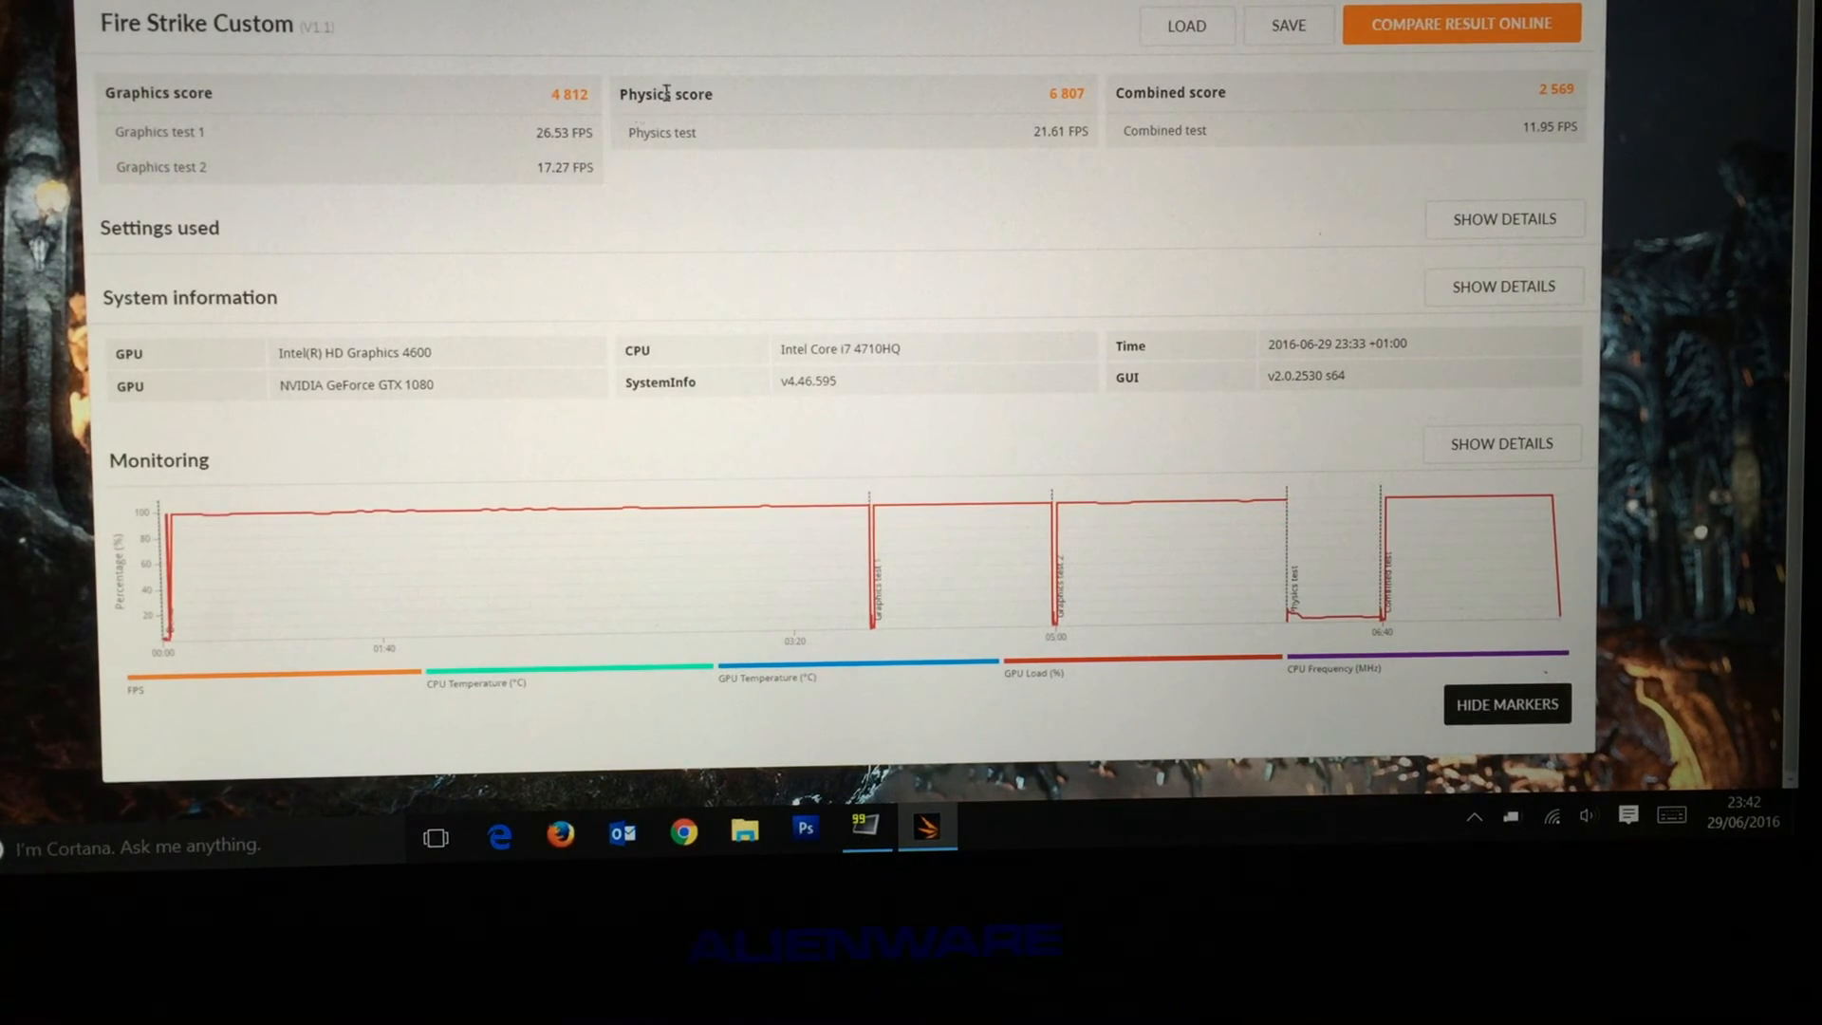
mouse_move(724, 680)
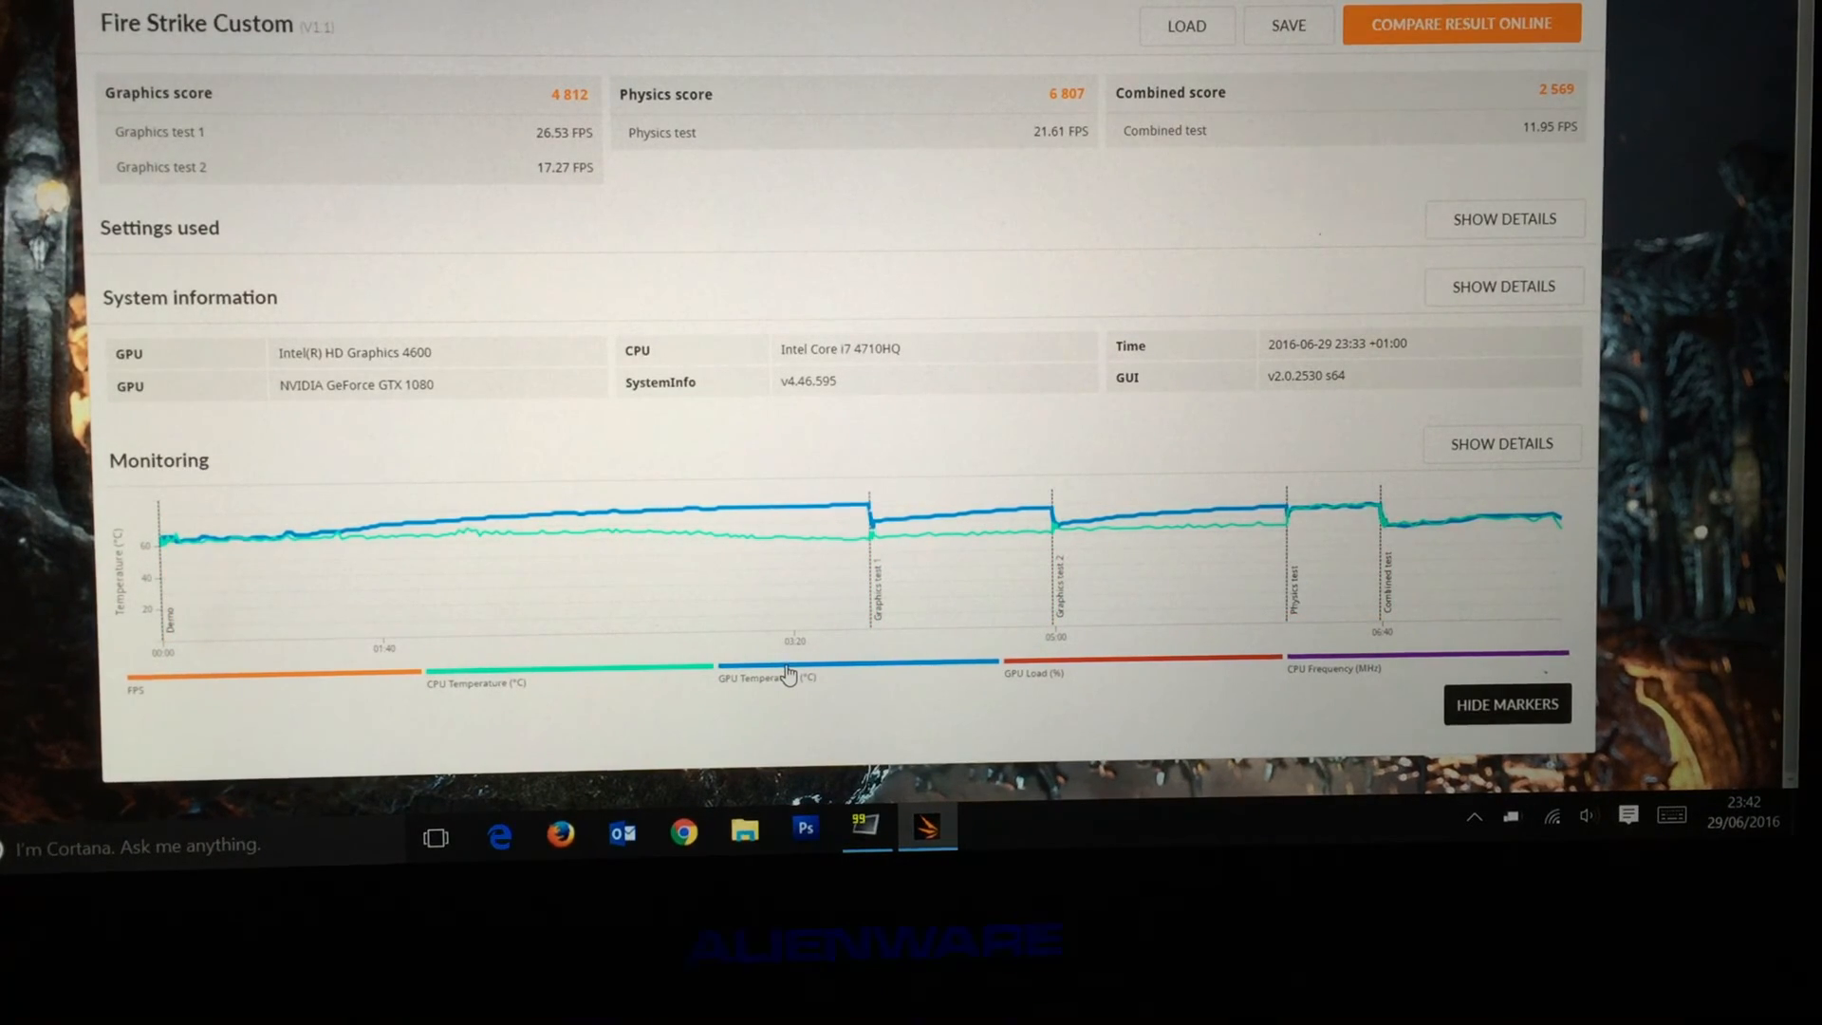
mouse_move(866, 511)
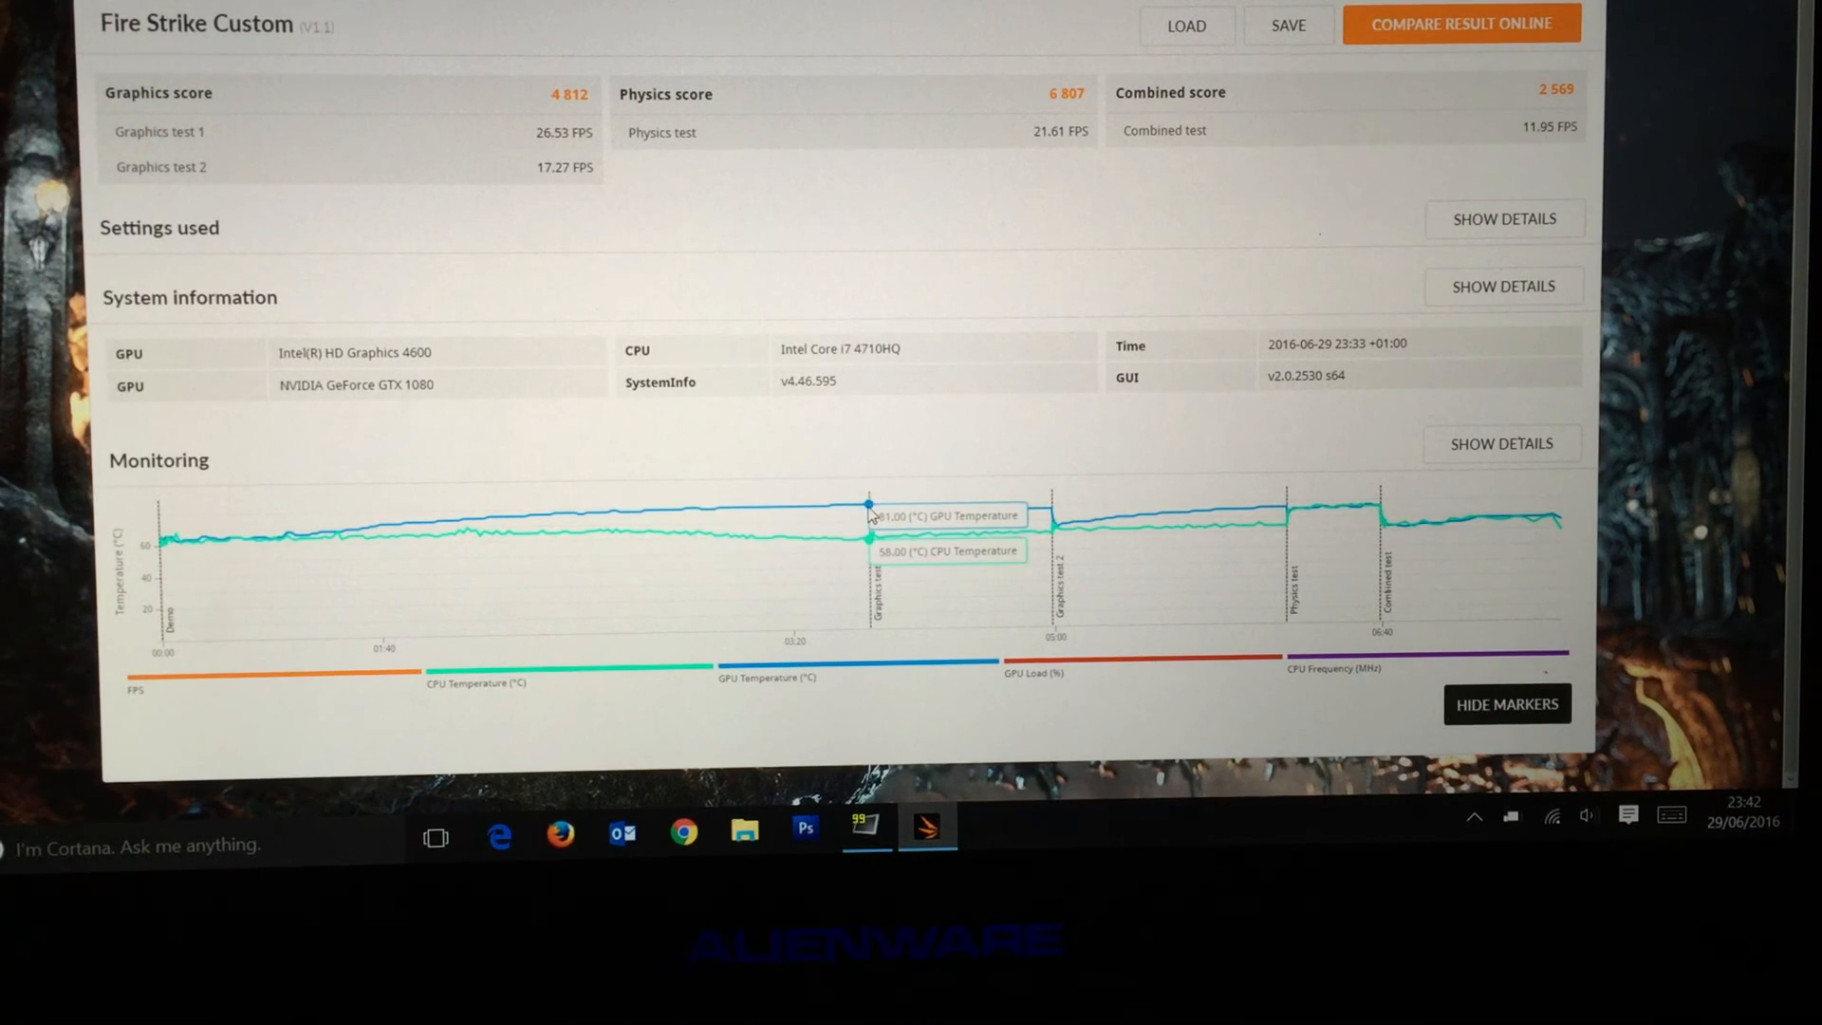